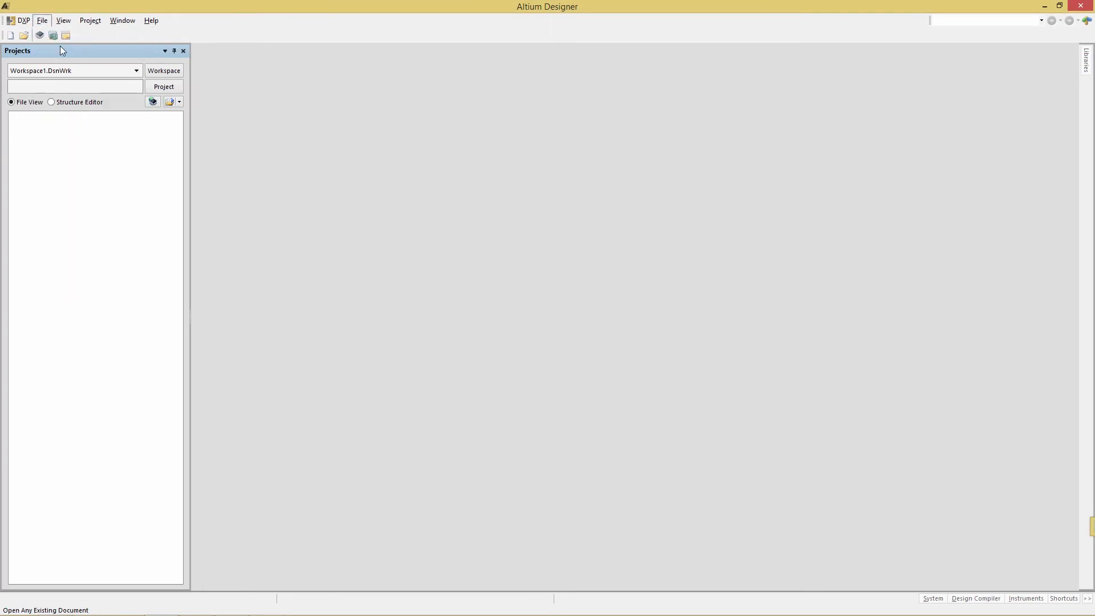
Open the AudioEqualizer.PrjPcb project from the design files folder
click(23, 35)
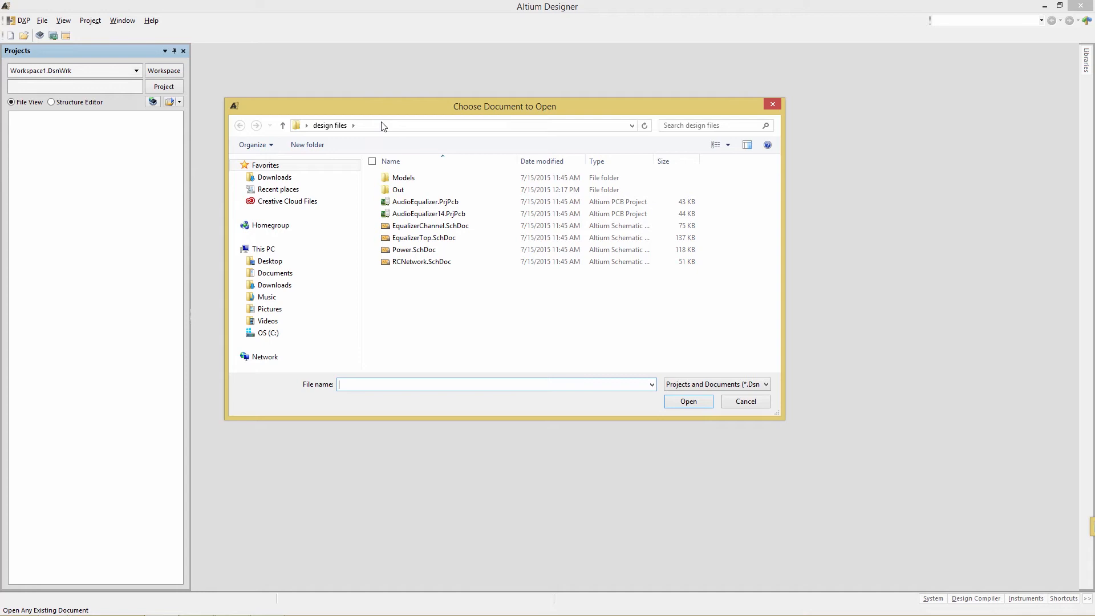
click(424, 202)
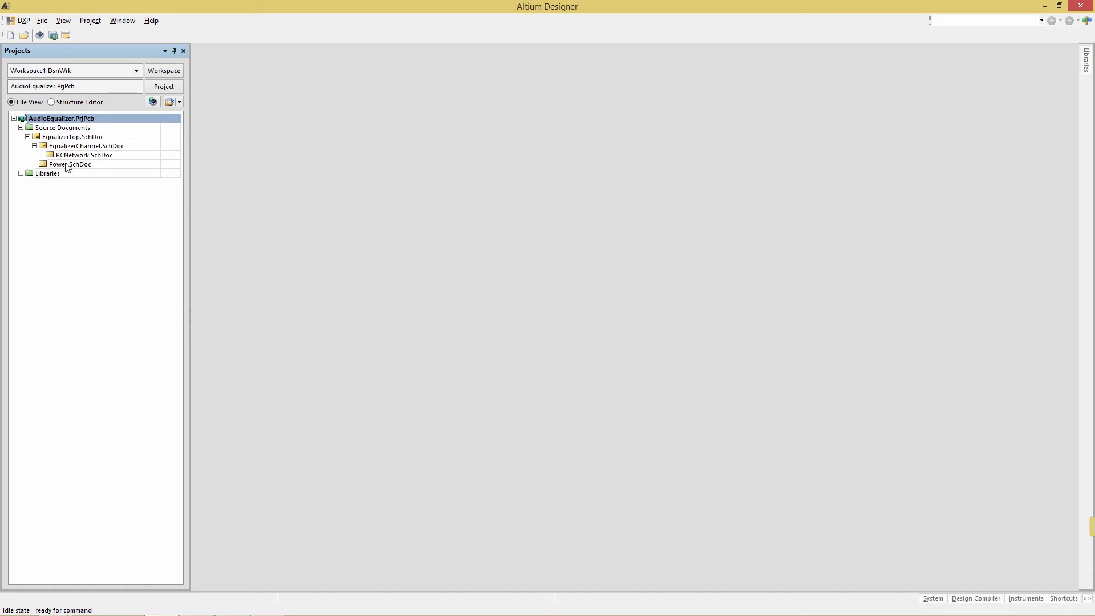
Open EqualizerTop.SchDoc from the Projects panel into the editor
double_click(72, 137)
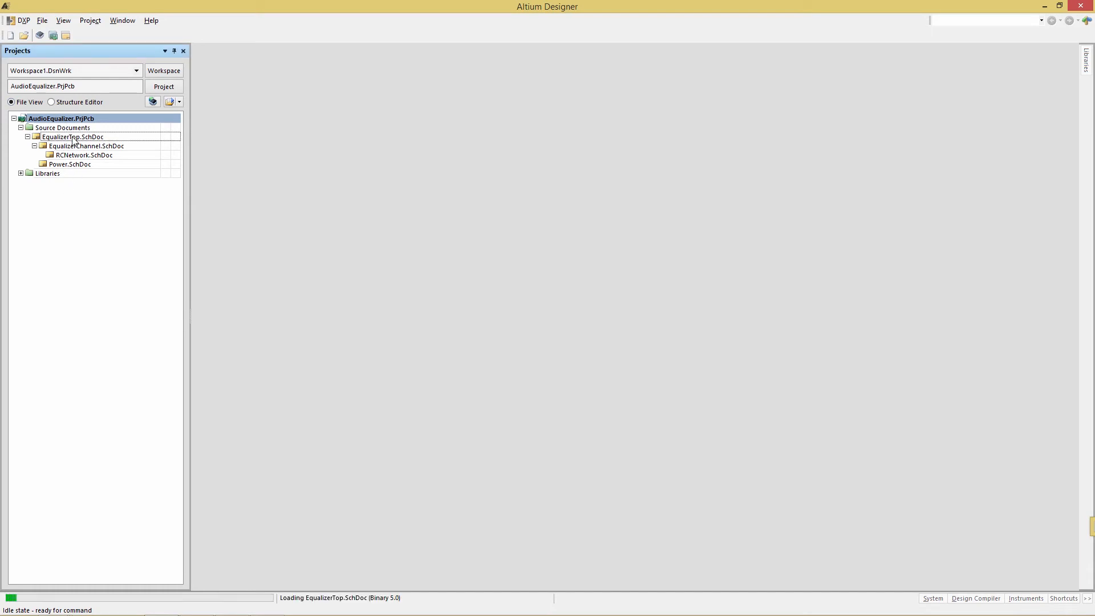
double_click(71, 137)
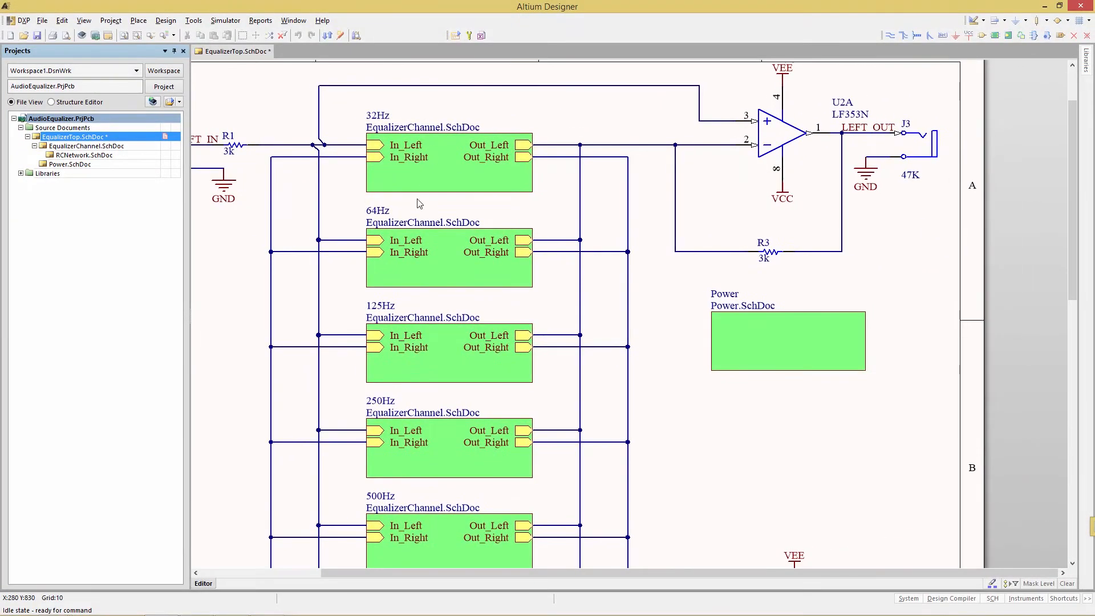
mouse_move(361, 213)
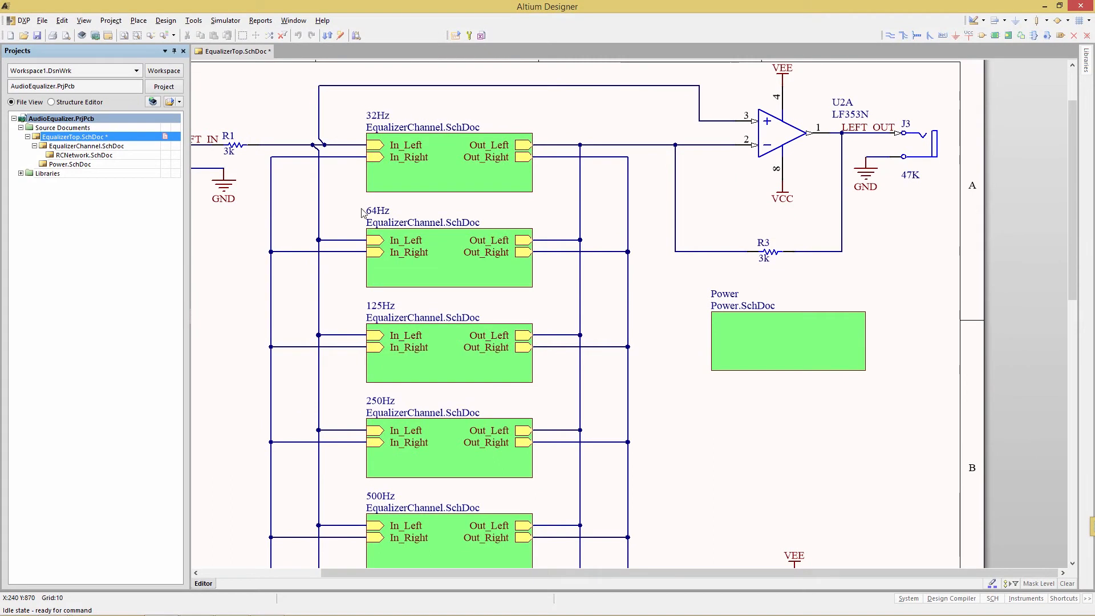
mouse_move(433, 135)
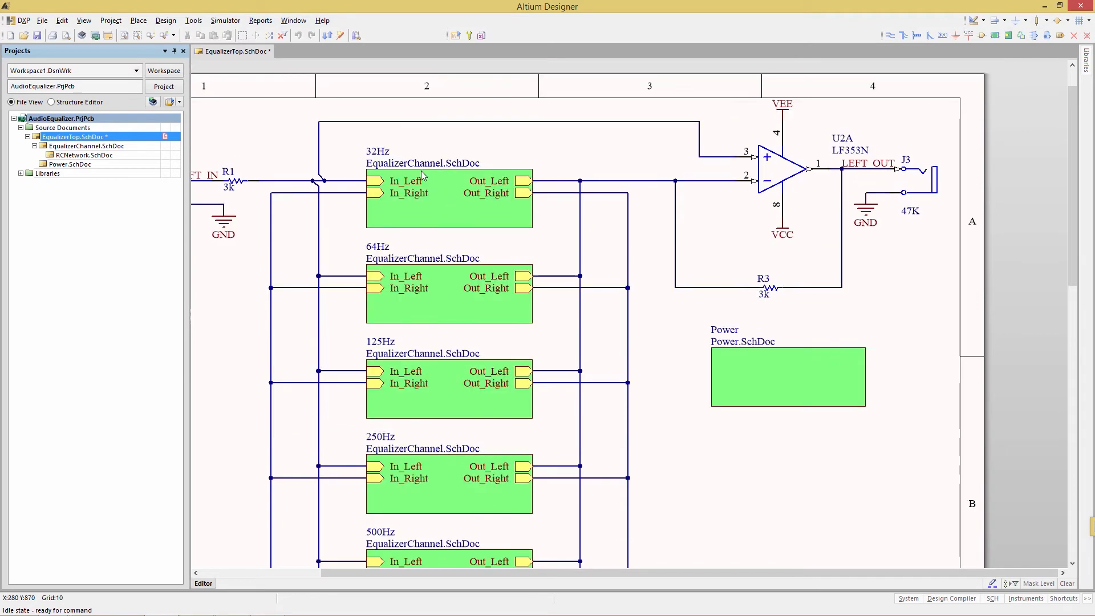
mouse_move(410, 204)
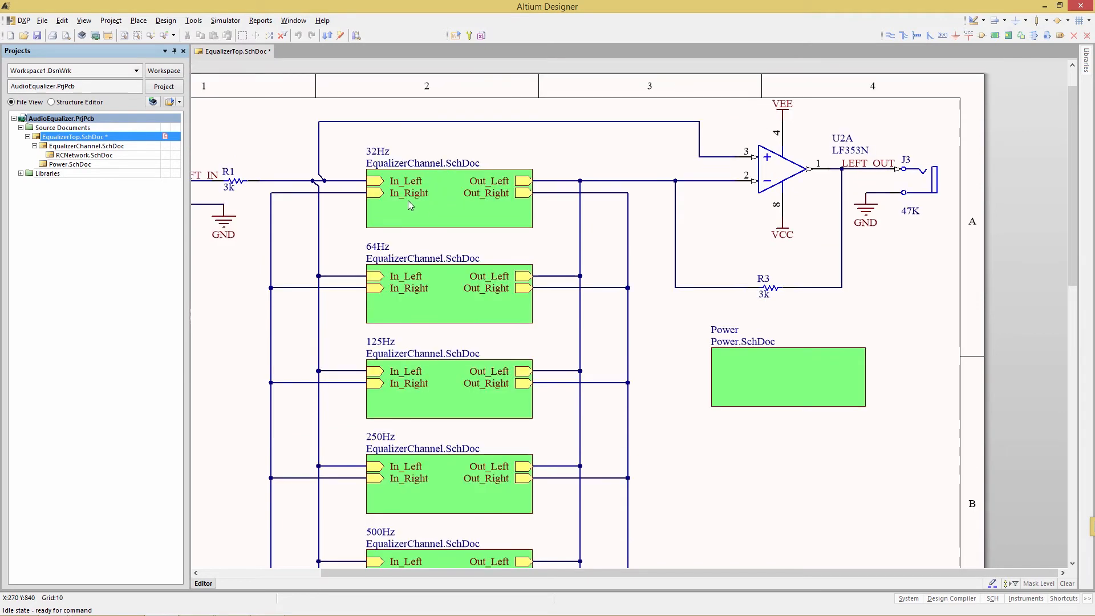
Descend into the 32Hz channel sub-sheet, then into the Left RCNetwork sub-sheet
click(449, 199)
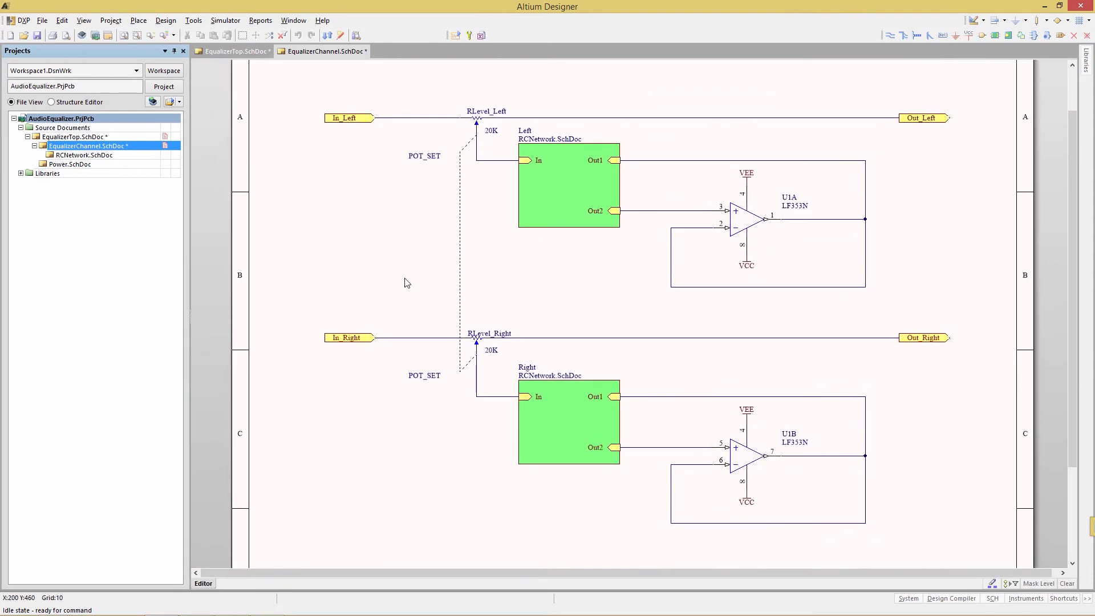
mouse_move(590, 212)
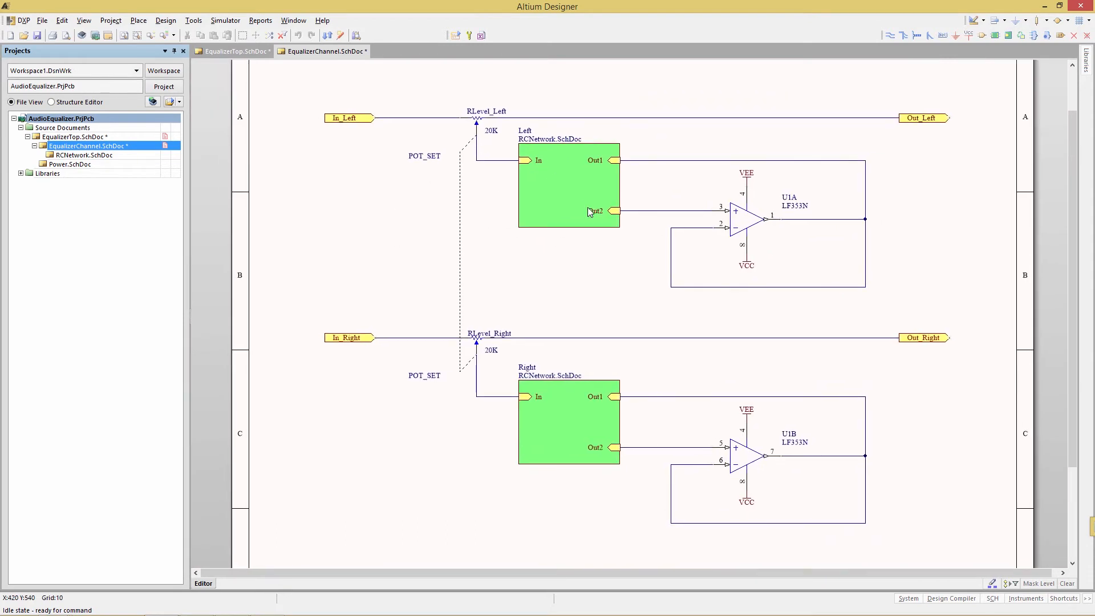
mouse_move(524, 150)
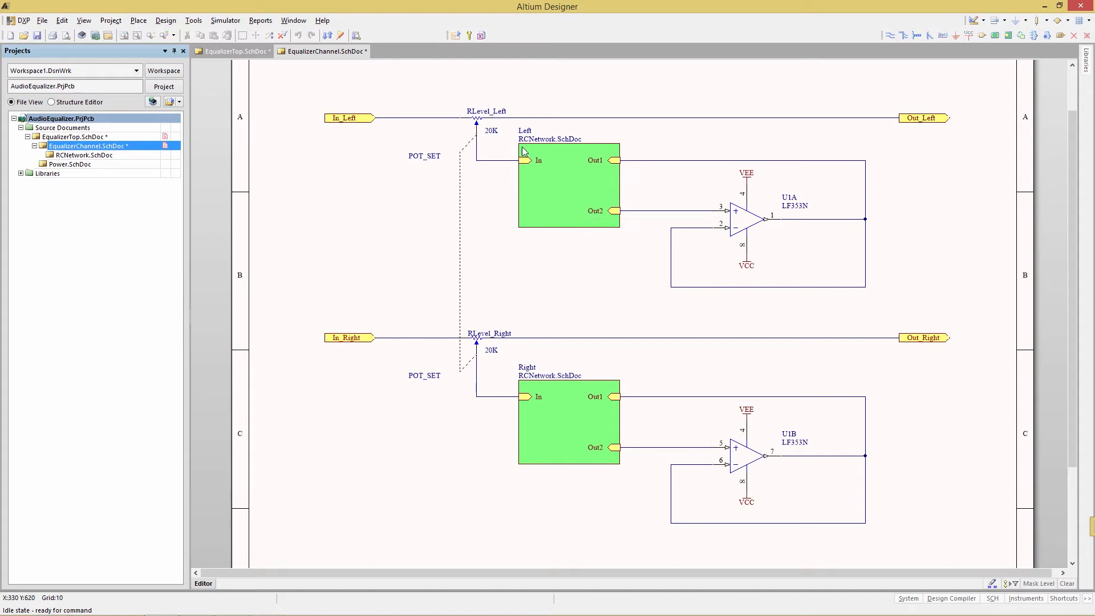
mouse_move(565, 191)
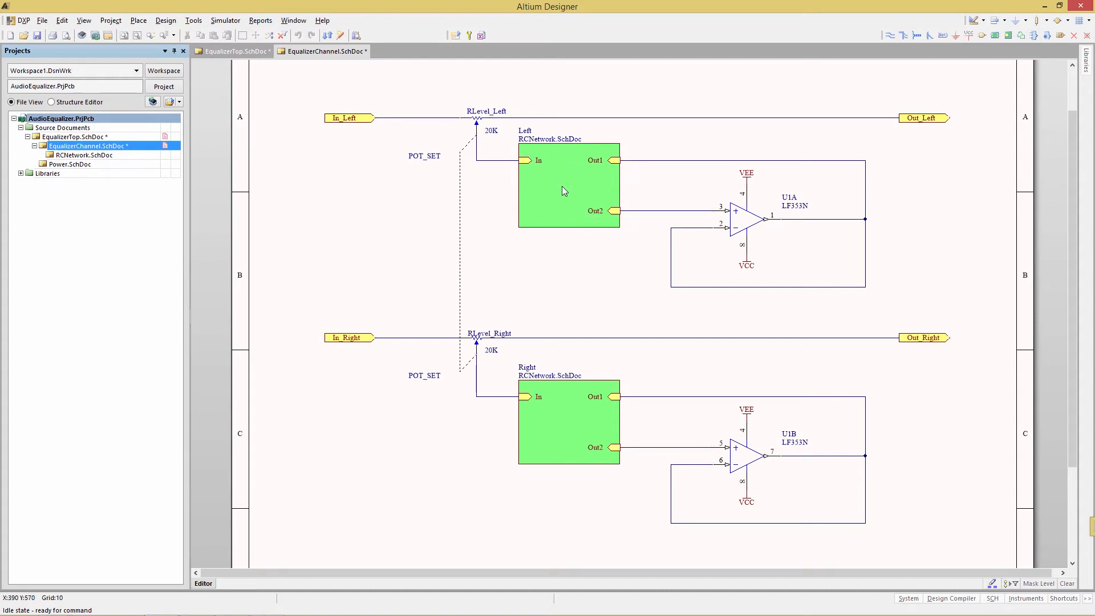
double_click(82, 154)
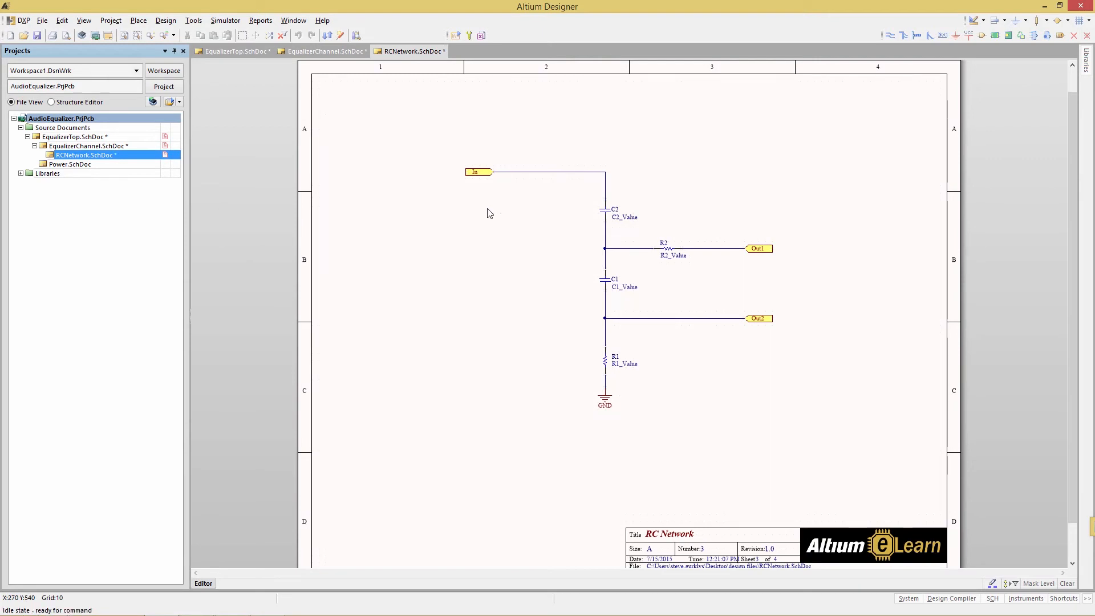
mouse_move(465, 186)
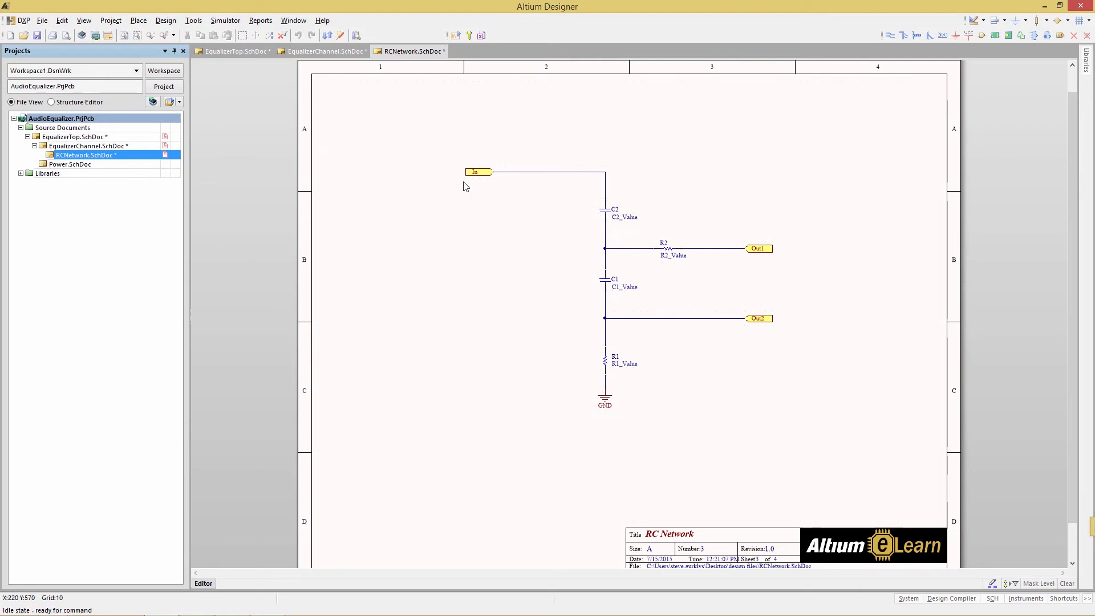
mouse_move(547, 267)
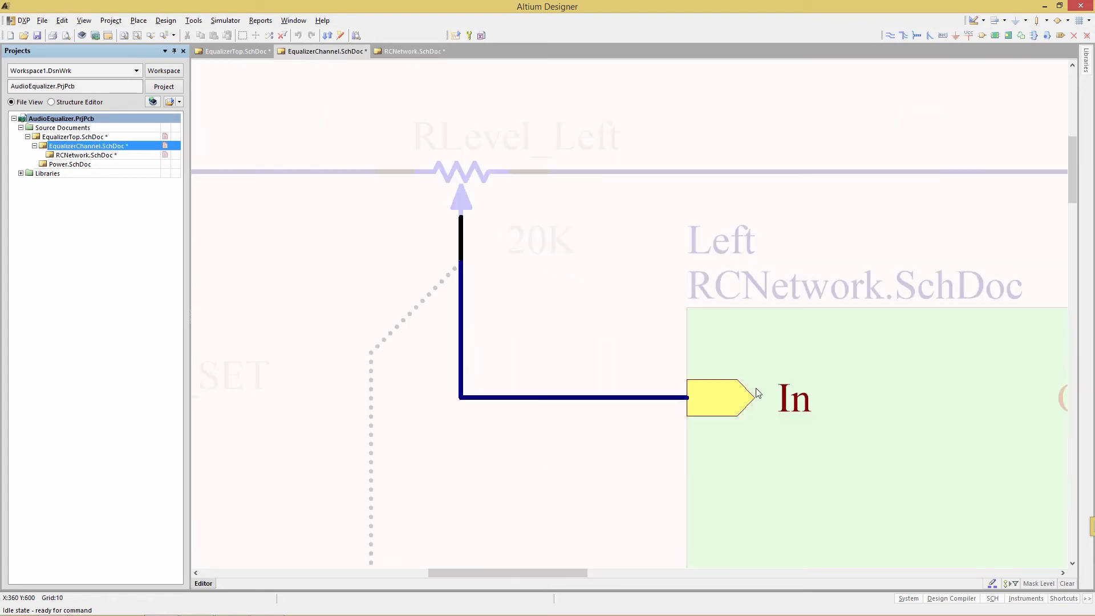
Back on EqualizerTop, view the 32Hz sheet symbol's Parameters: C1 0.12uF, C2 4.7uF, R1 75k, R2 500, POT_SET
click(235, 50)
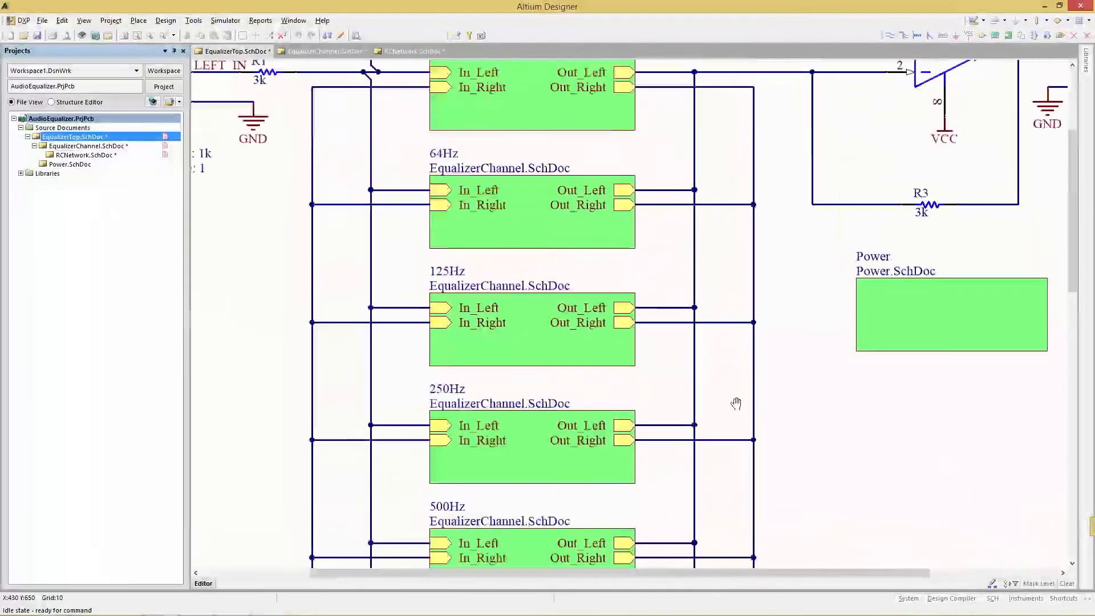
scroll(down, 3)
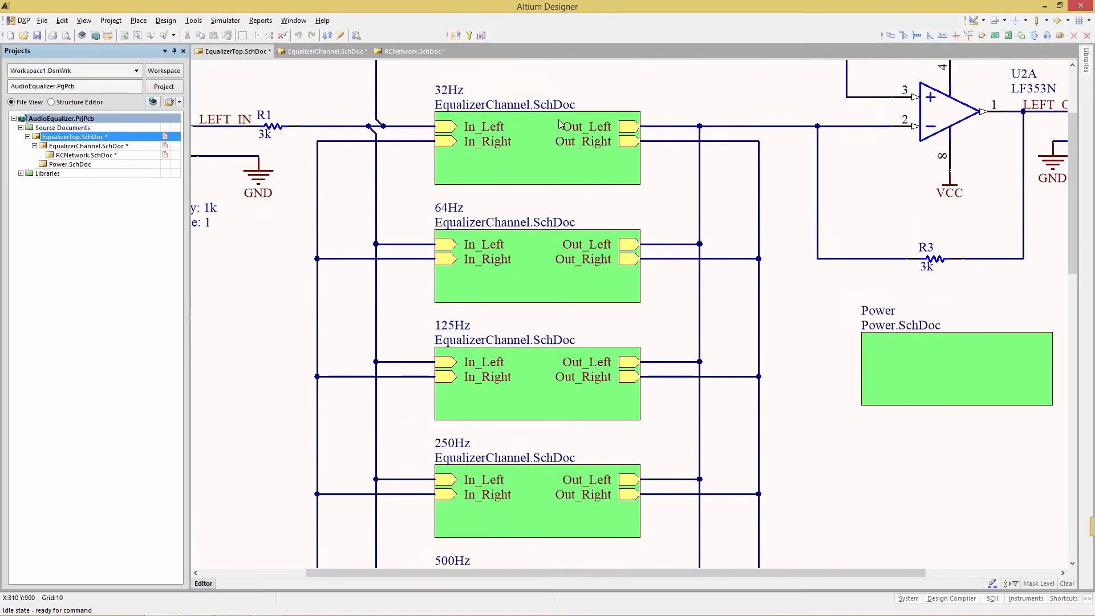
mouse_move(503, 247)
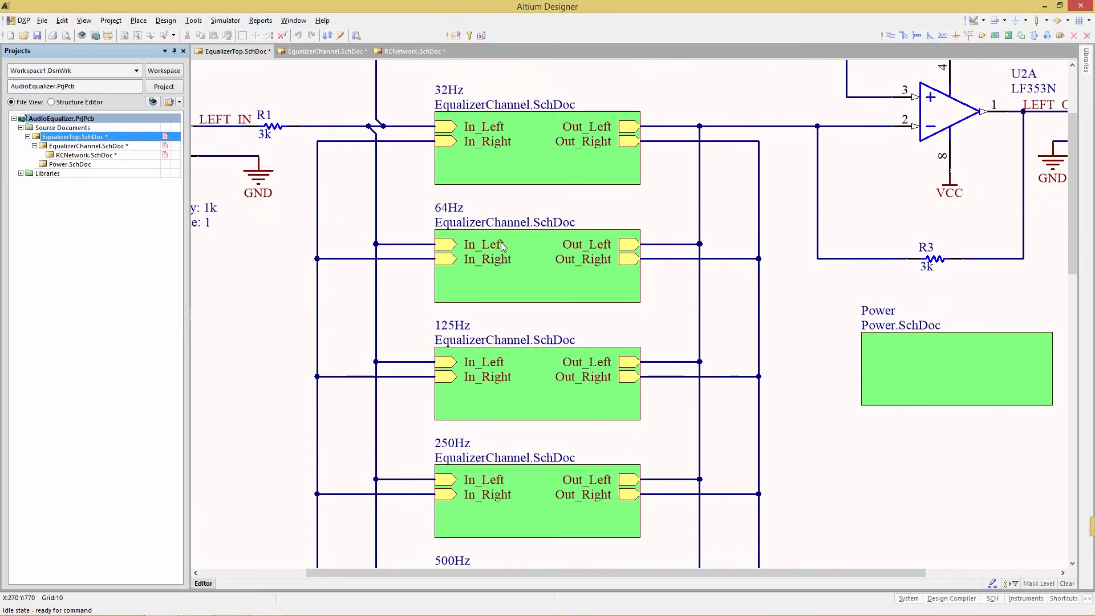
click(536, 150)
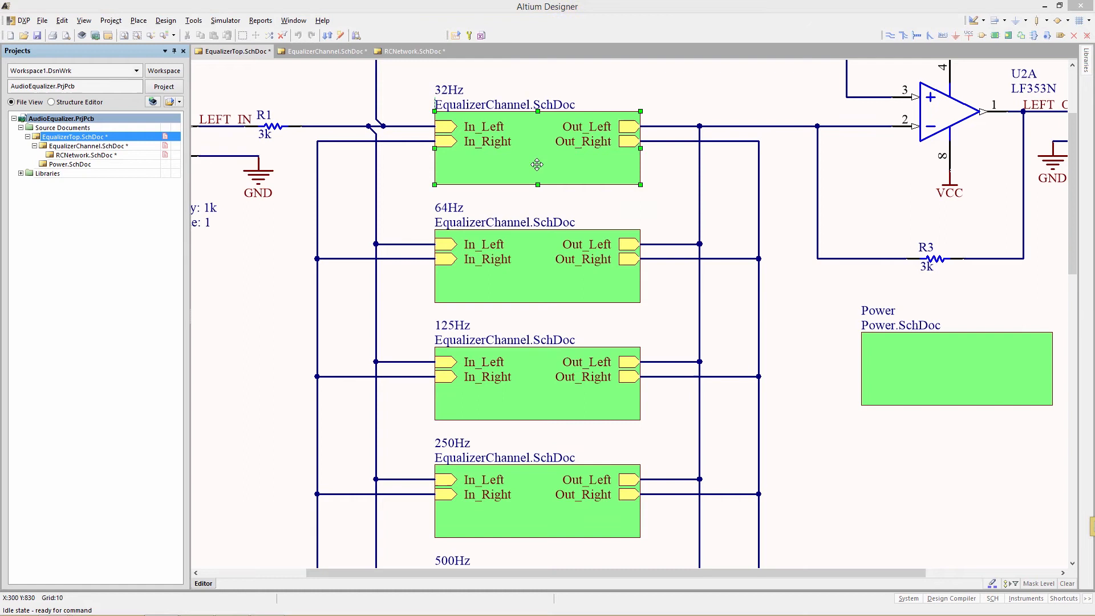
double_click(537, 164)
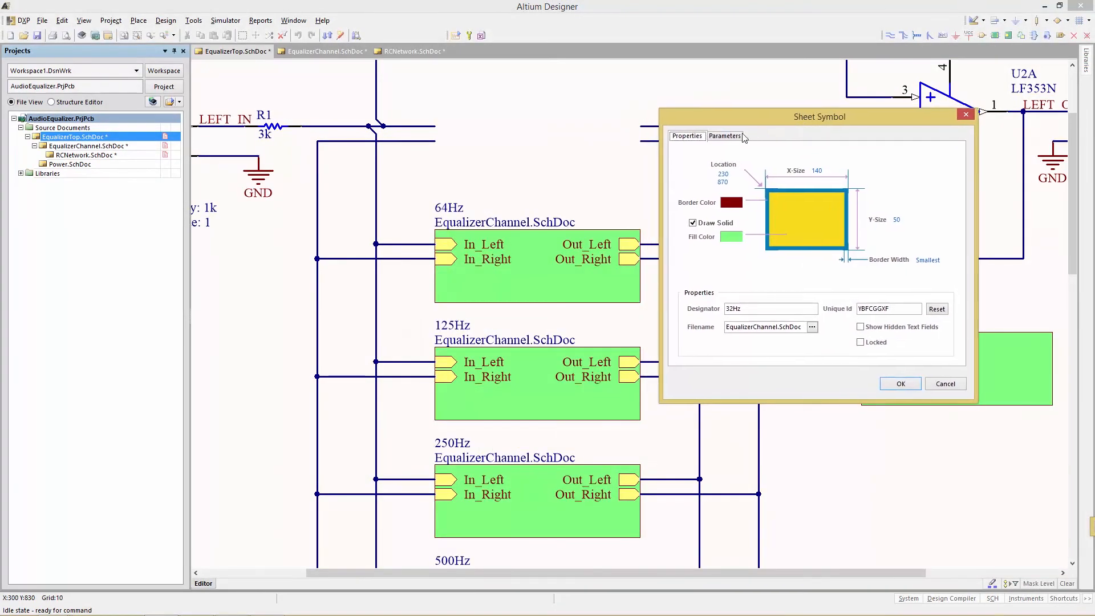
mouse_move(714, 213)
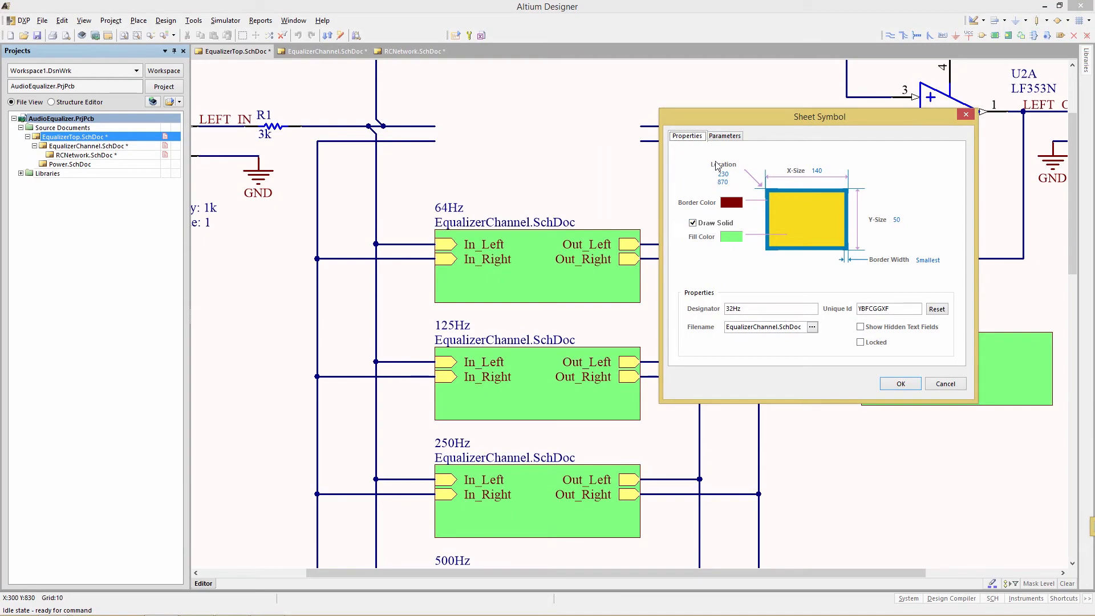
mouse_move(764, 213)
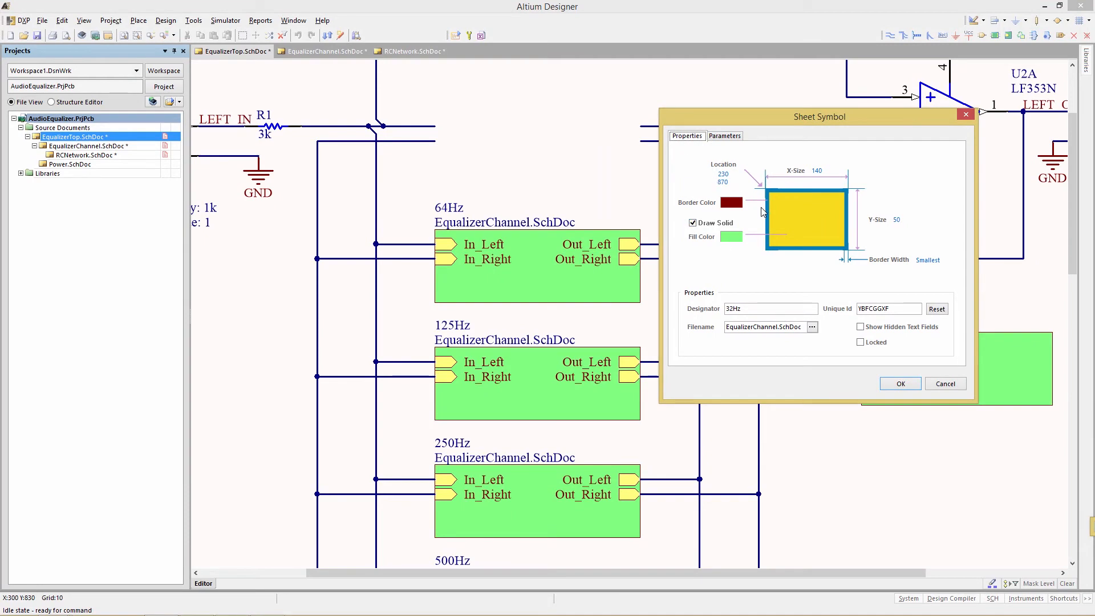
mouse_move(724, 144)
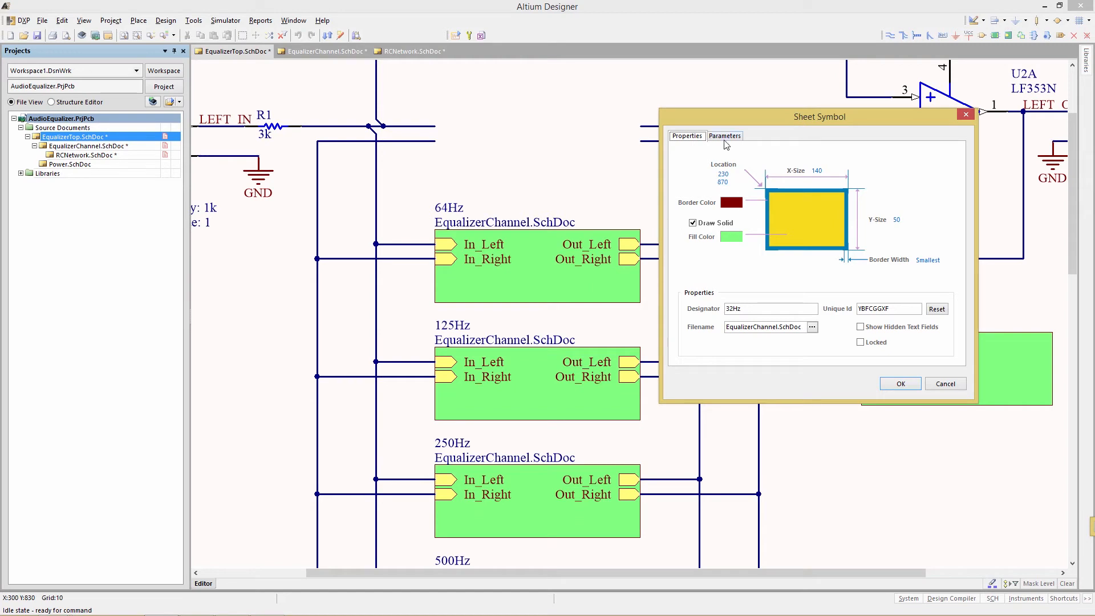
click(725, 136)
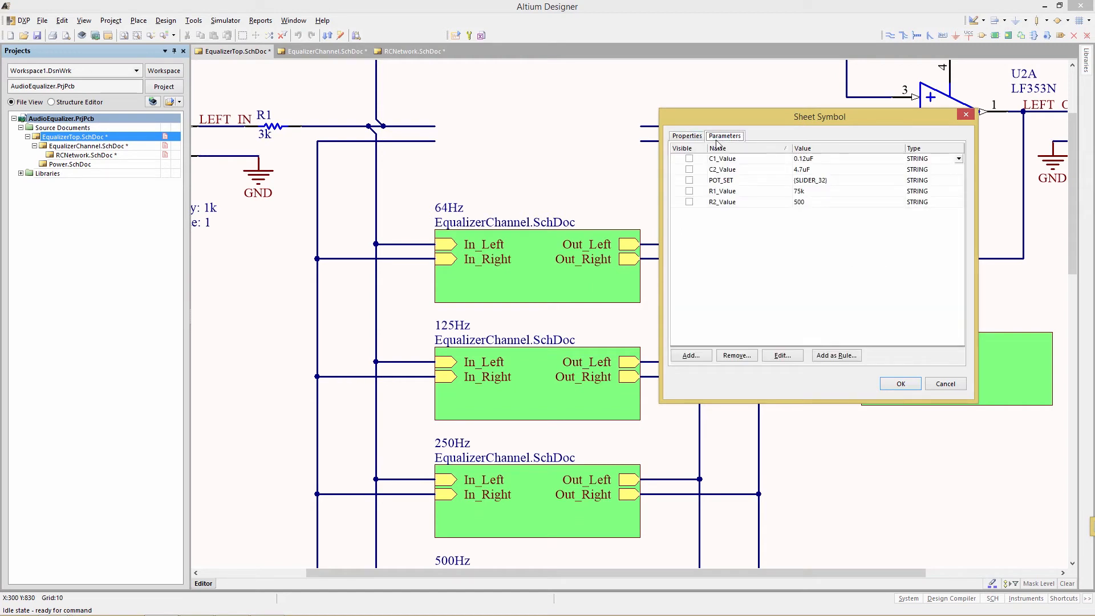
mouse_move(781, 245)
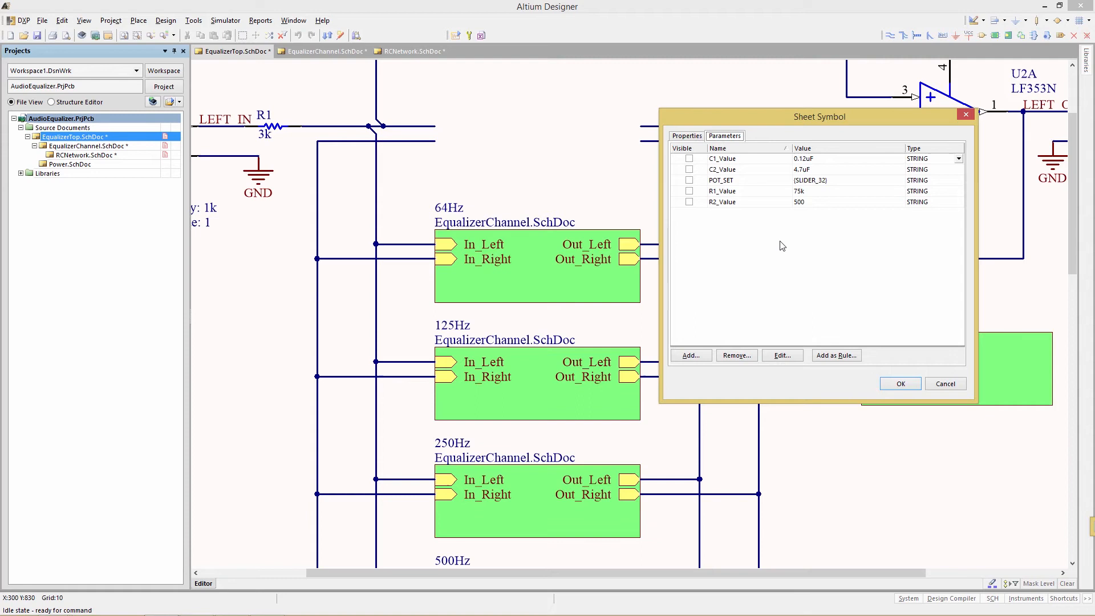
mouse_move(712, 169)
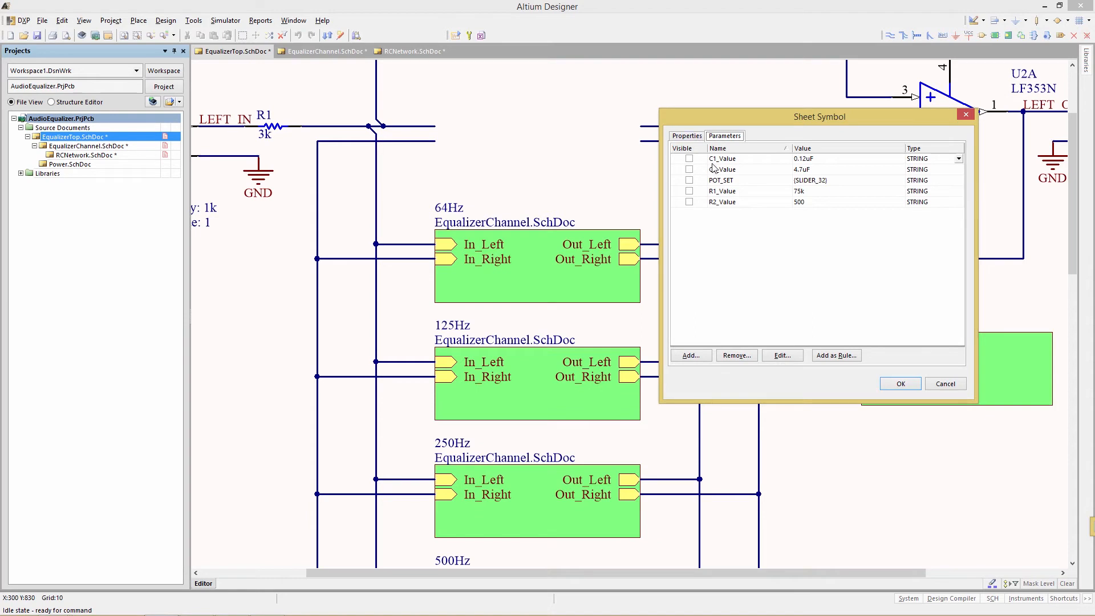
mouse_move(732, 163)
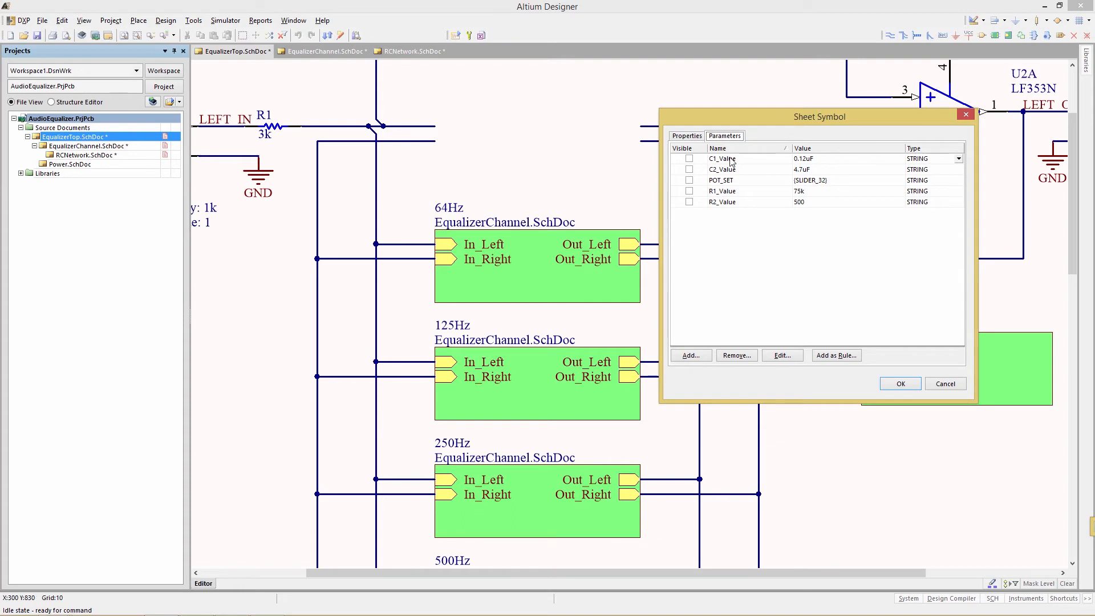
mouse_move(799, 167)
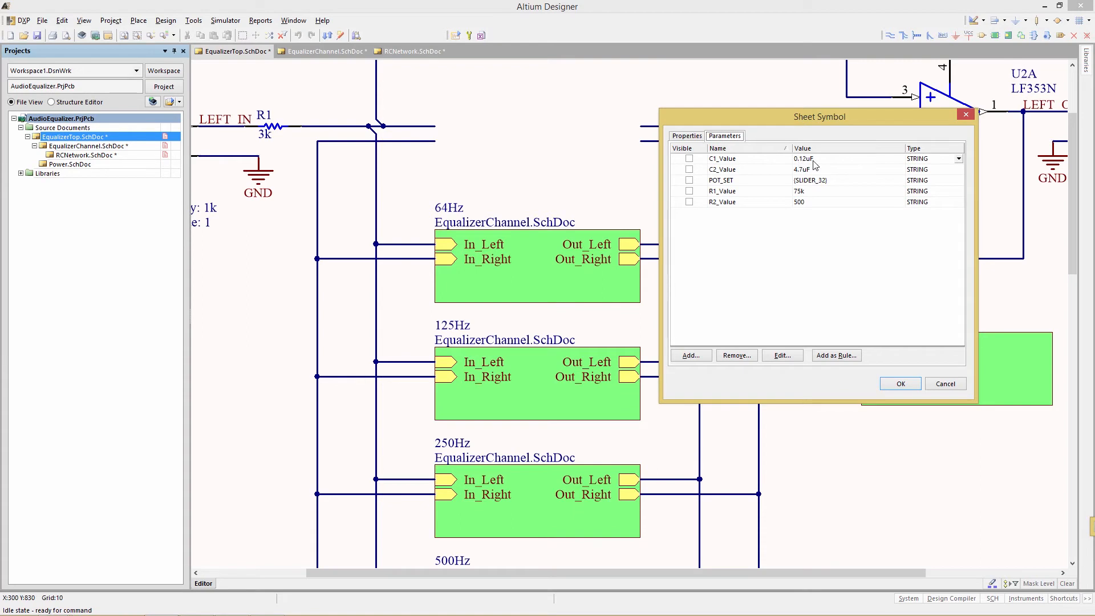
mouse_move(717, 192)
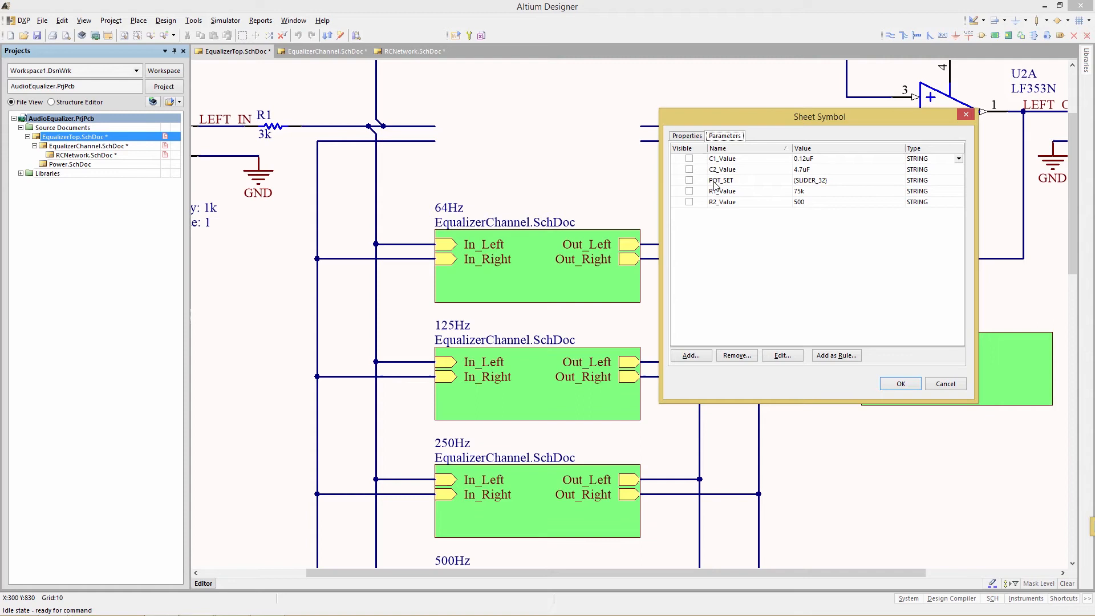
mouse_move(720, 192)
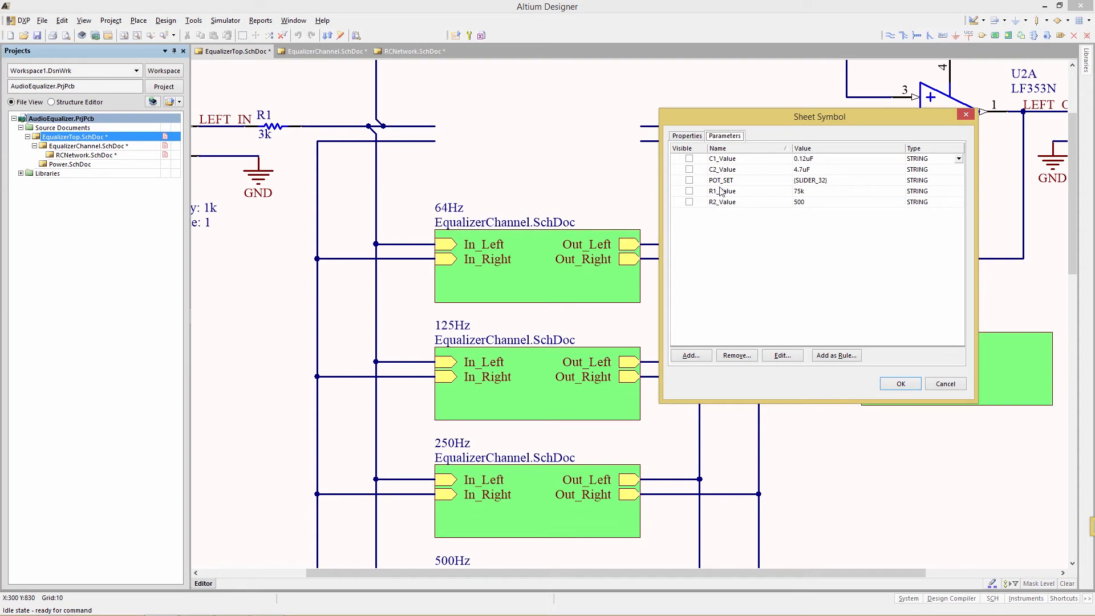
mouse_move(720, 194)
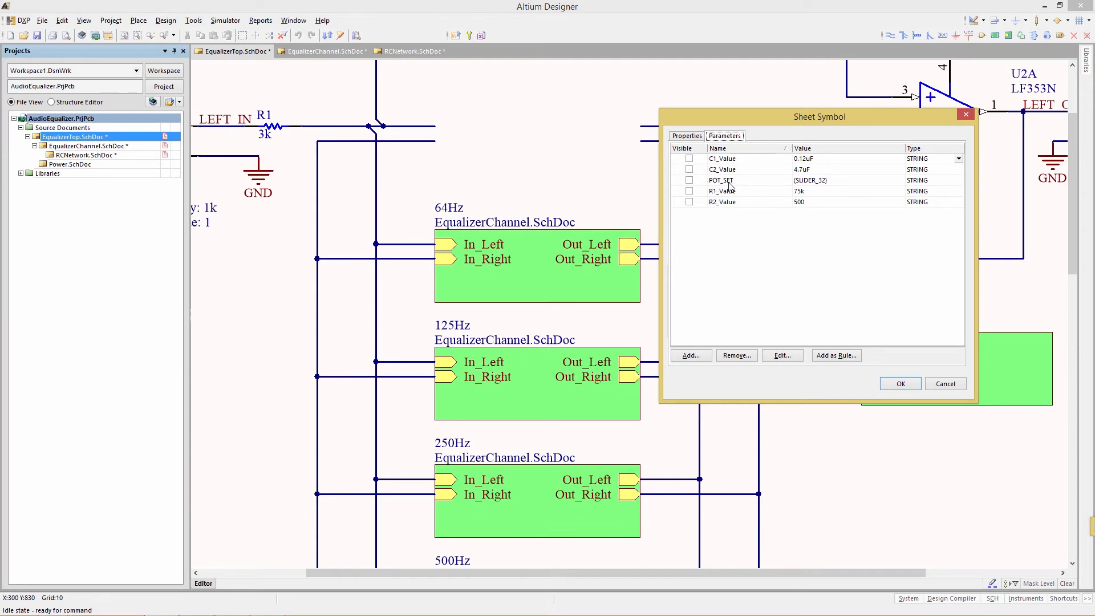
mouse_move(822, 181)
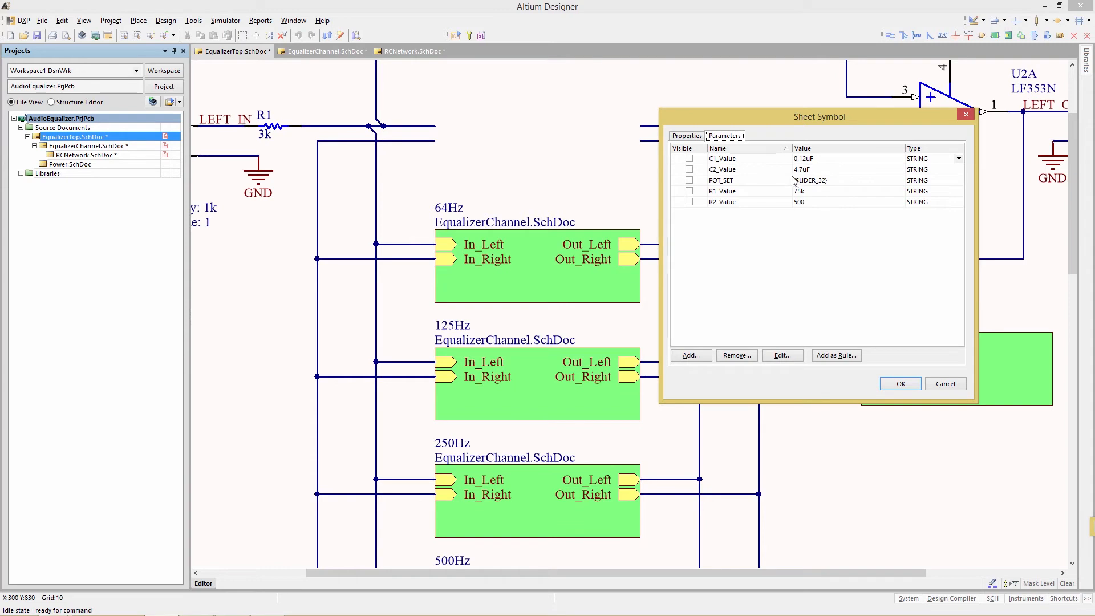
mouse_move(823, 186)
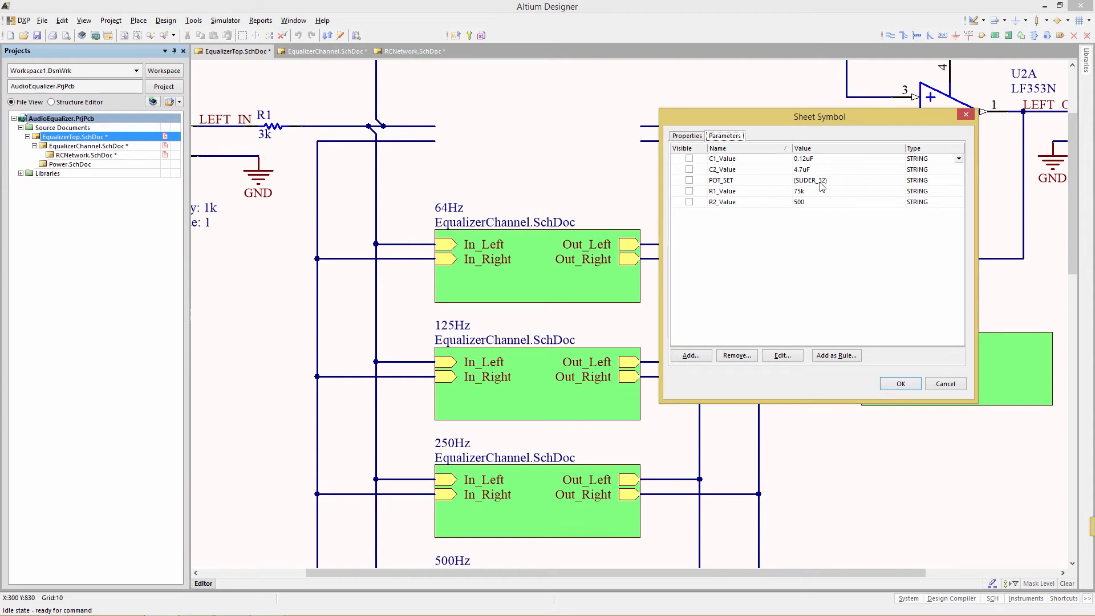
View the 64Hz sheet symbol's parameters (0.056uF, 3.3uF, 68k, 510, SLIDER_64), then go to EqualizerChannel
click(900, 383)
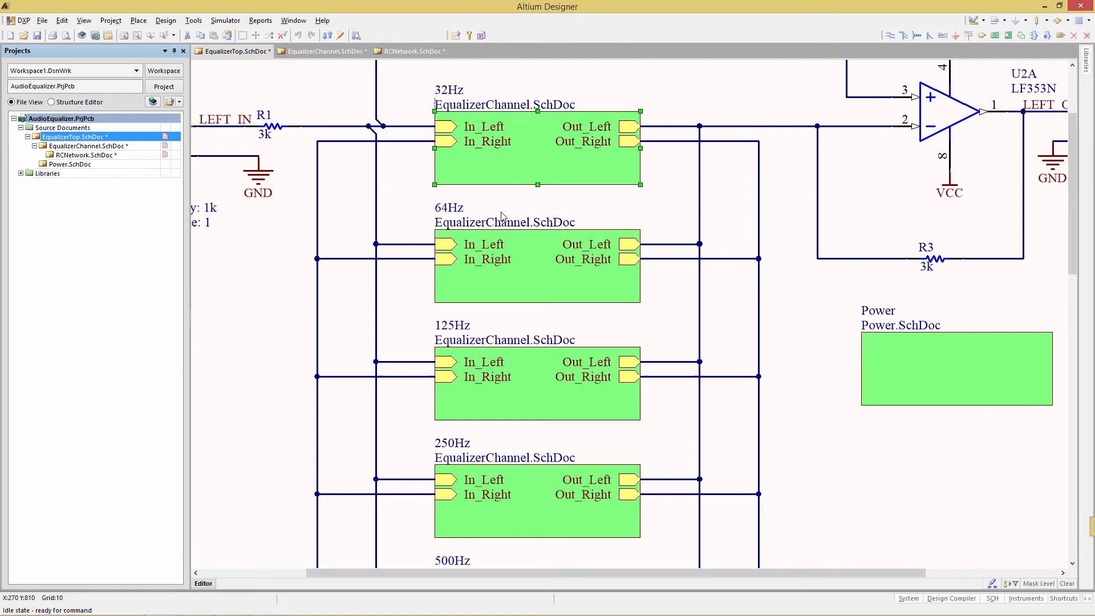
double_click(536, 266)
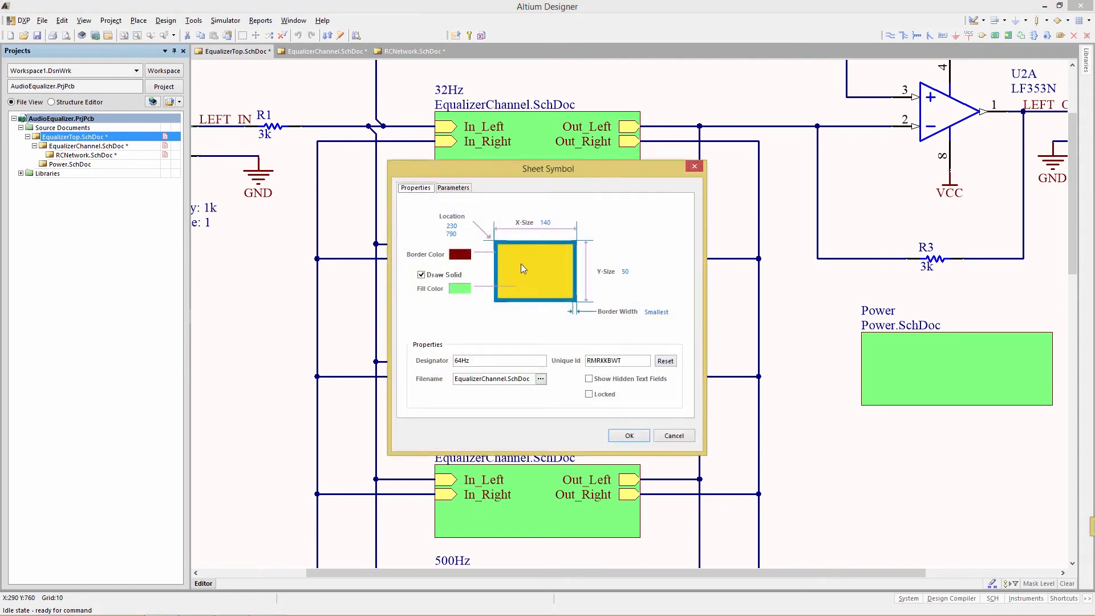
click(453, 187)
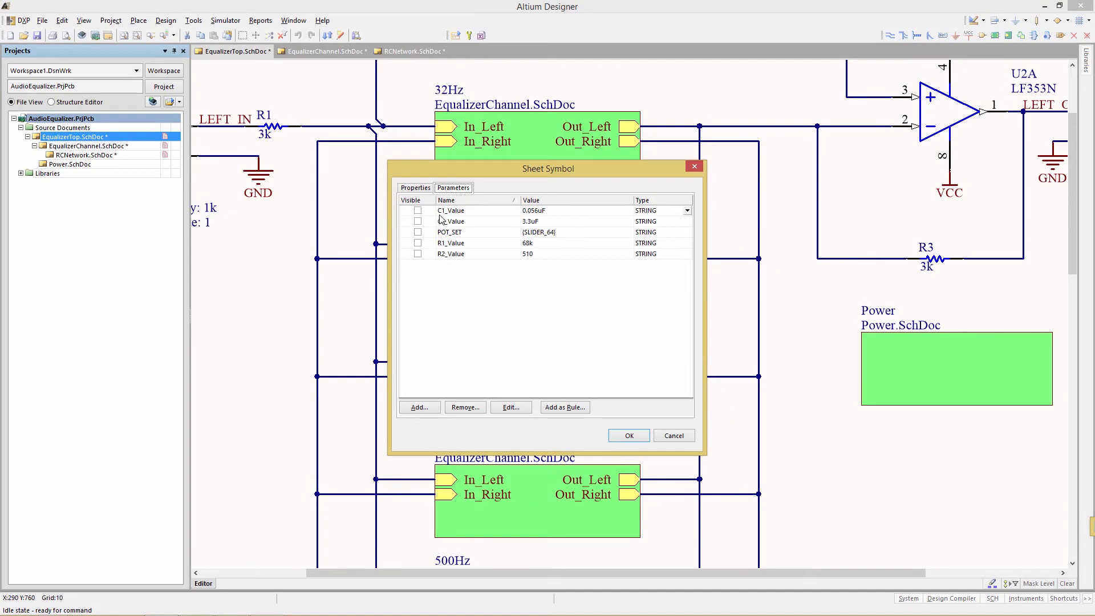
mouse_move(543, 223)
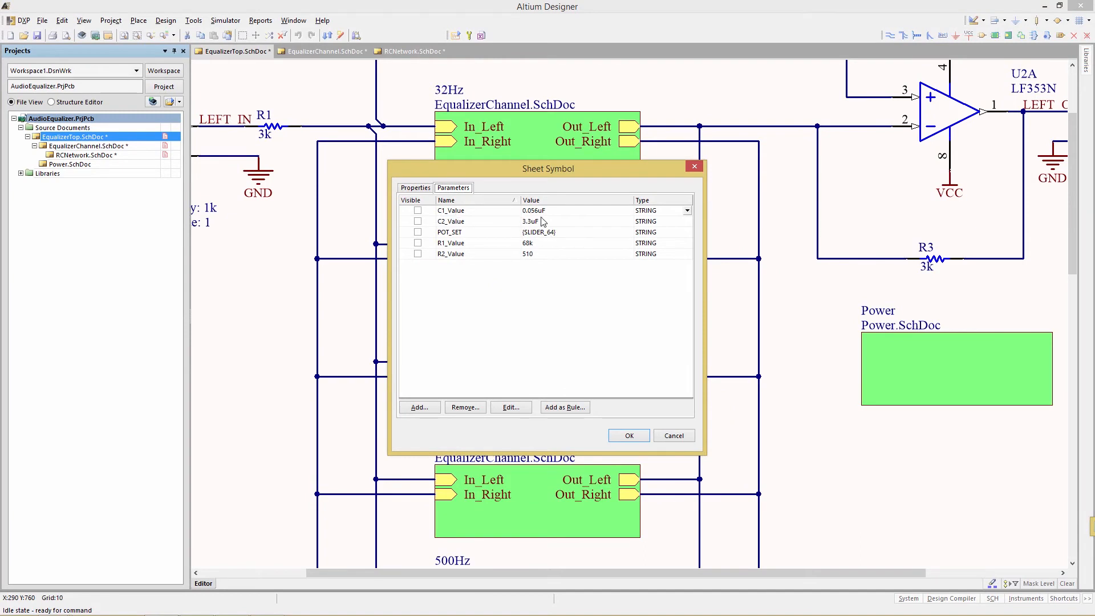
mouse_move(623, 415)
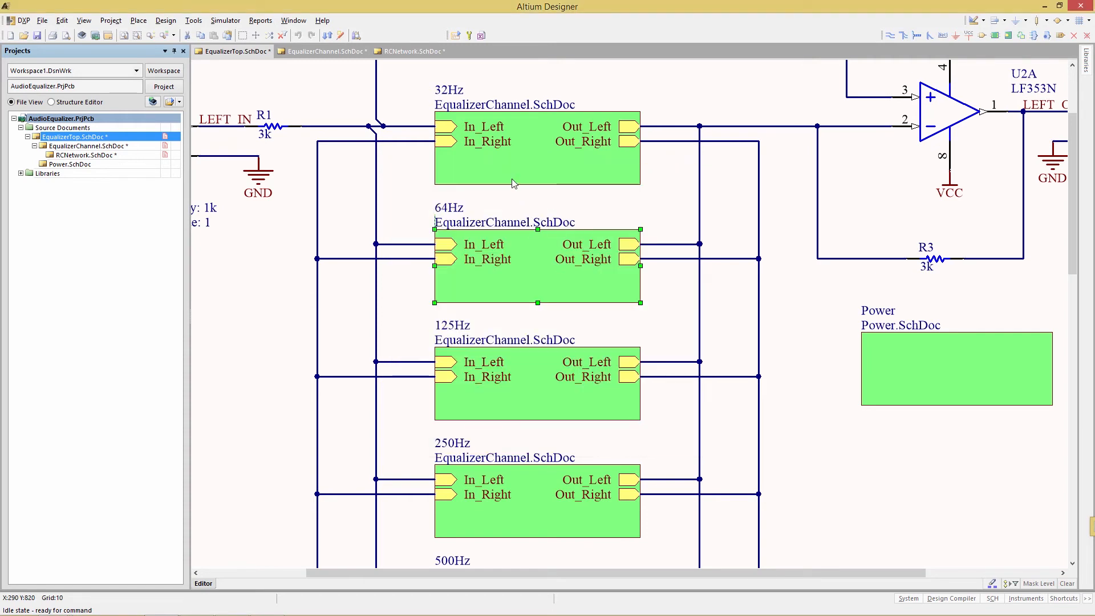
mouse_move(499, 139)
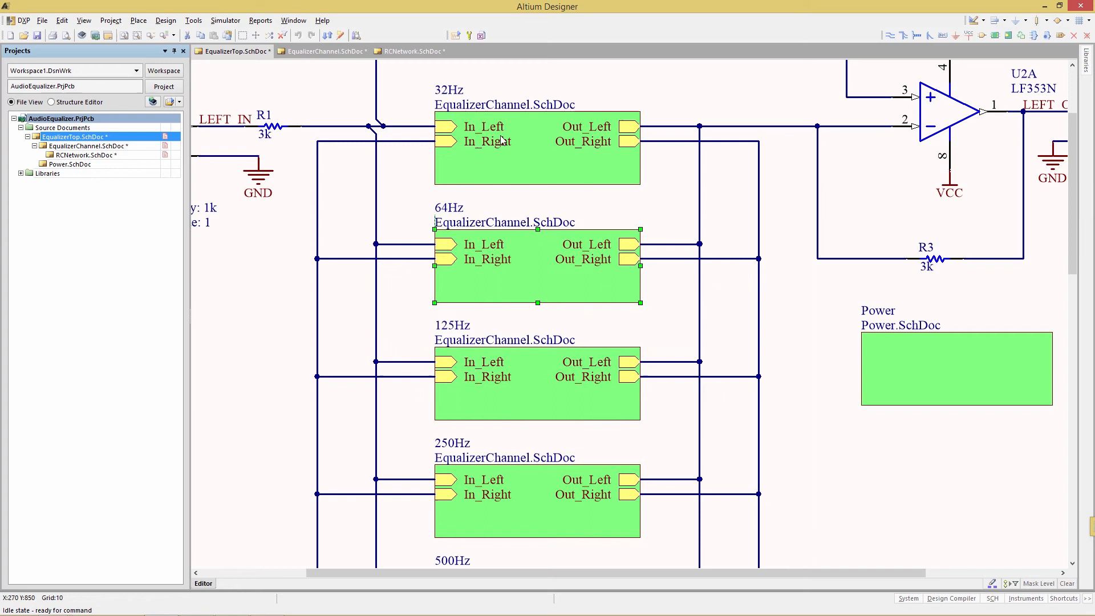
mouse_move(487, 141)
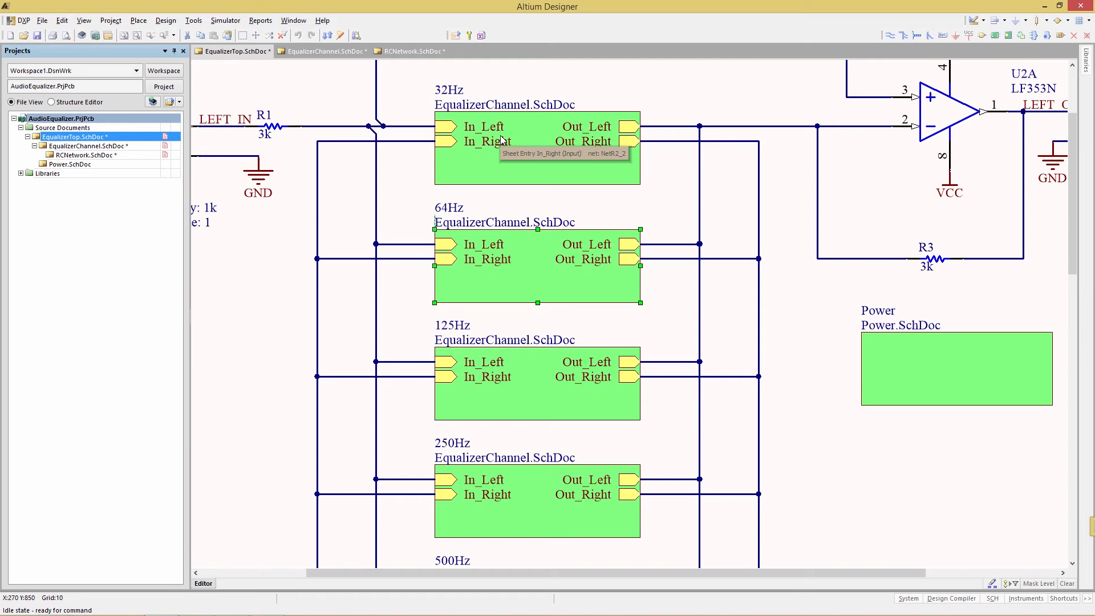
click(323, 50)
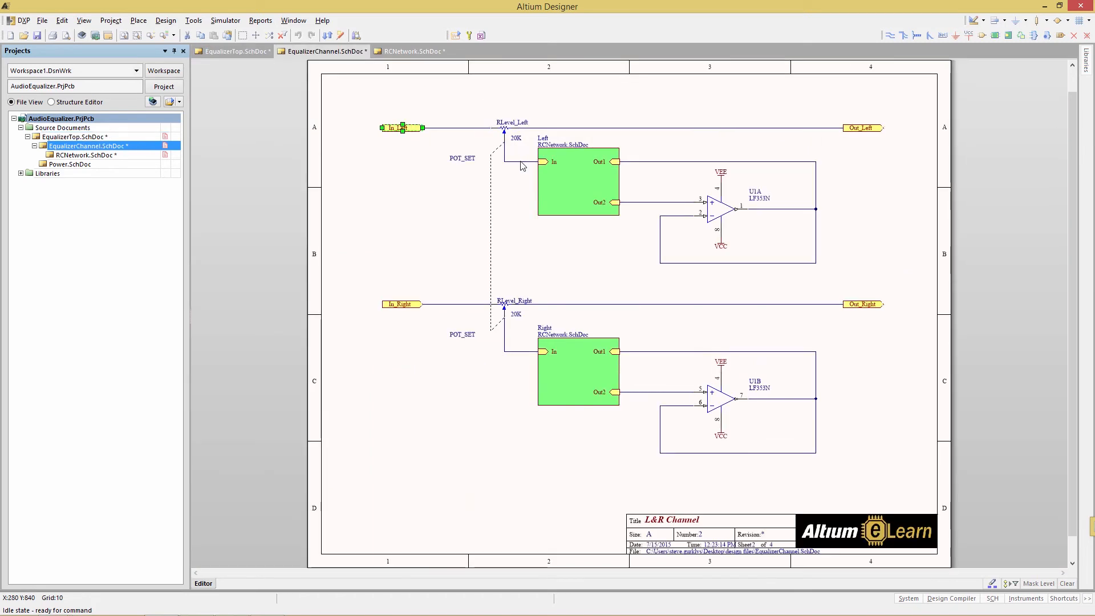
Review the RCNetwork sheet's C1/C2/R1/R2 value placeholders and return to EqualizerChannel
click(408, 51)
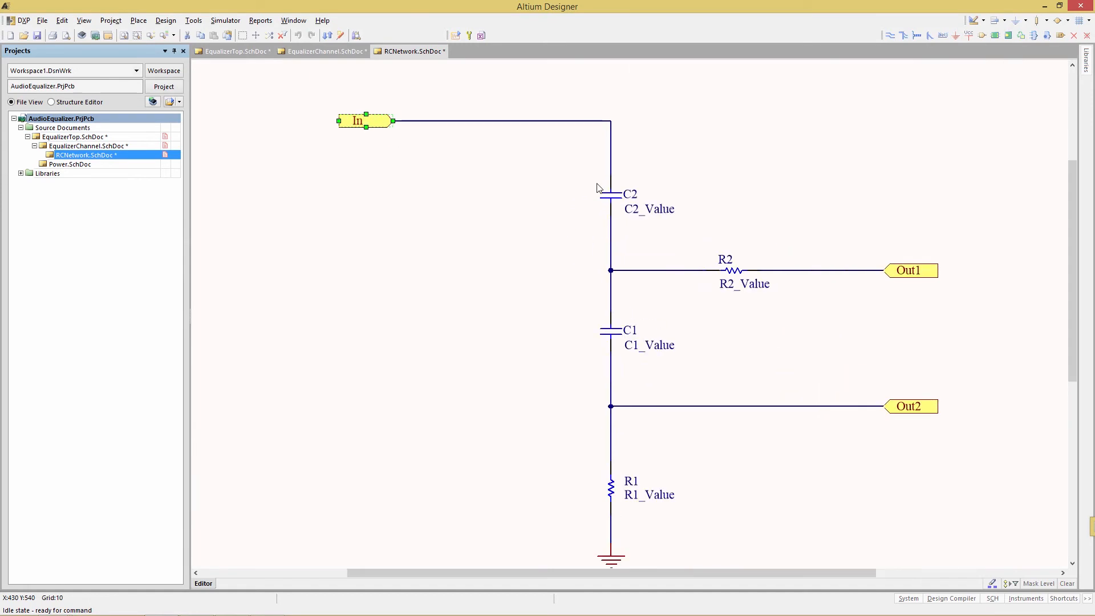
mouse_move(566, 211)
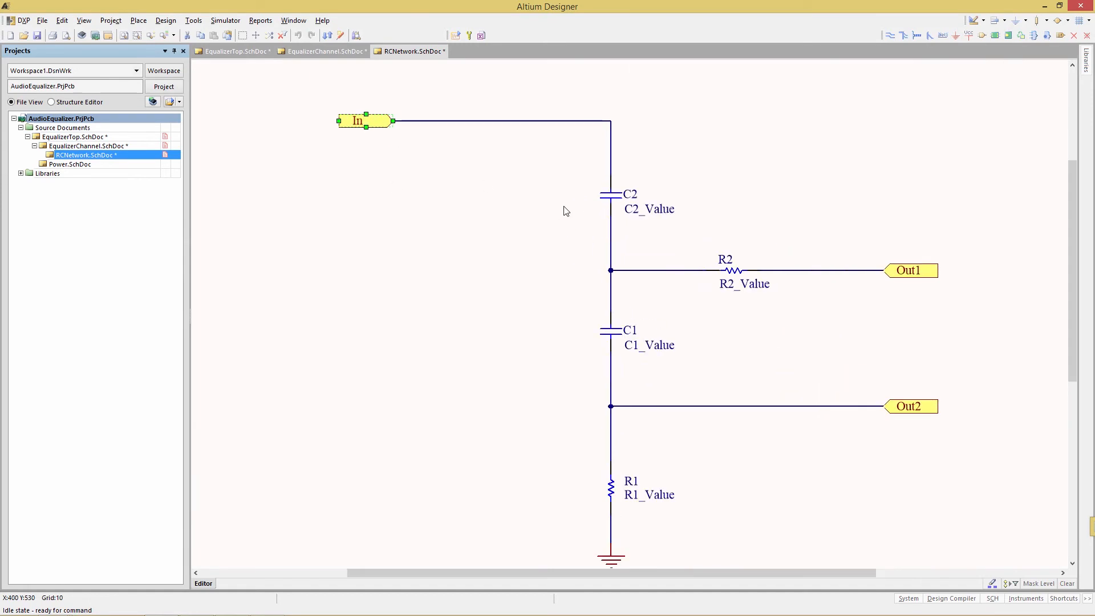
mouse_move(649, 358)
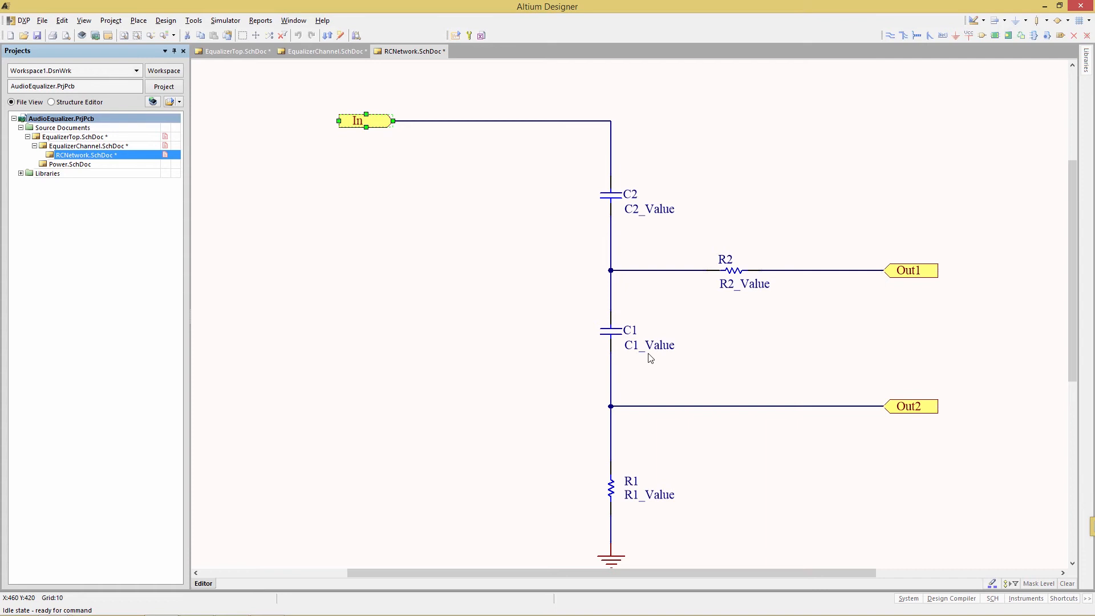
mouse_move(495, 221)
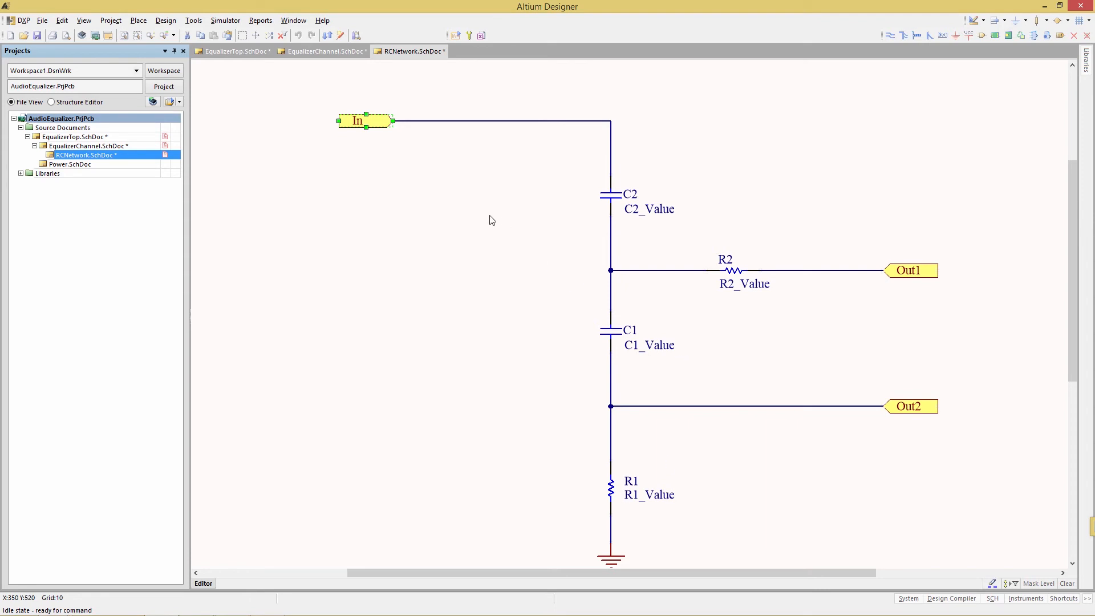
mouse_move(548, 412)
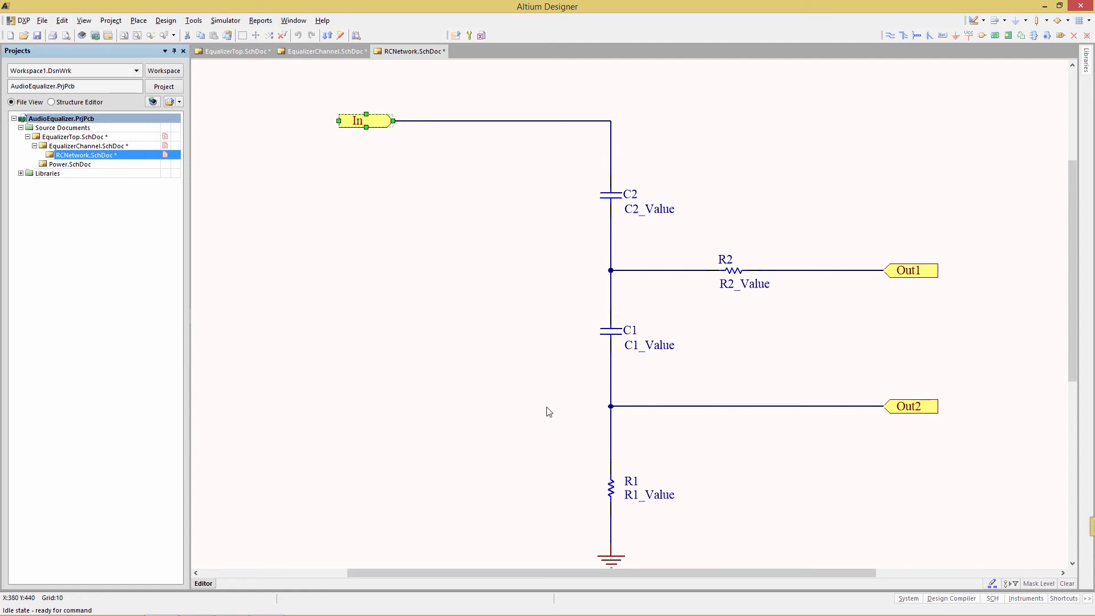
mouse_move(705, 429)
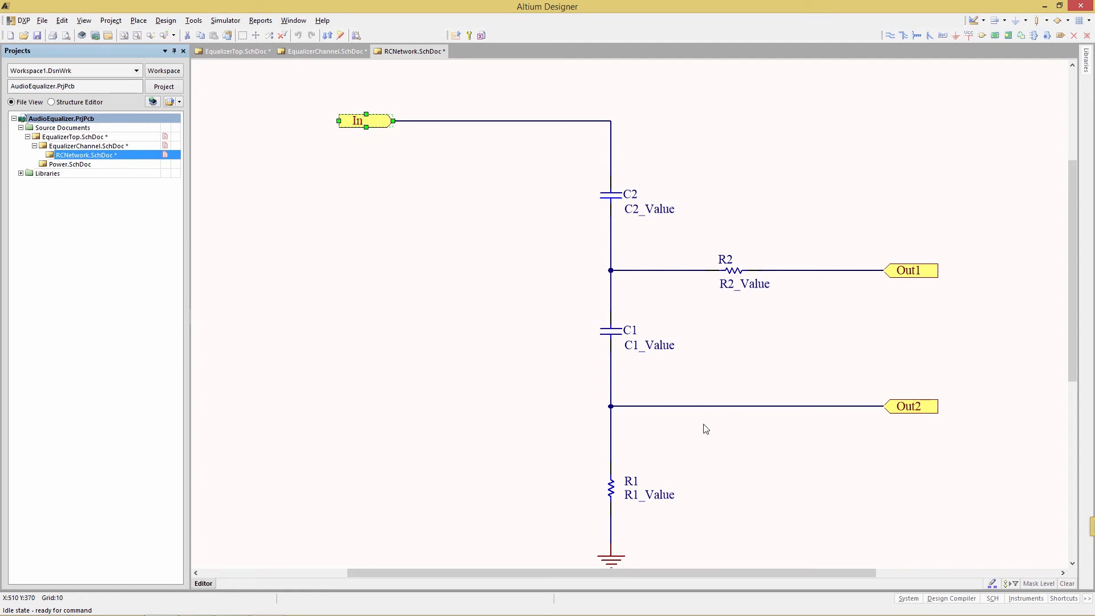
mouse_move(597, 183)
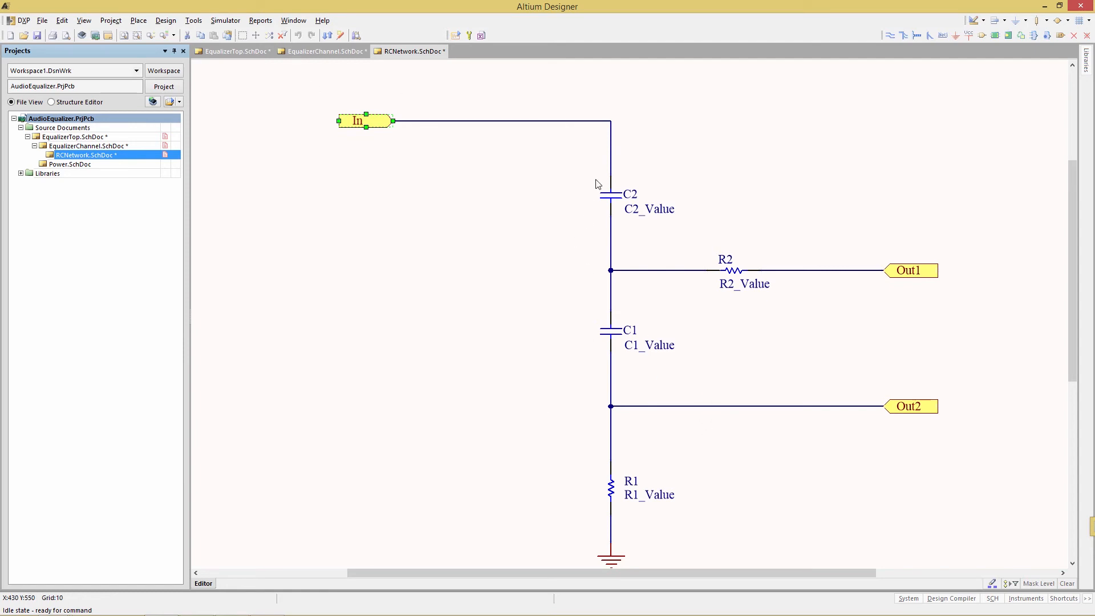
mouse_move(636, 231)
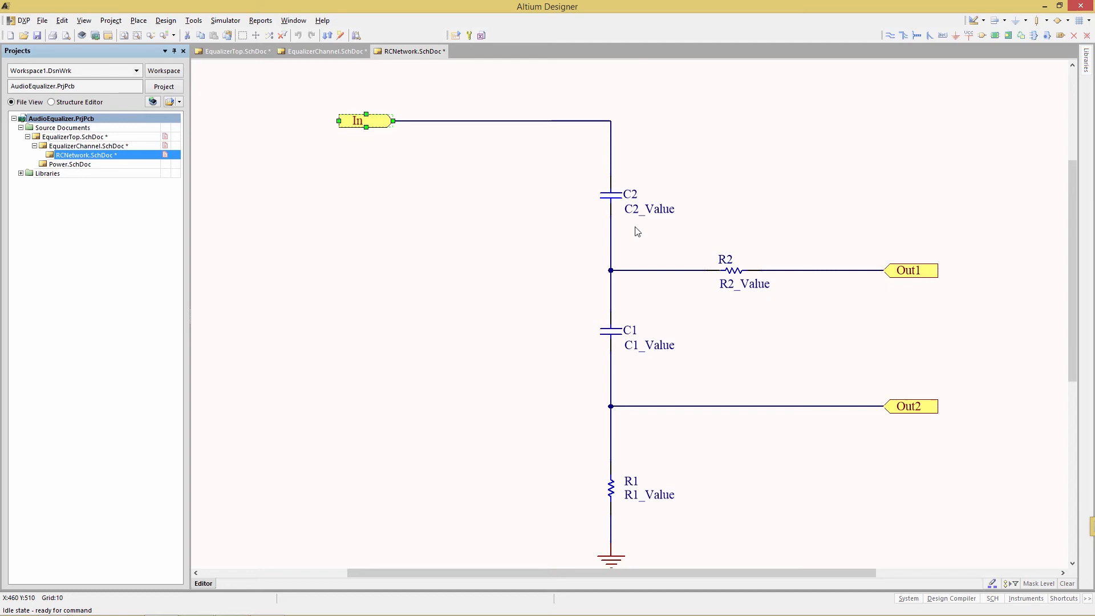
click(322, 52)
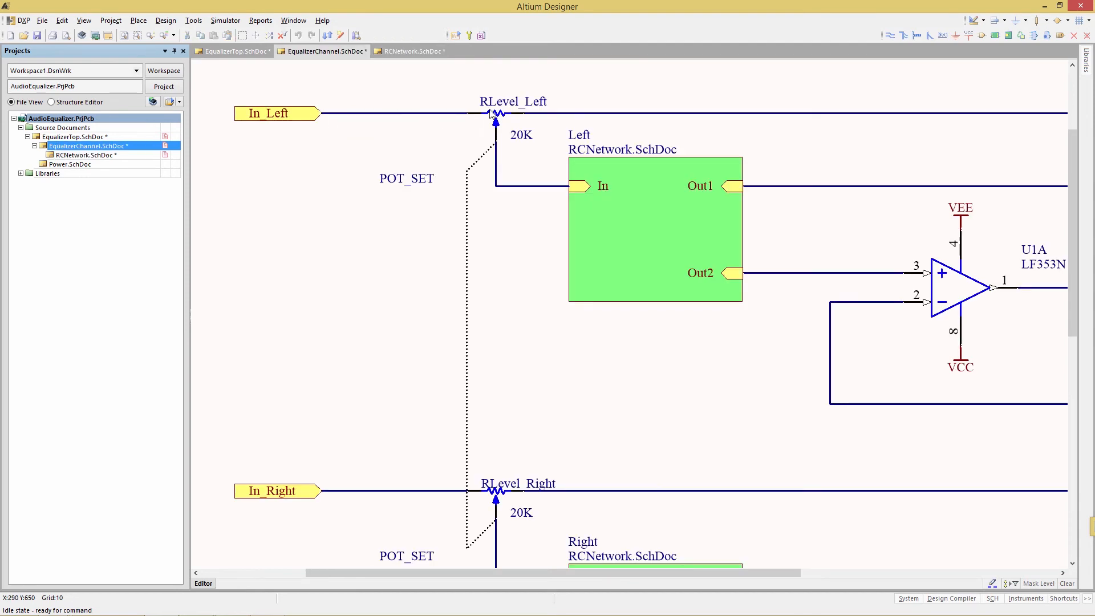
Review RLevel_Left's Set Position =POT_SET and its 20K POT simulation model parameters
double_click(495, 119)
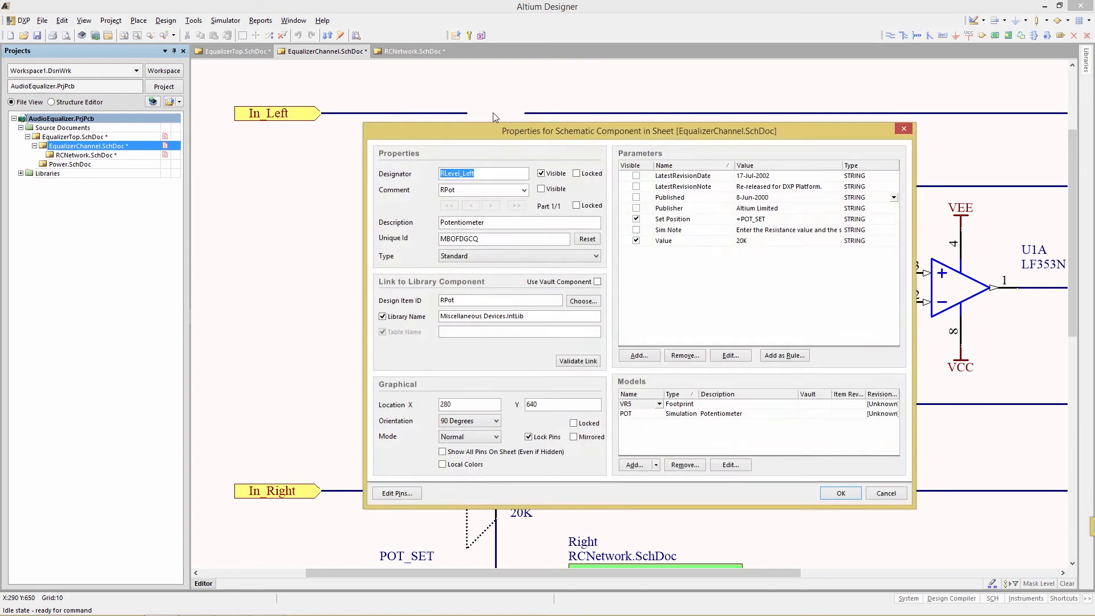
click(673, 219)
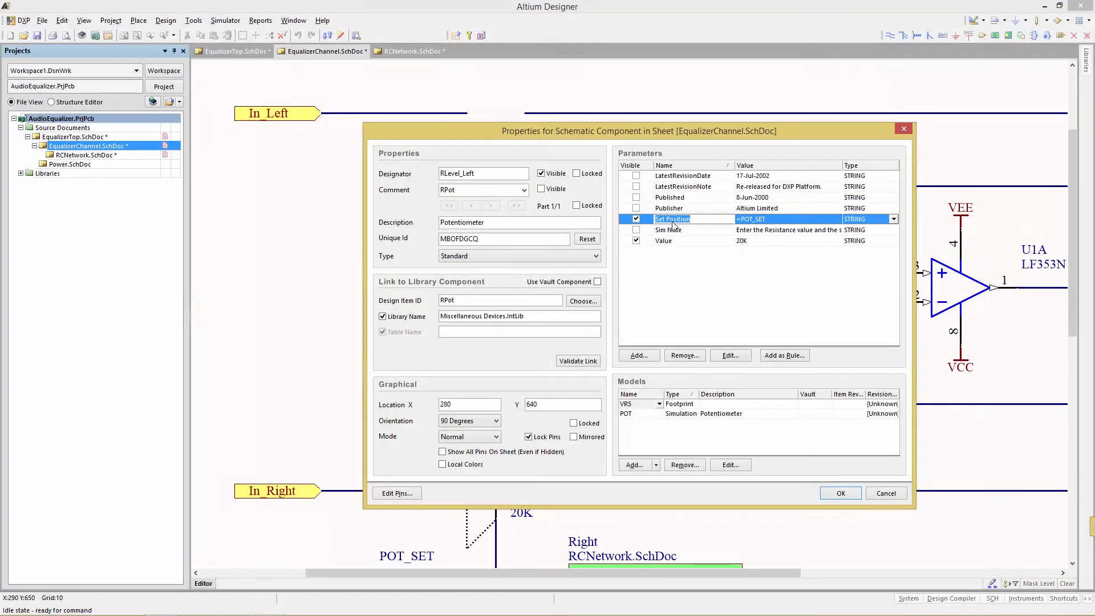
mouse_move(760, 224)
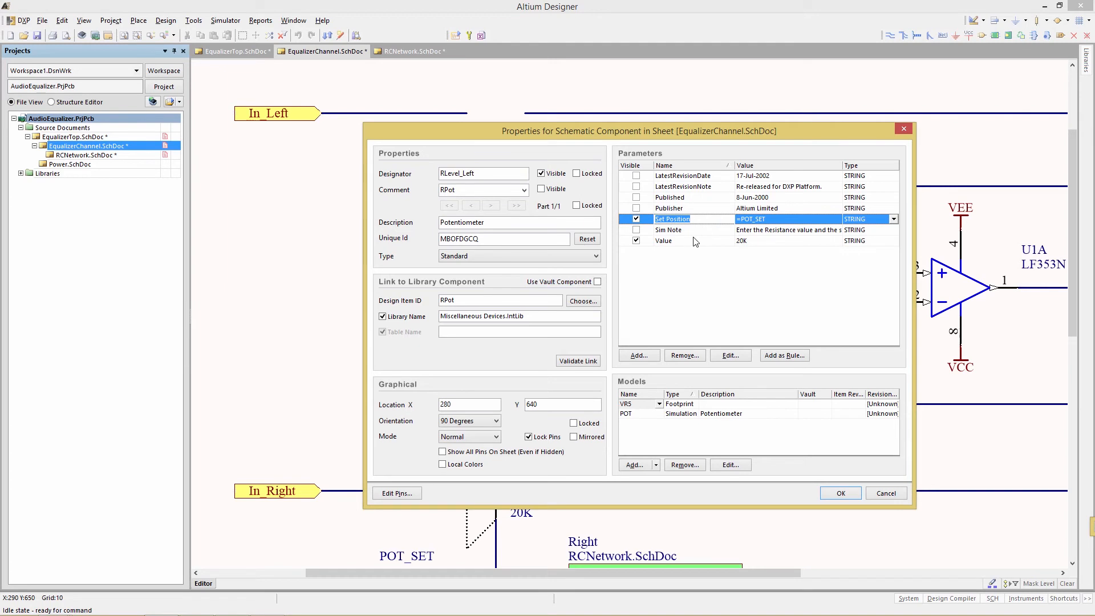
click(639, 404)
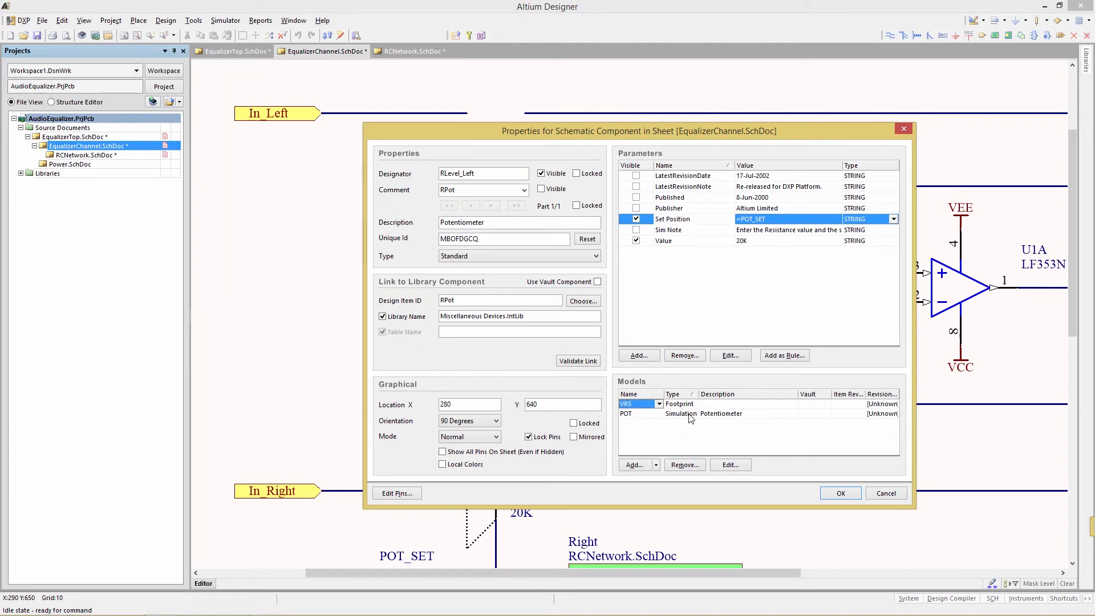
click(730, 465)
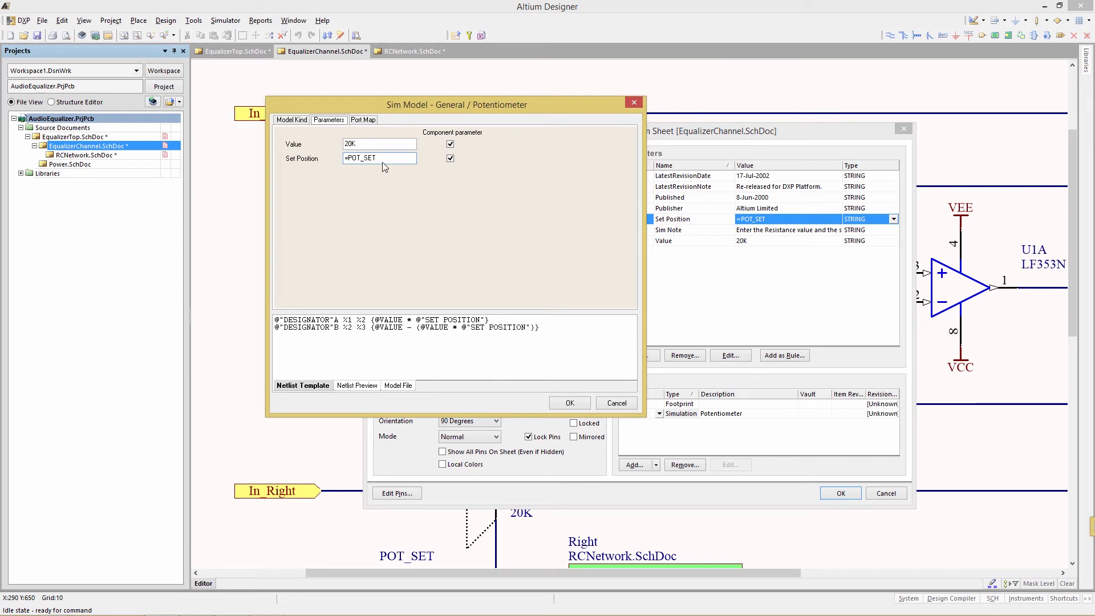
click(234, 51)
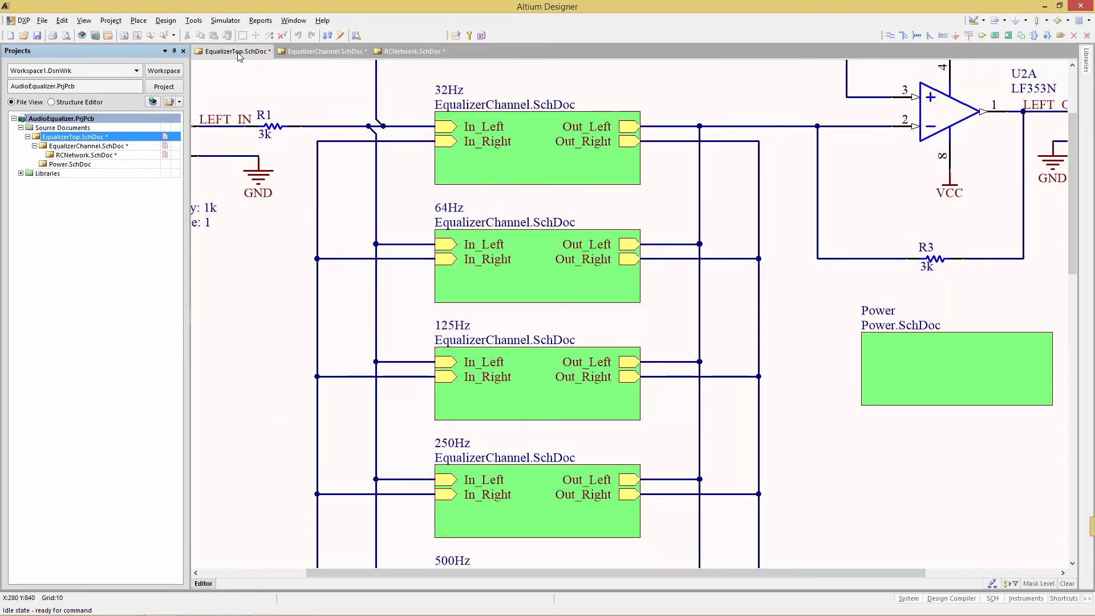
mouse_move(225, 21)
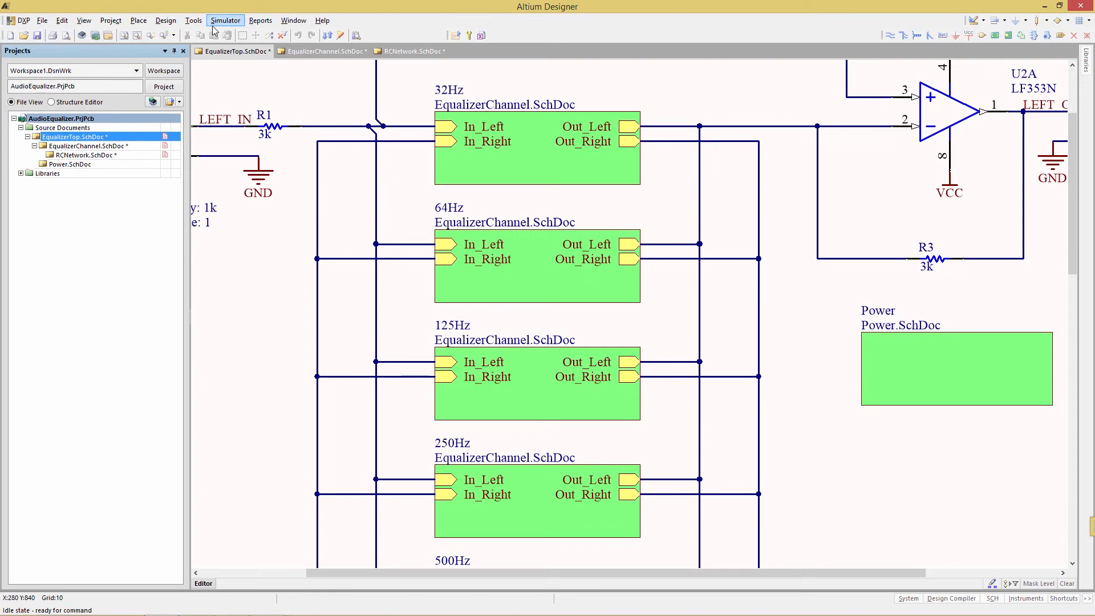
mouse_move(66, 125)
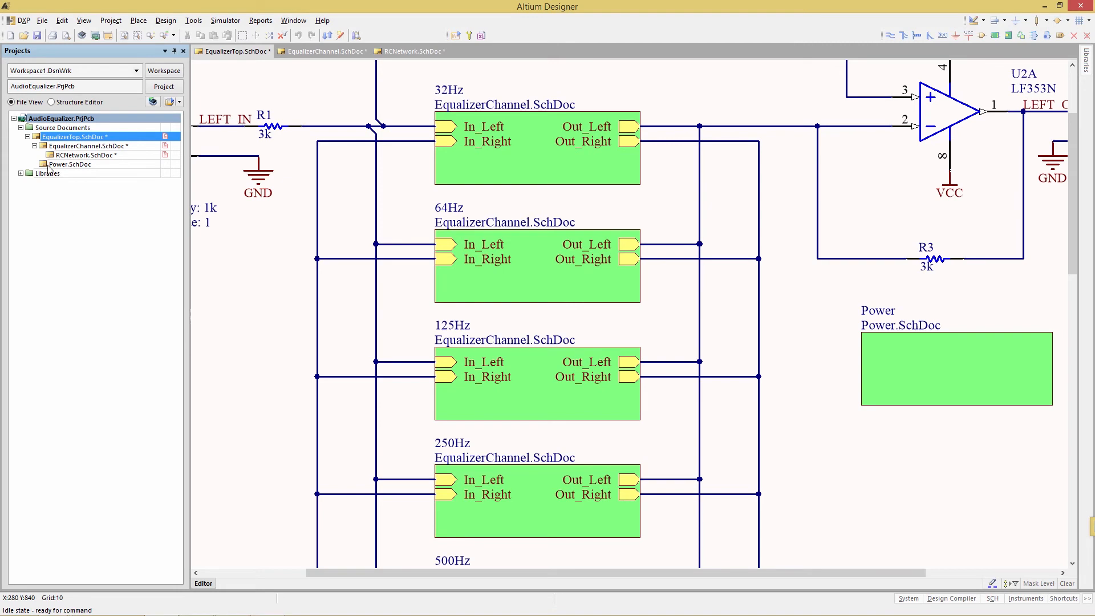
Compile the AudioEqualizer project from the Projects panel
right_click(62, 118)
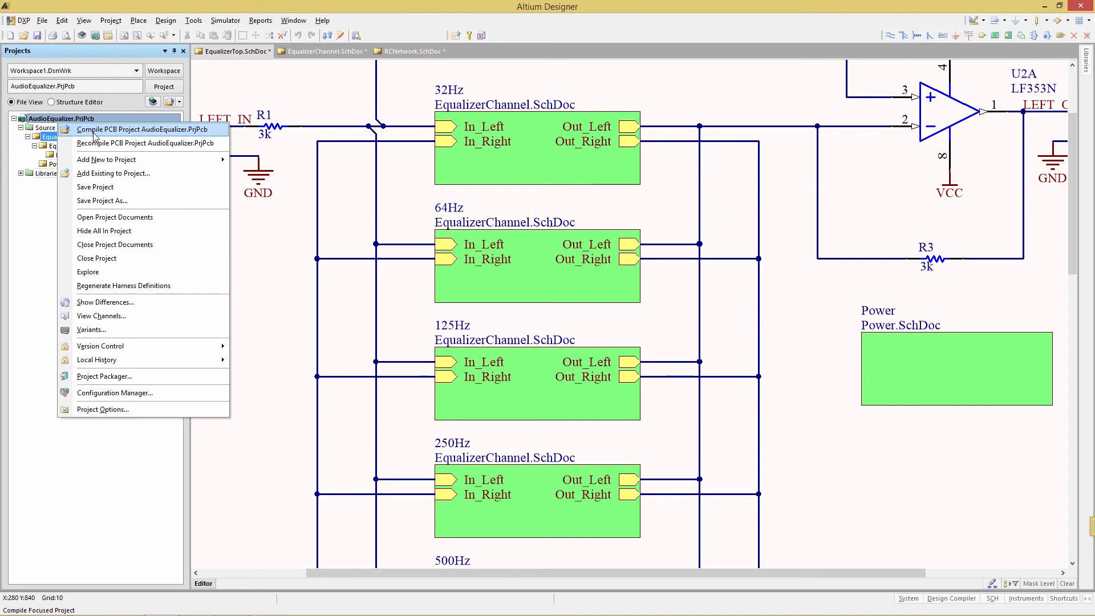
click(143, 129)
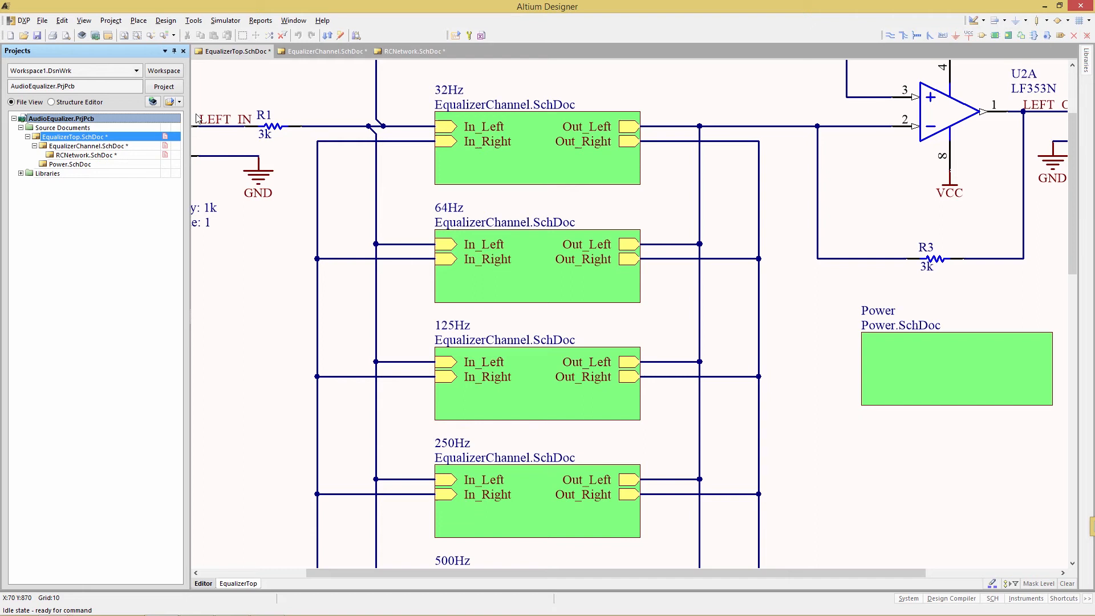
mouse_move(450, 141)
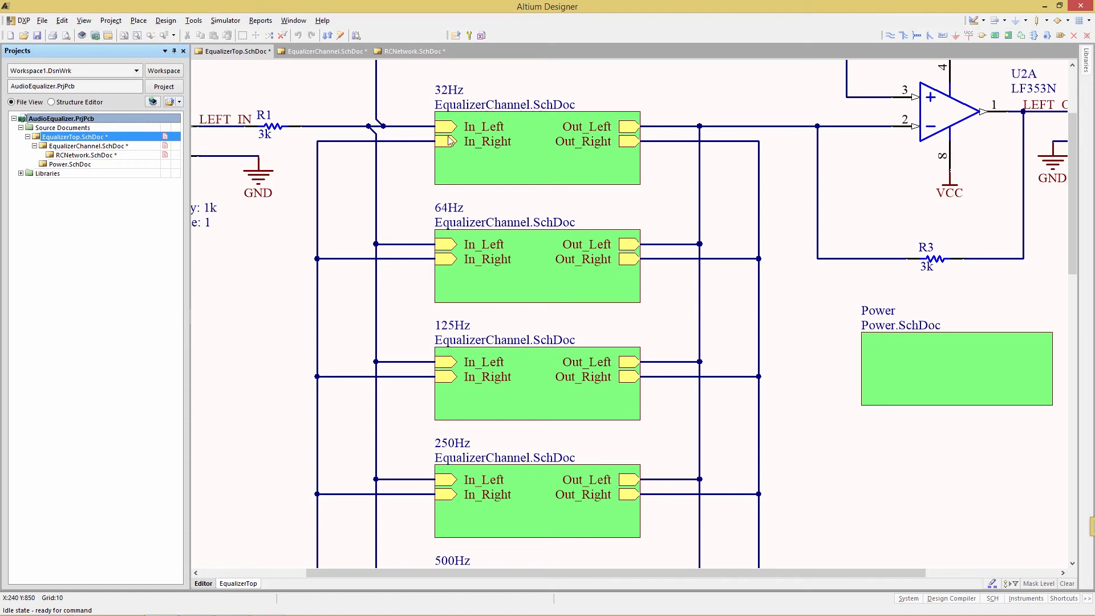
mouse_move(532, 152)
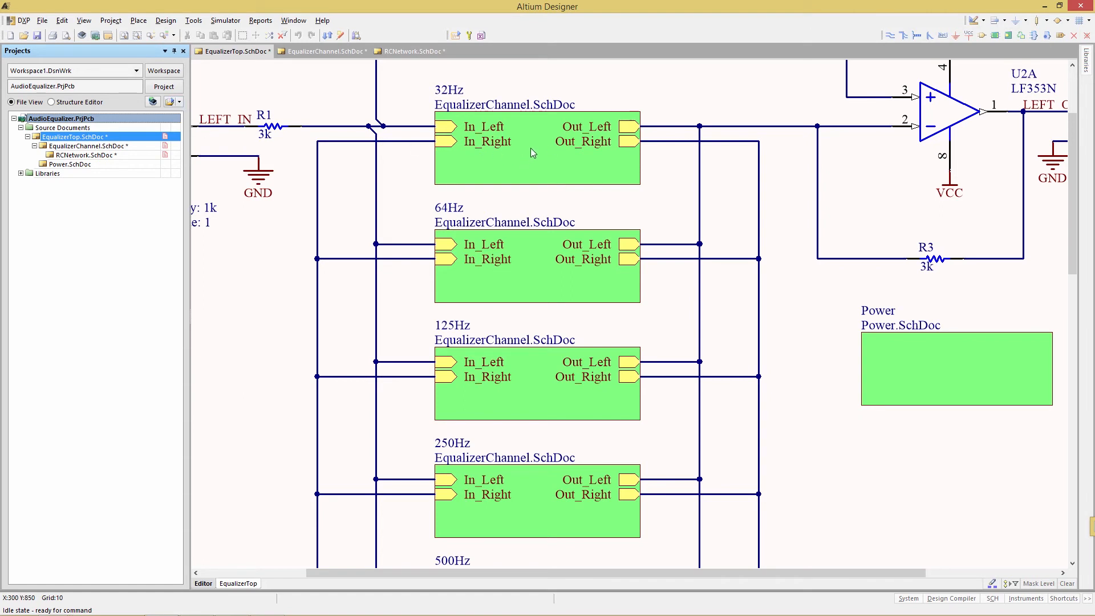
Switch to the EqualizerChannel sheet after compiling
click(323, 50)
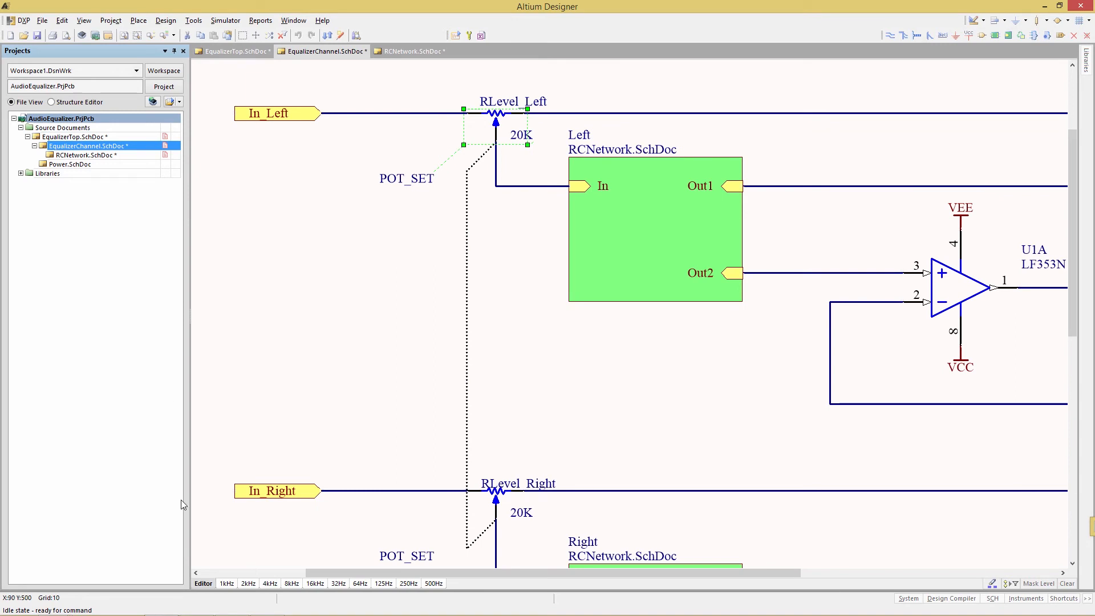
mouse_move(291, 422)
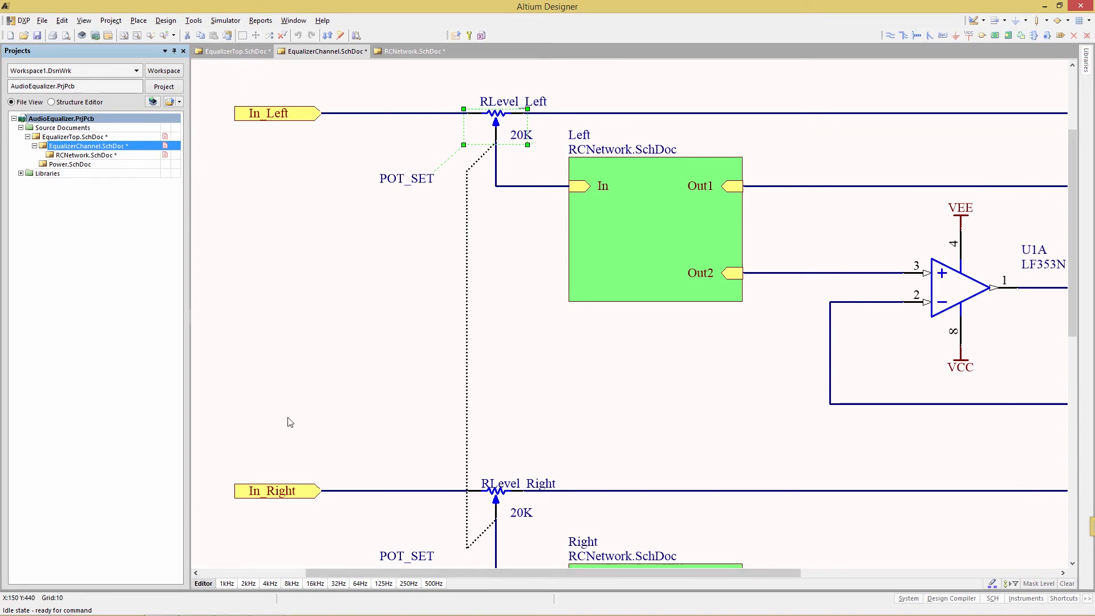
mouse_move(597, 274)
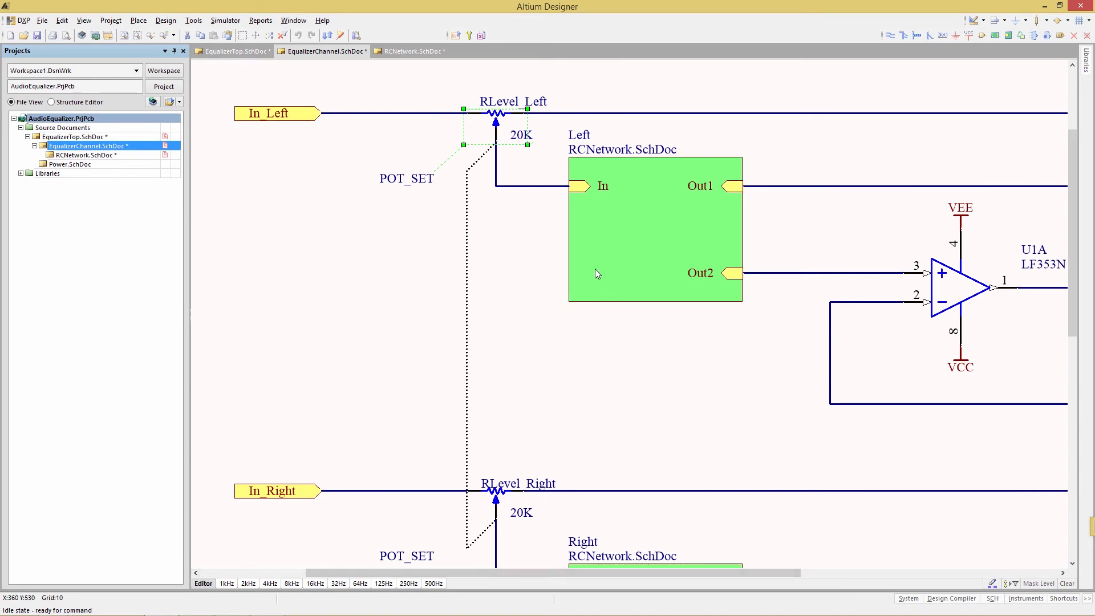
mouse_move(203, 583)
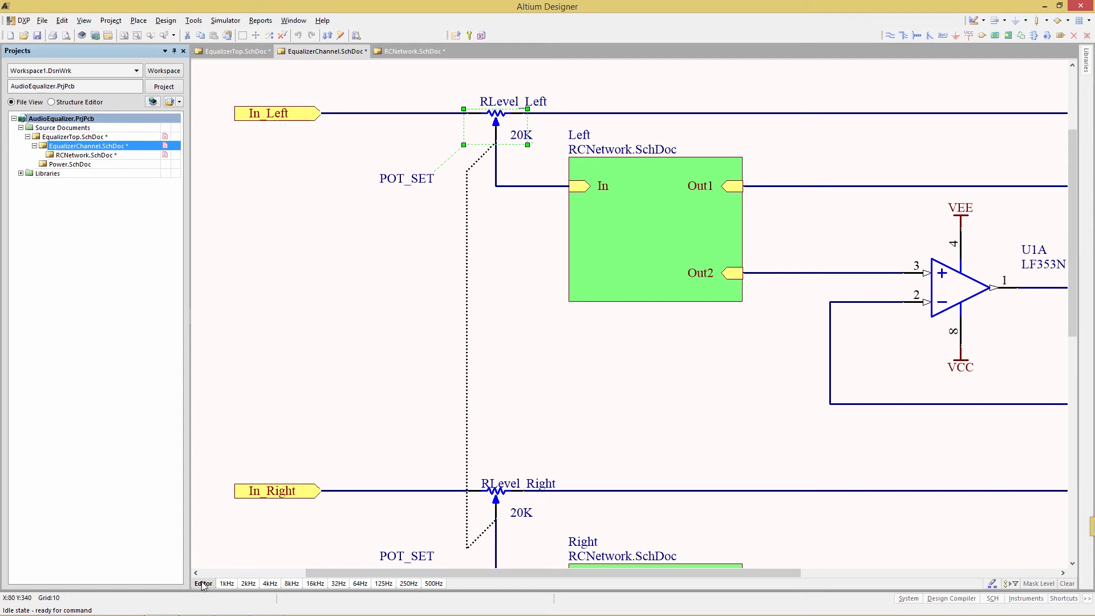
mouse_move(214, 588)
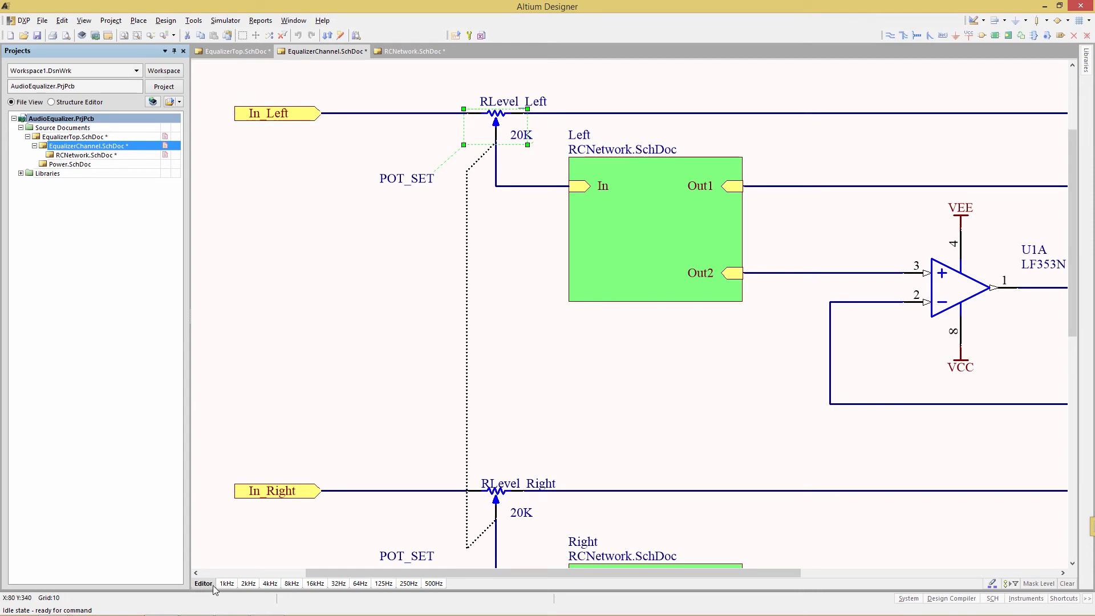
Step through the 1kHz, 2kHz, 64Hz, 125Hz and 250Hz compiled channel instances, ending on 250Hz
click(226, 583)
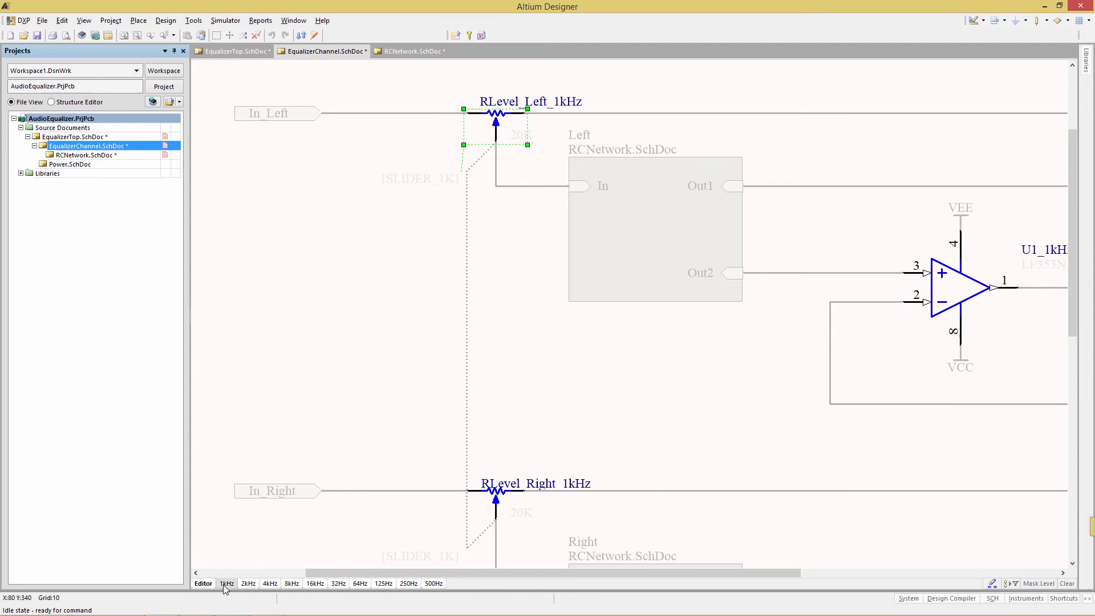
mouse_move(253, 595)
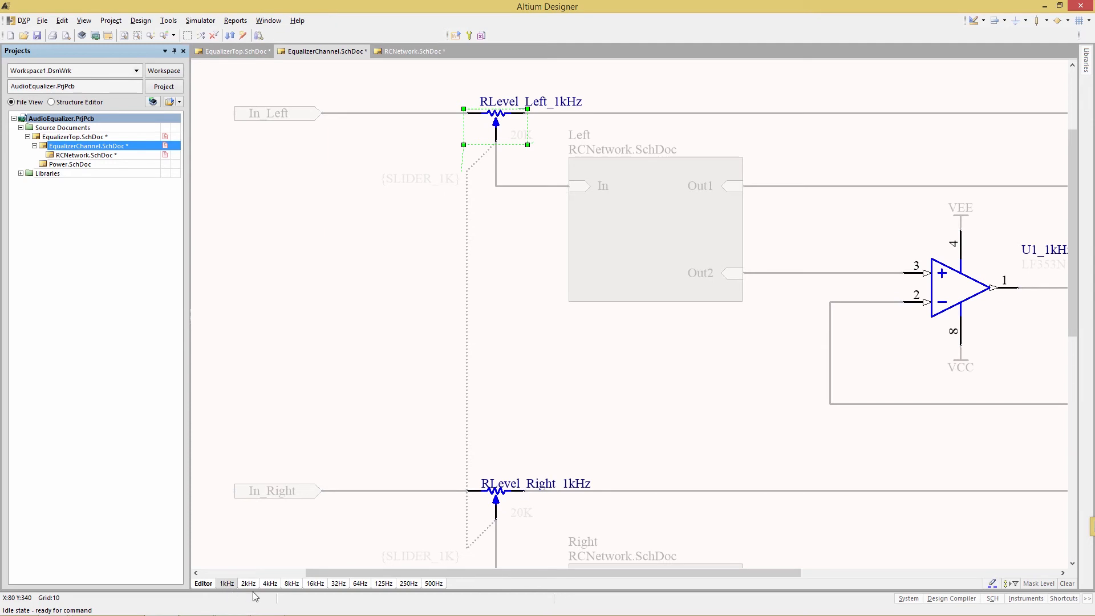
click(247, 583)
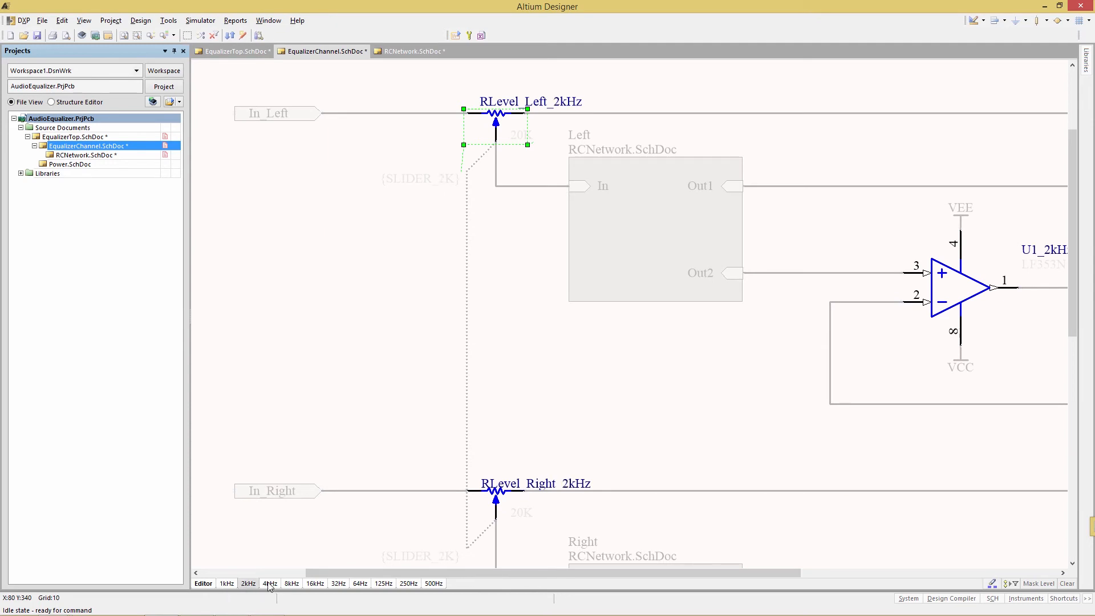
click(291, 582)
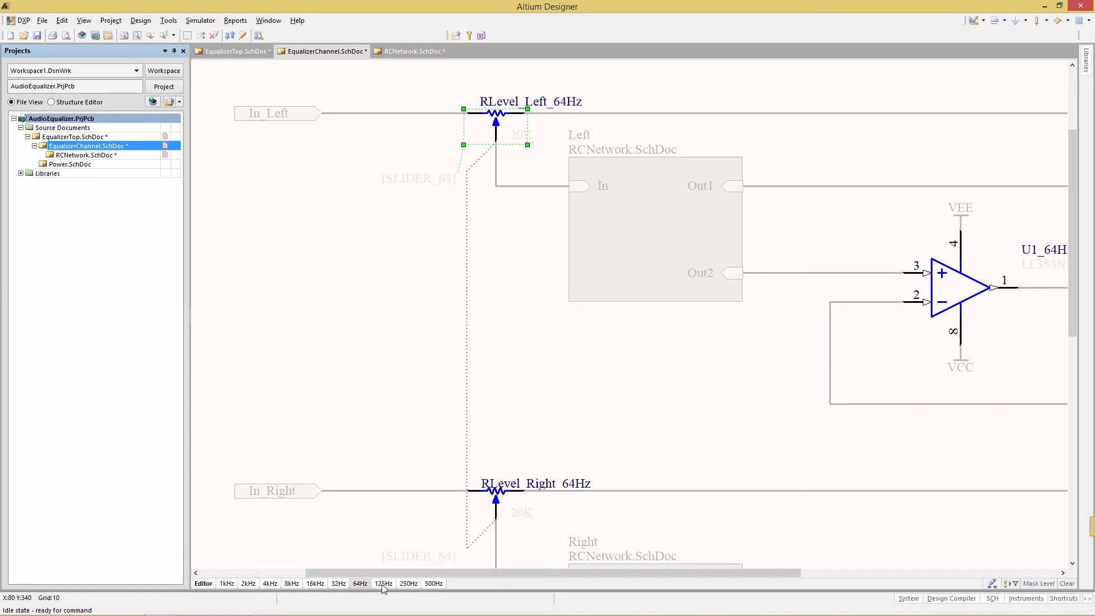
click(383, 583)
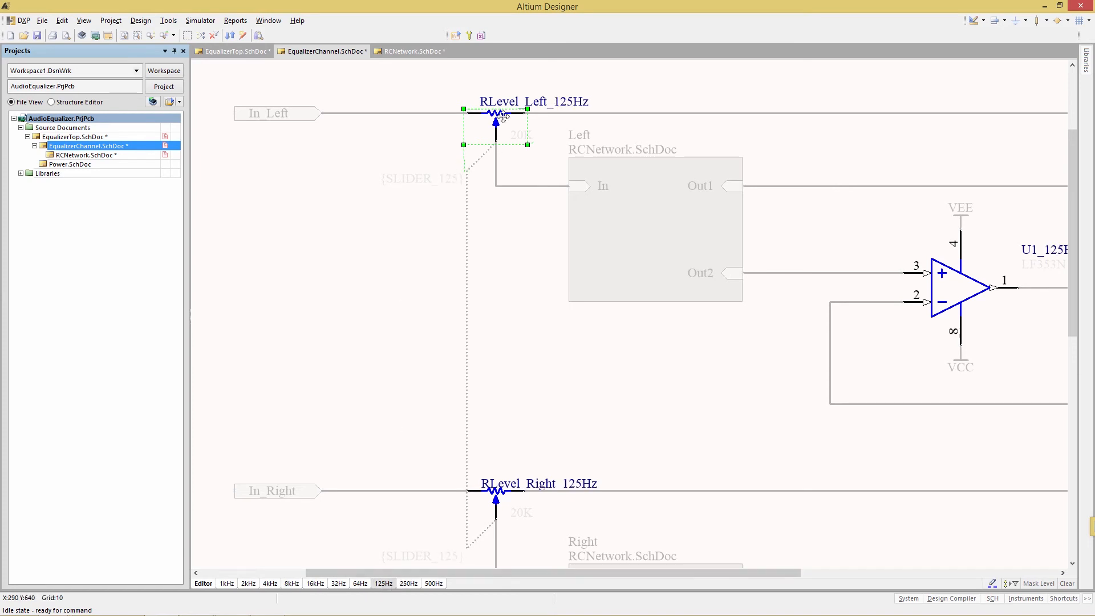
mouse_move(525, 494)
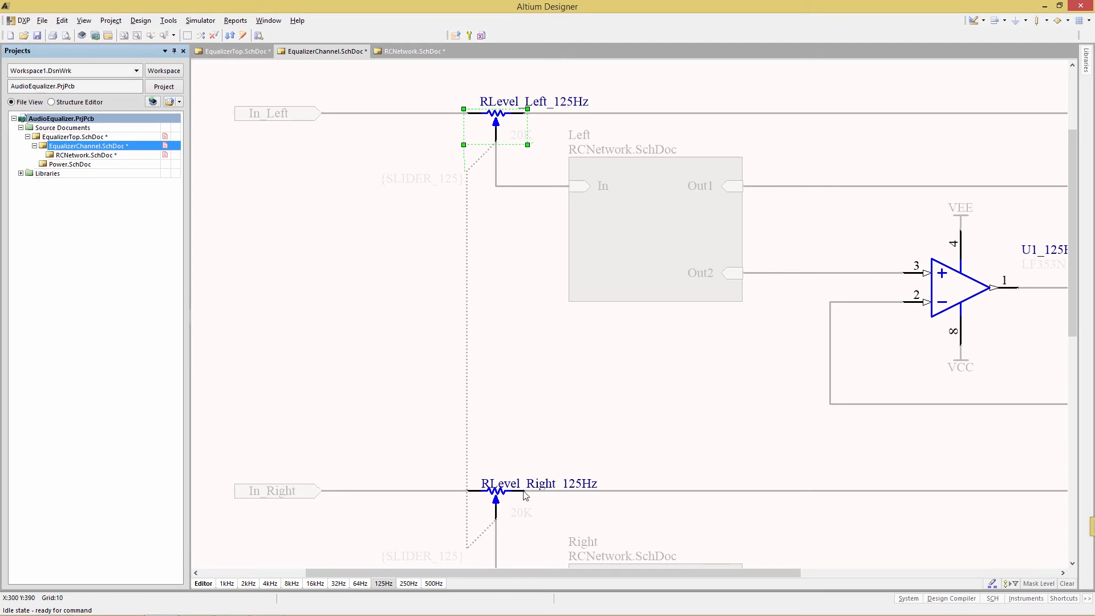
mouse_move(568, 214)
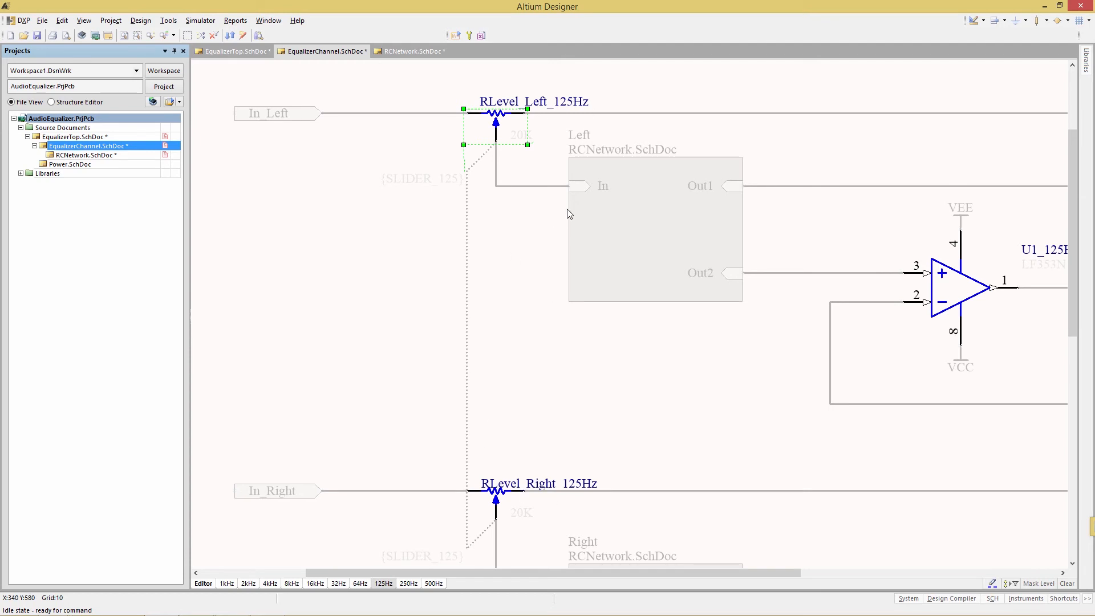
mouse_move(408, 589)
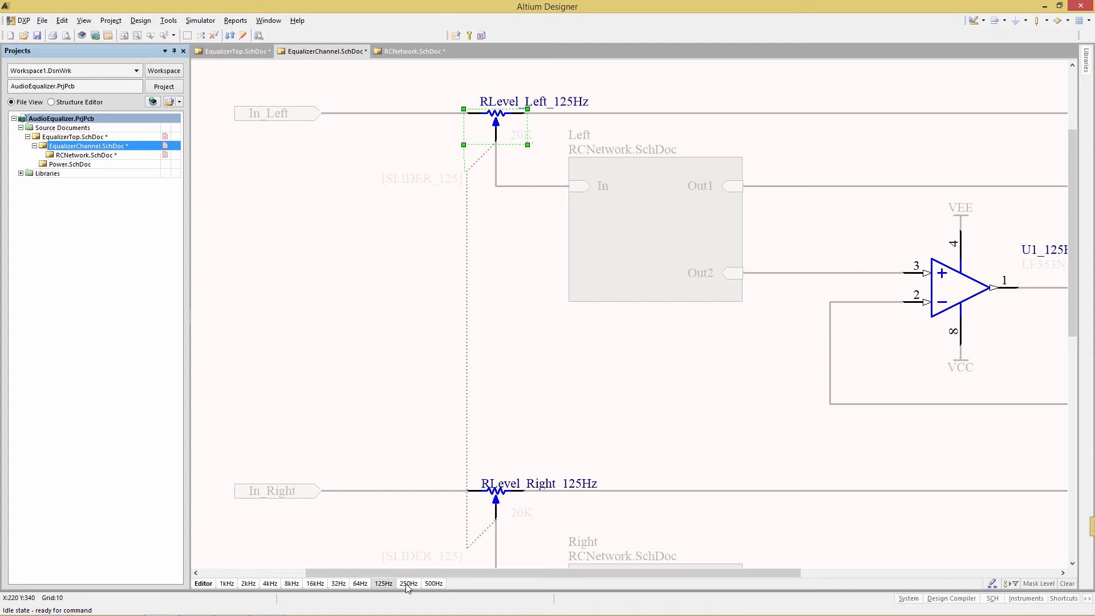
mouse_move(408, 583)
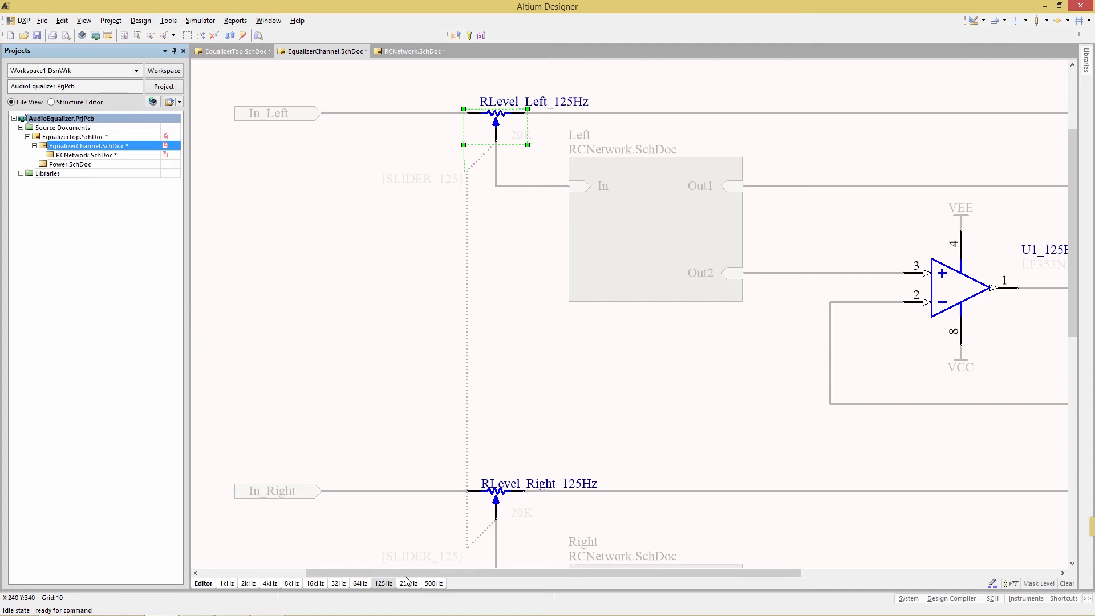
click(408, 583)
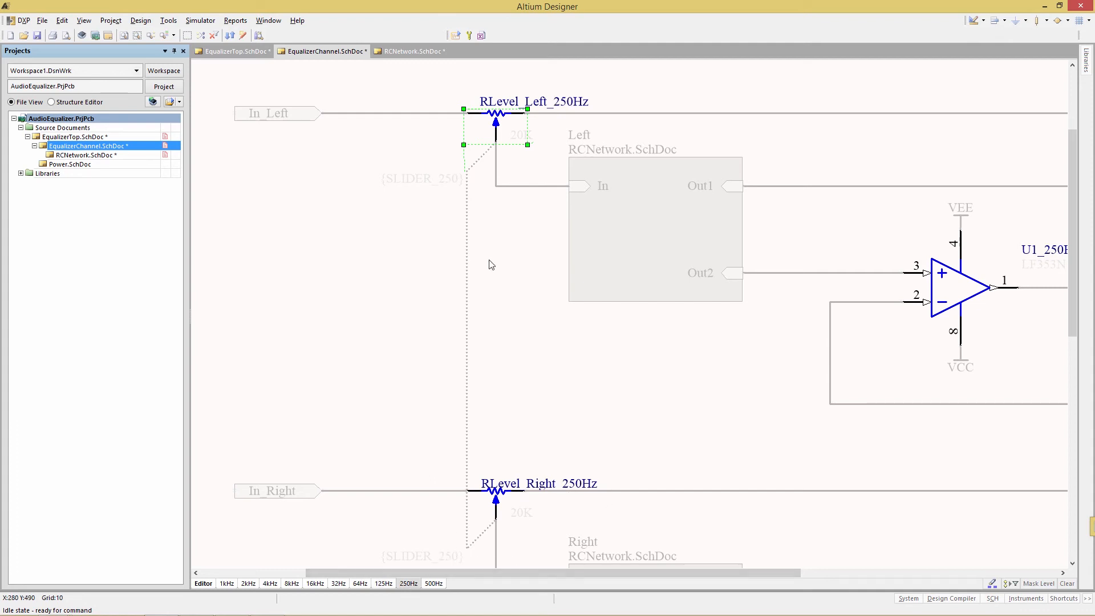
mouse_move(559, 528)
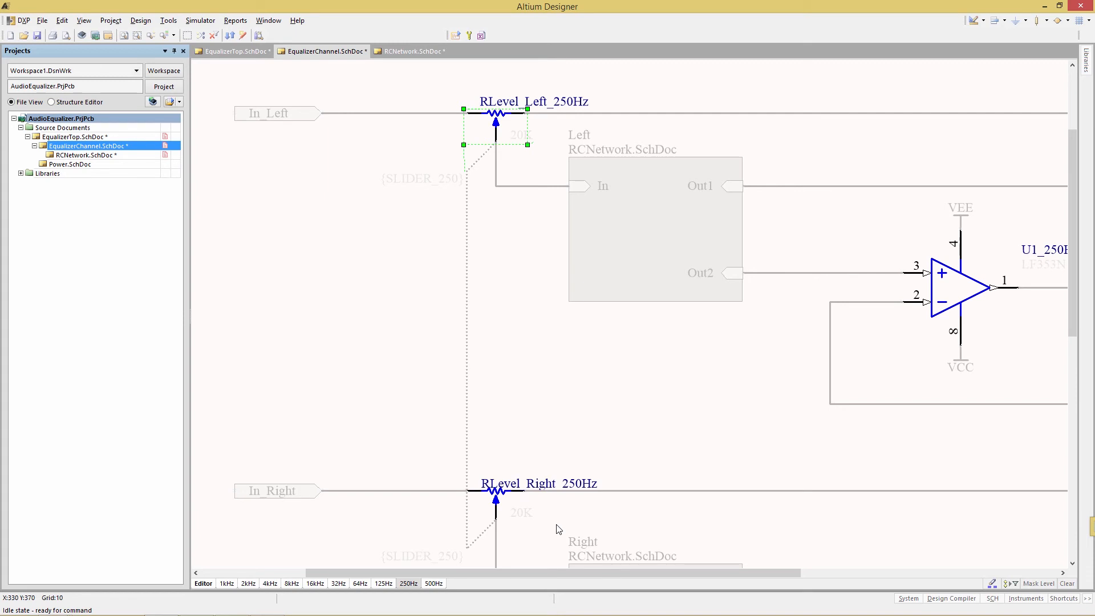
mouse_move(203, 589)
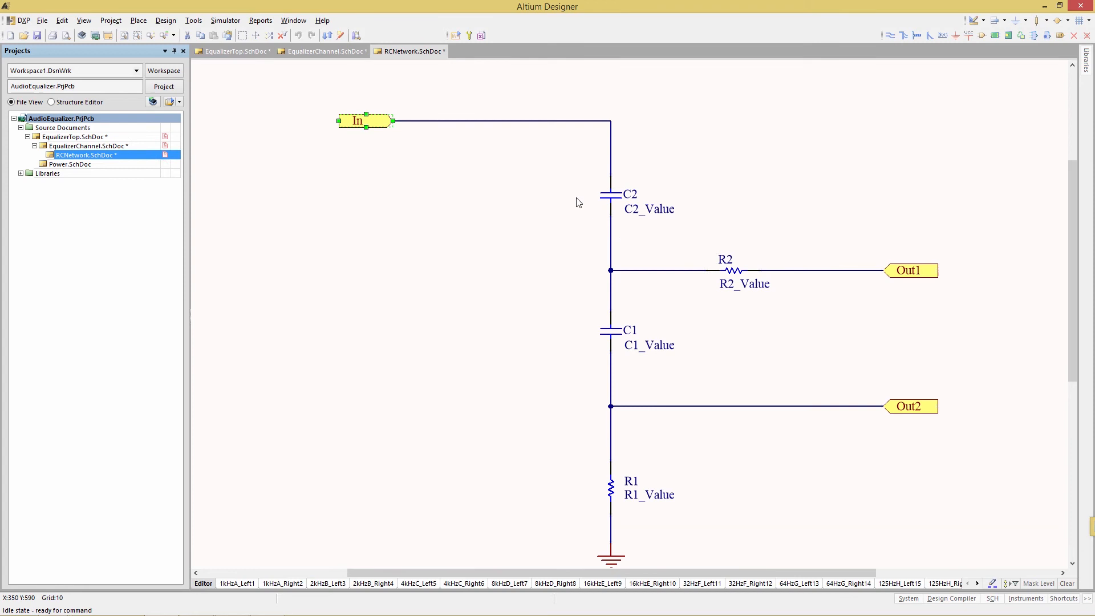
mouse_move(593, 204)
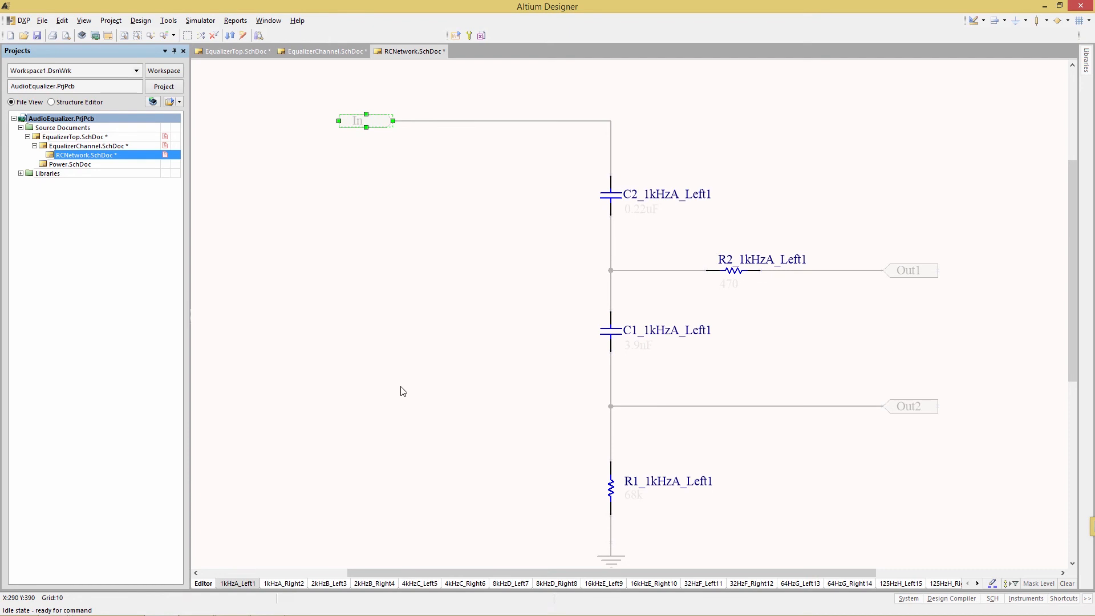
mouse_move(638, 214)
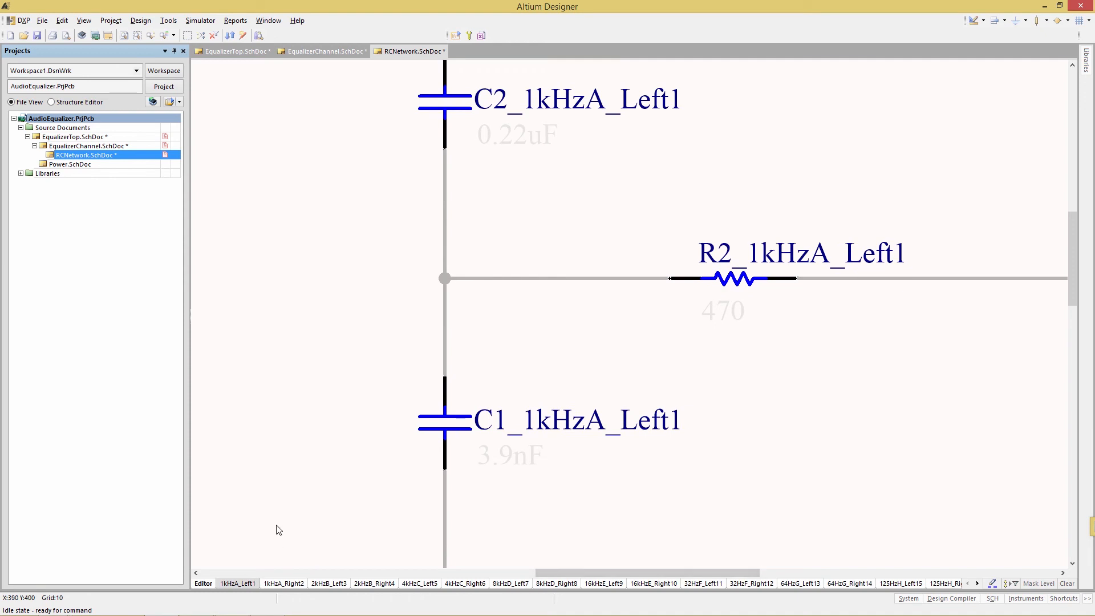
Step through the compiled filter instances 1kHzA_Right2, 2kHzB_Left3/Right4, 4kHzC_Left5/Right6, 8kHzD_Left7 and onward, checking component values
click(282, 583)
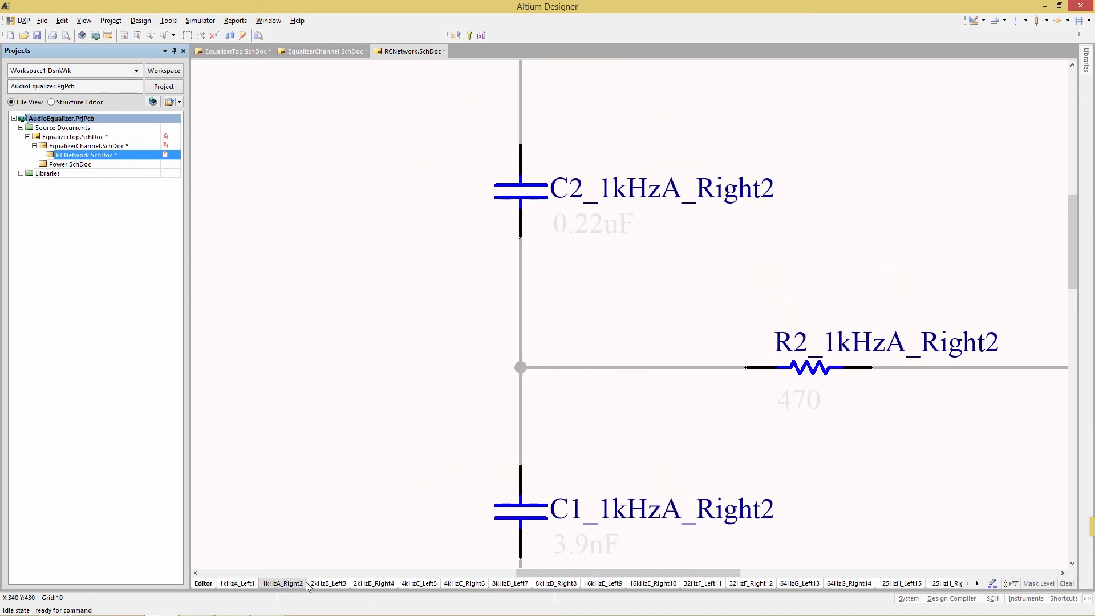
click(328, 583)
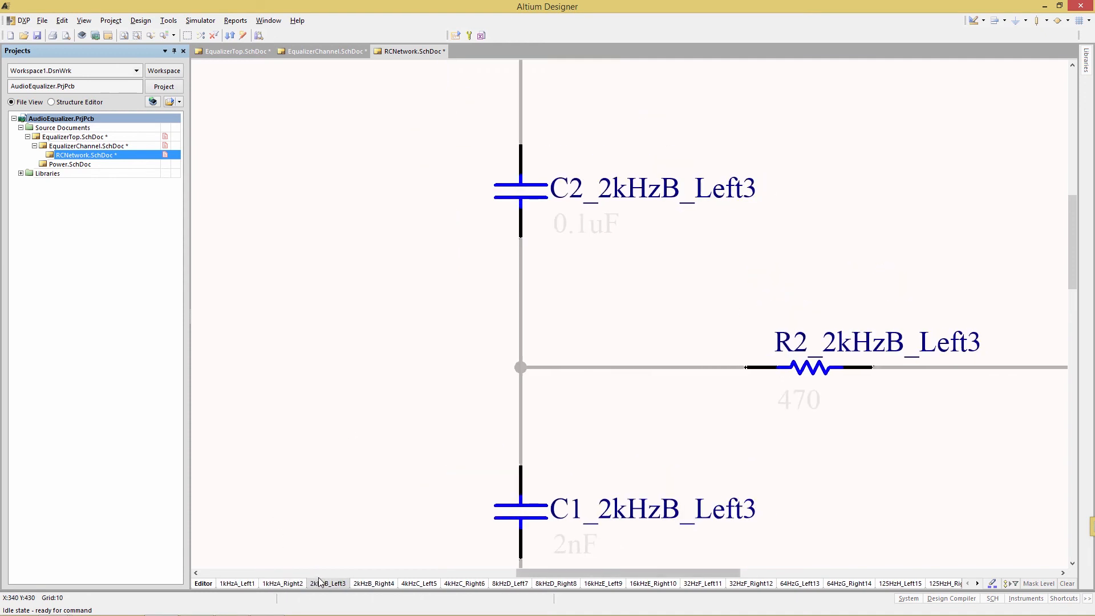
click(373, 583)
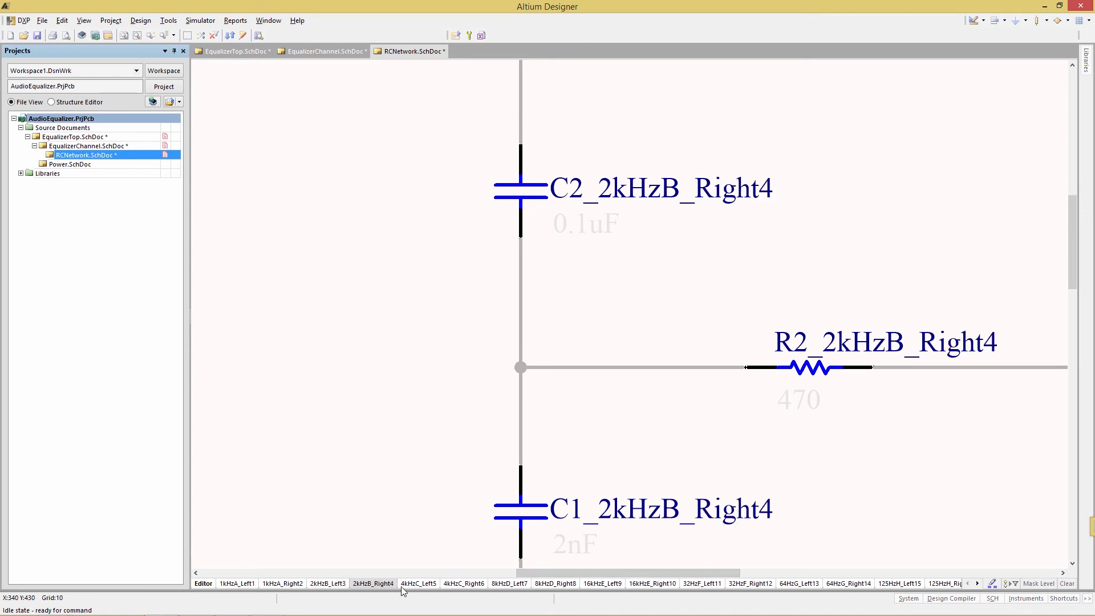
click(419, 583)
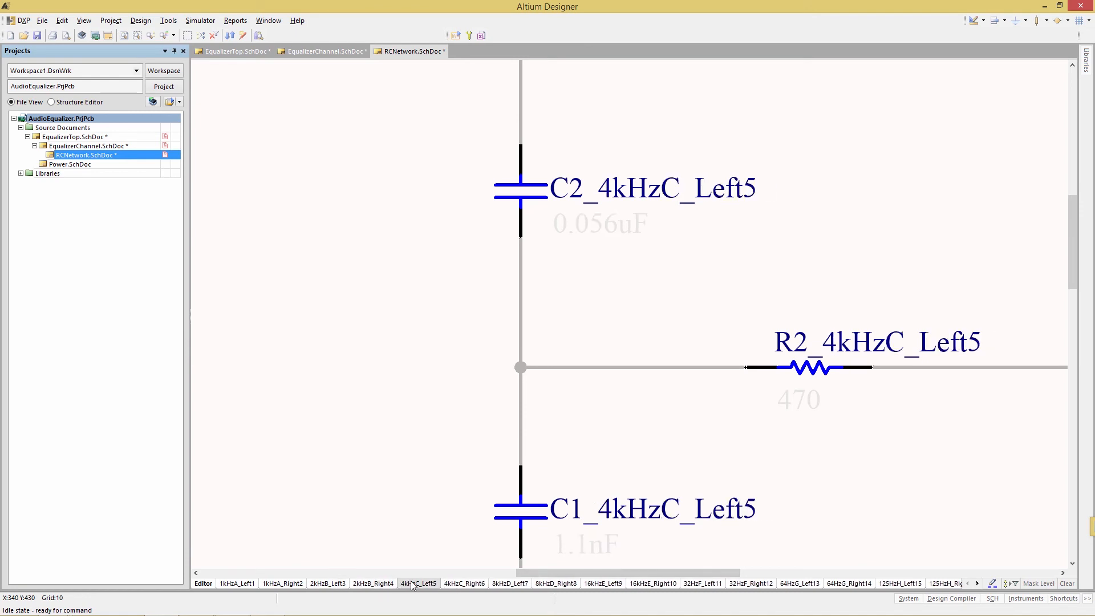
click(464, 583)
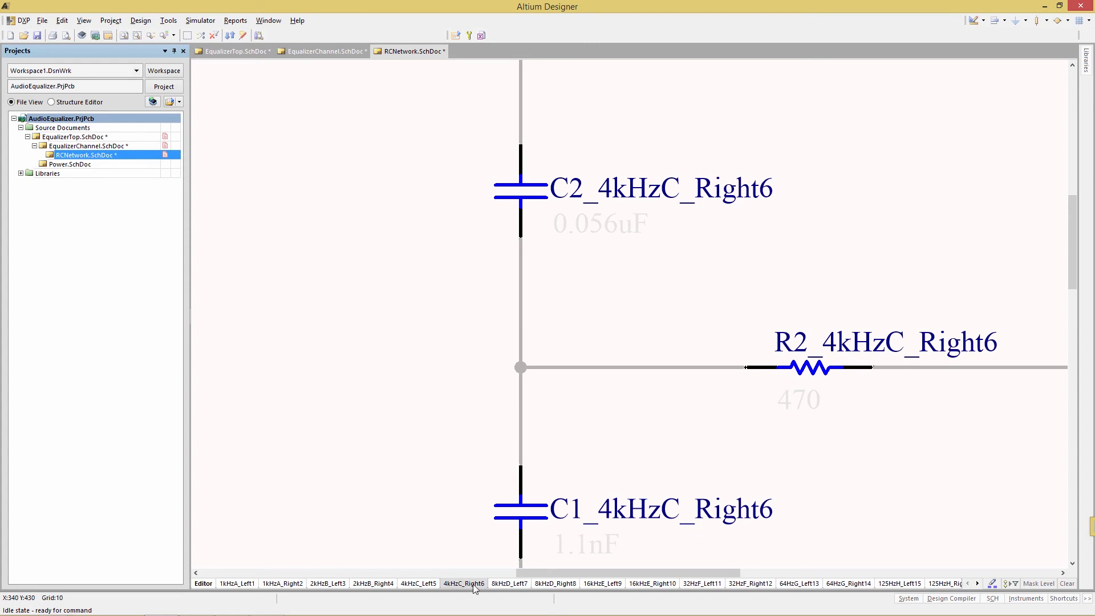
click(508, 583)
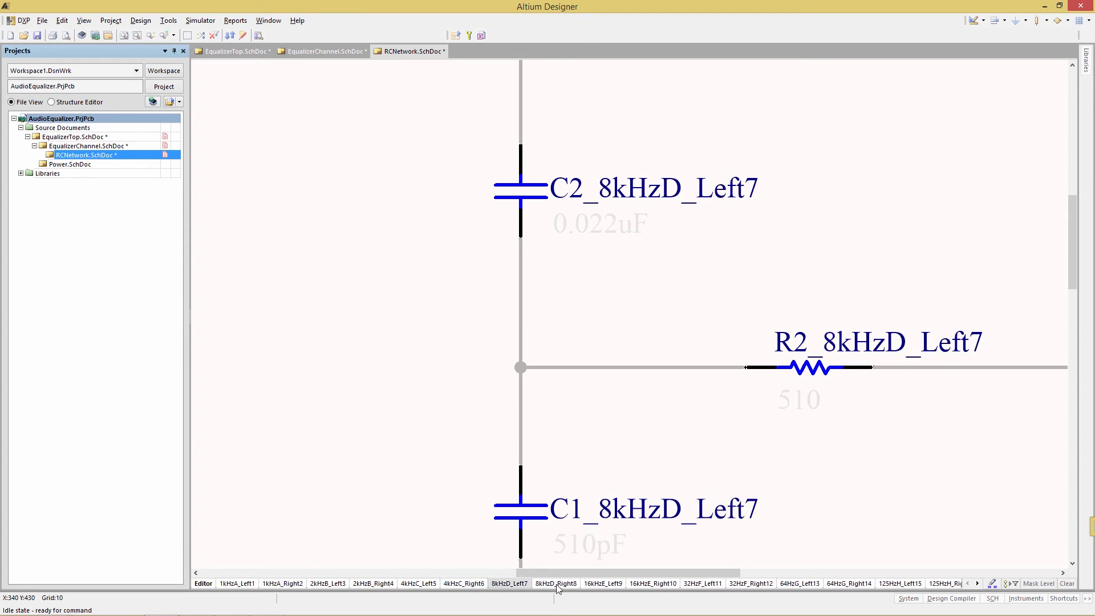
click(652, 582)
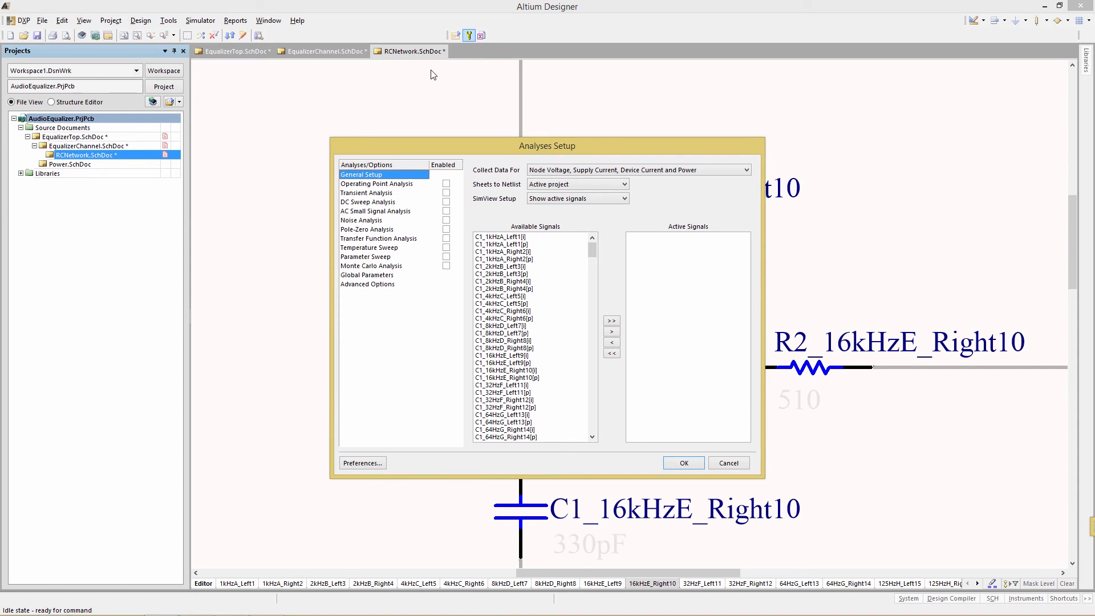
mouse_move(376, 271)
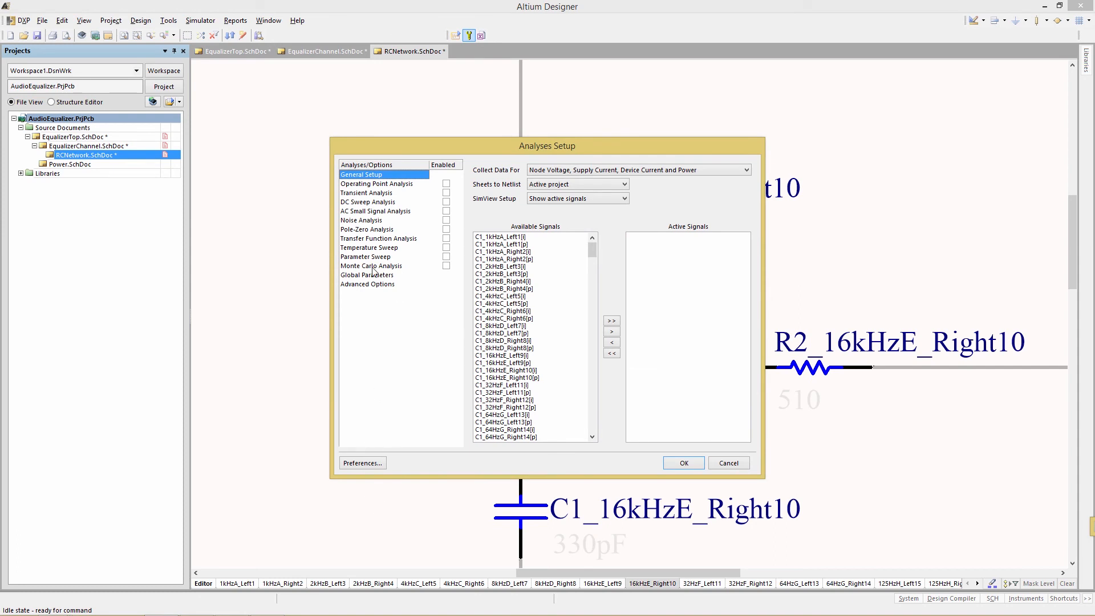
In Global Parameters, add a new parameter named SWEEP with value 0 alongside the SLIDER_32–SLIDER_16K IF expressions
click(367, 275)
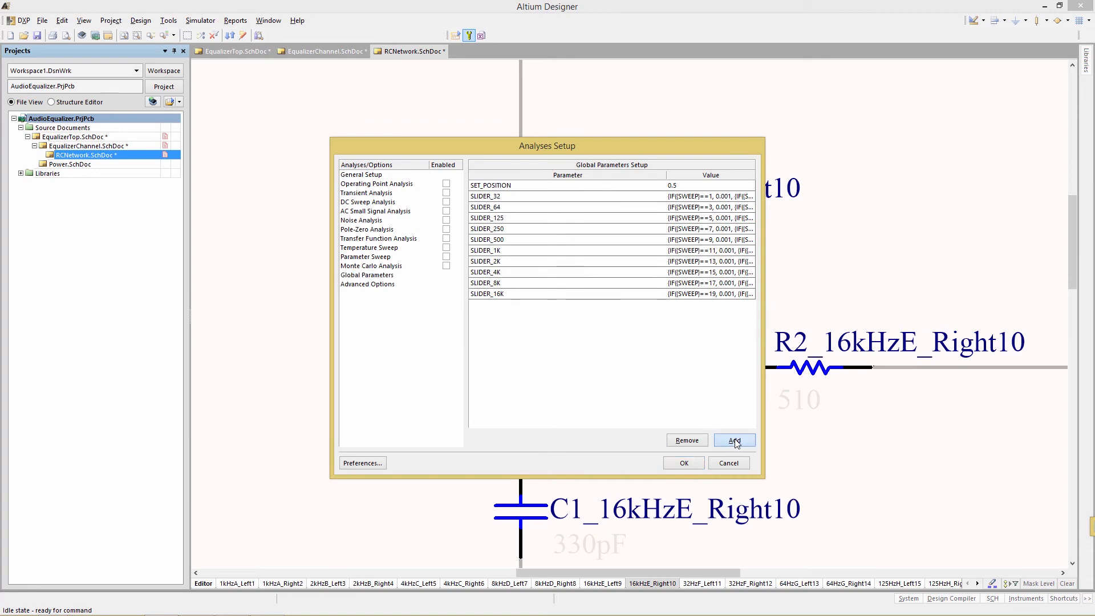
click(734, 440)
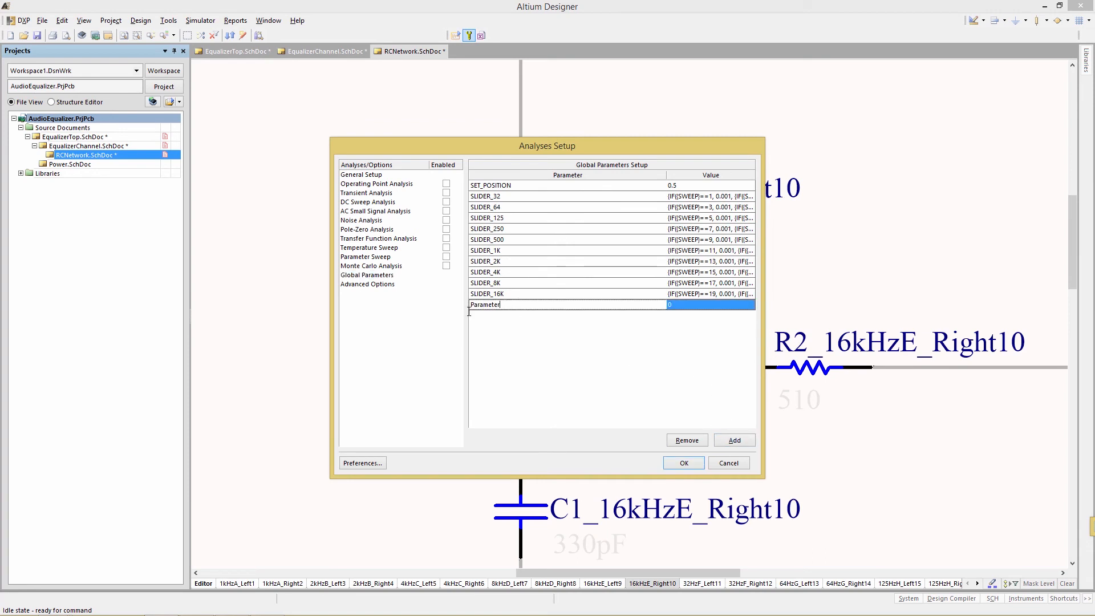
text(SWEEP)
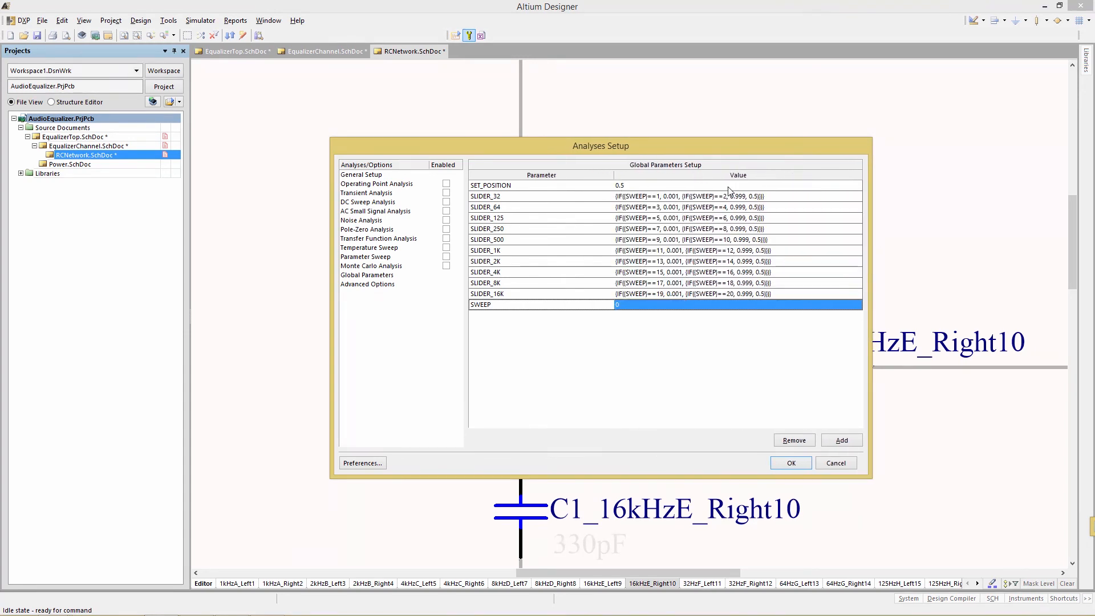
click(540, 293)
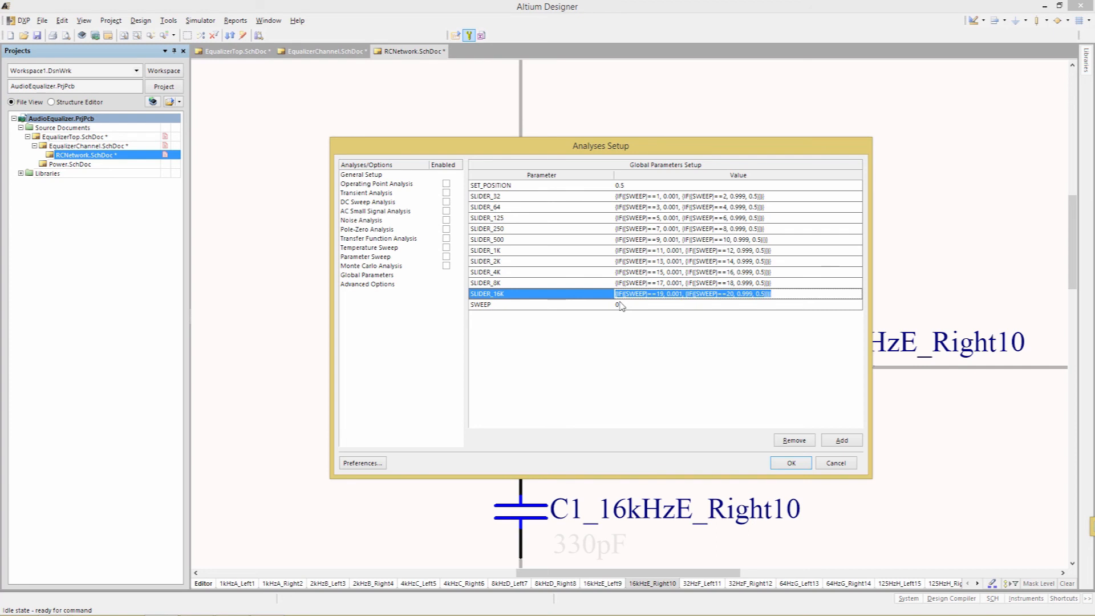
Enable Parameter Sweep on SWEEP from 1 to 20 in steps of 1, absolute values
click(366, 256)
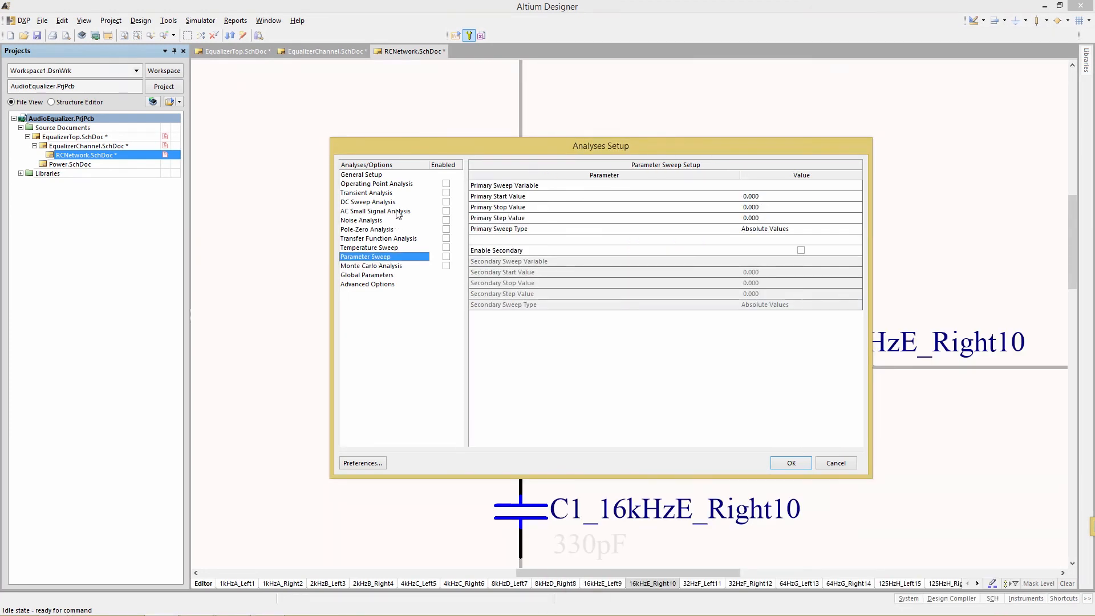
mouse_move(451, 261)
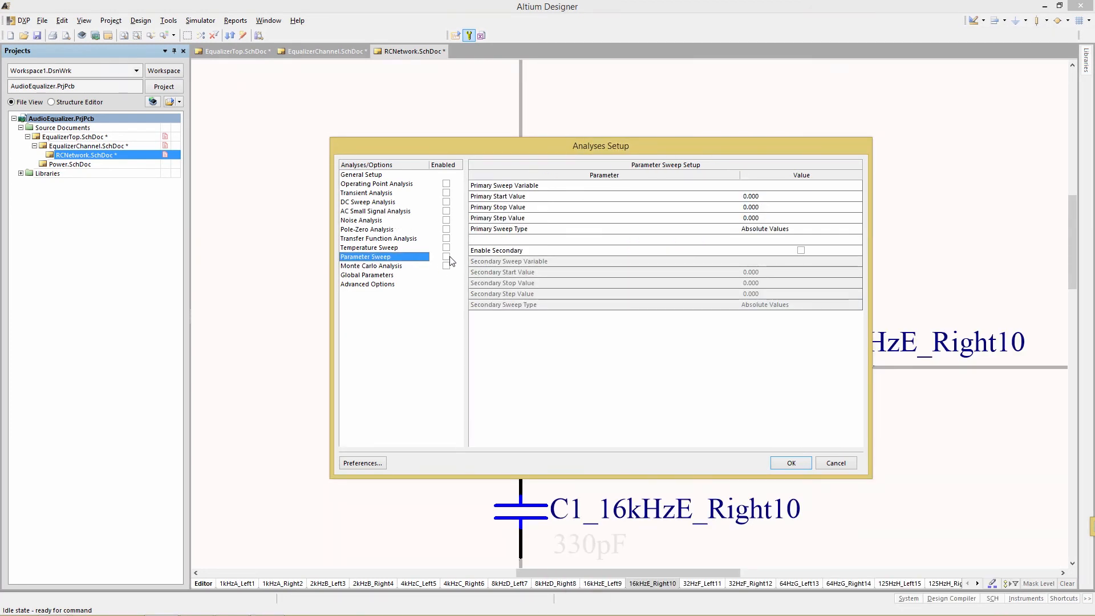
click(446, 256)
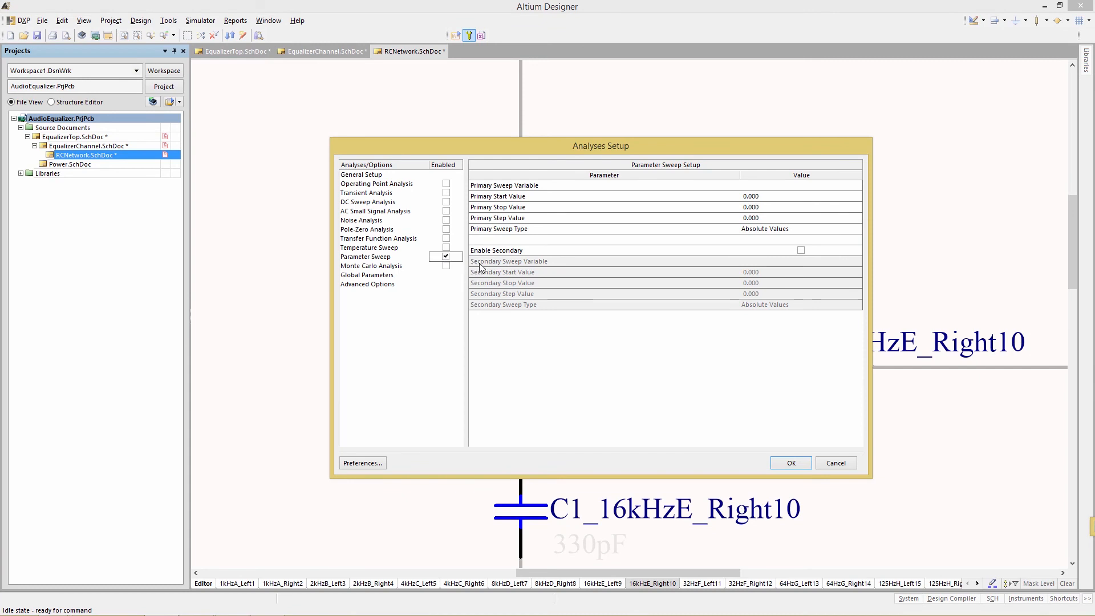
mouse_move(770, 193)
text(20)
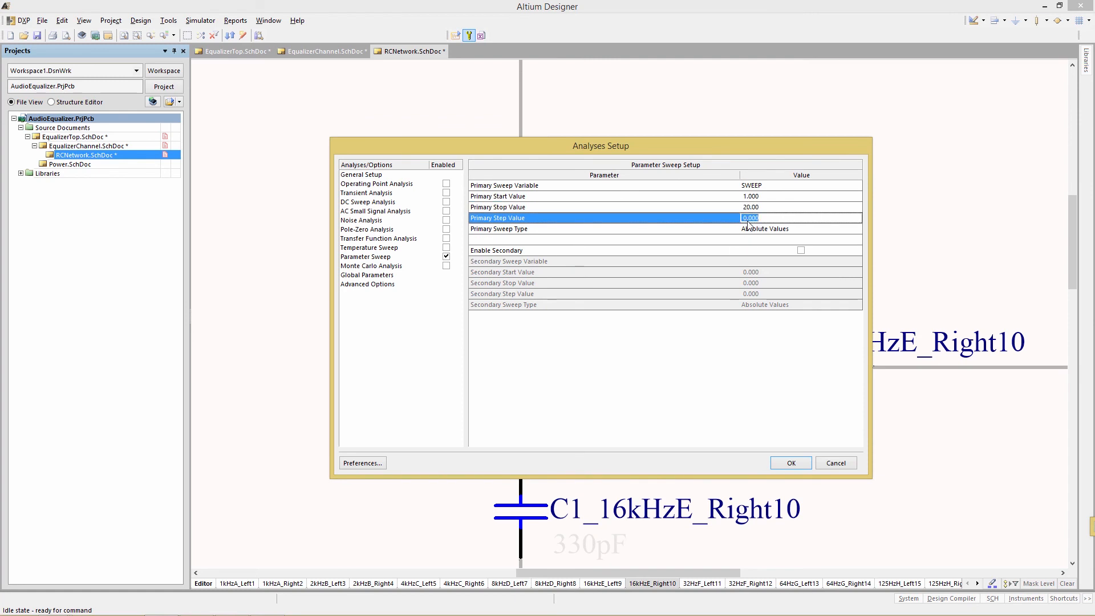
click(664, 228)
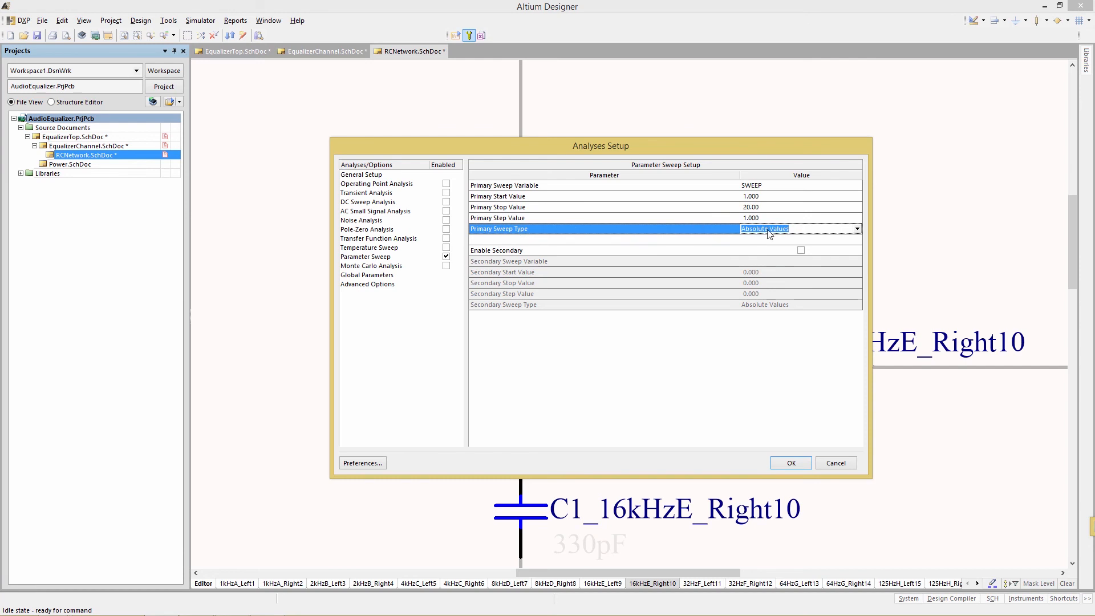
mouse_move(767, 238)
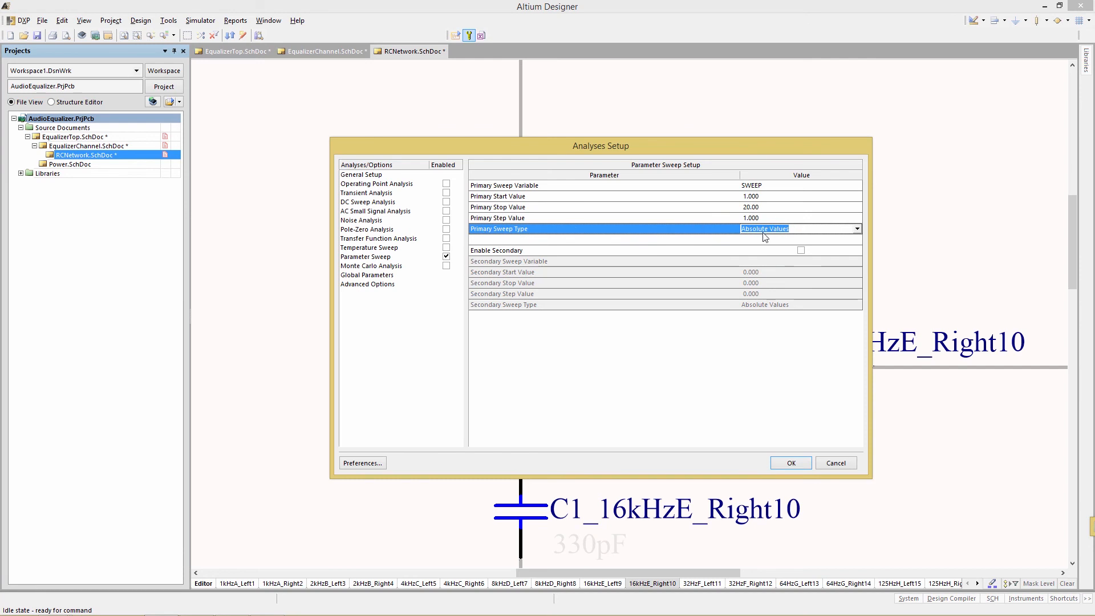
mouse_move(318, 347)
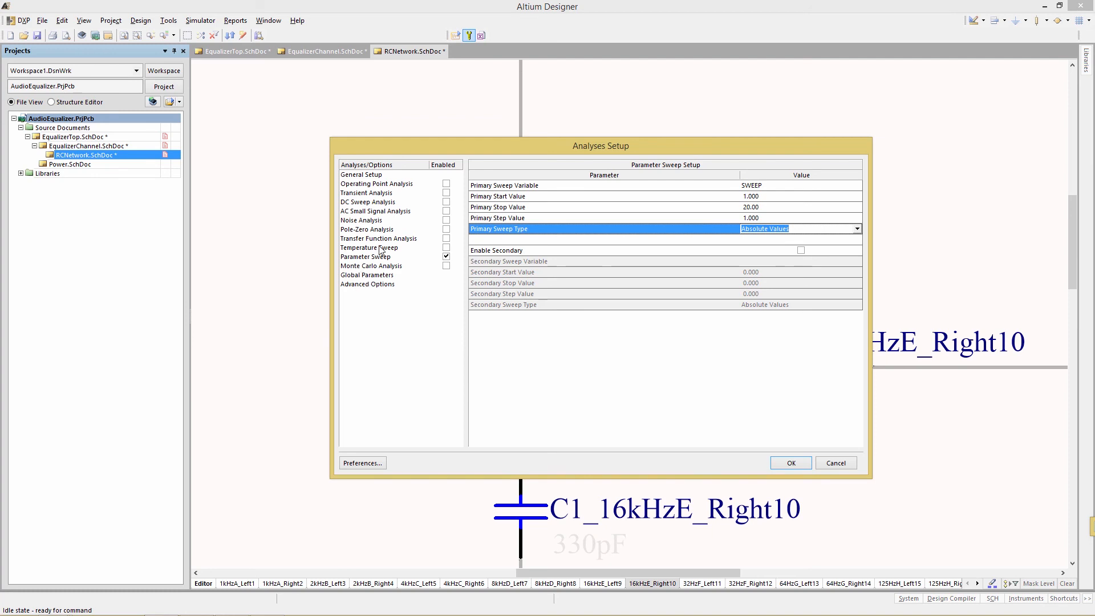
Enable AC Small Signal Analysis sweeping 32 Hz to 32k Hz, octave-spaced
click(375, 211)
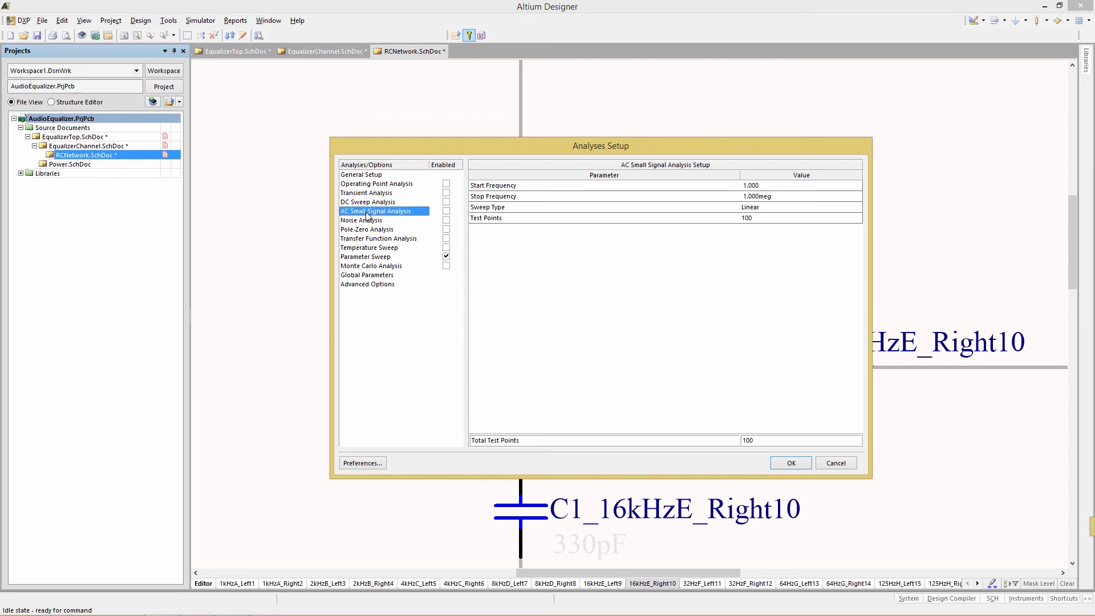
click(446, 211)
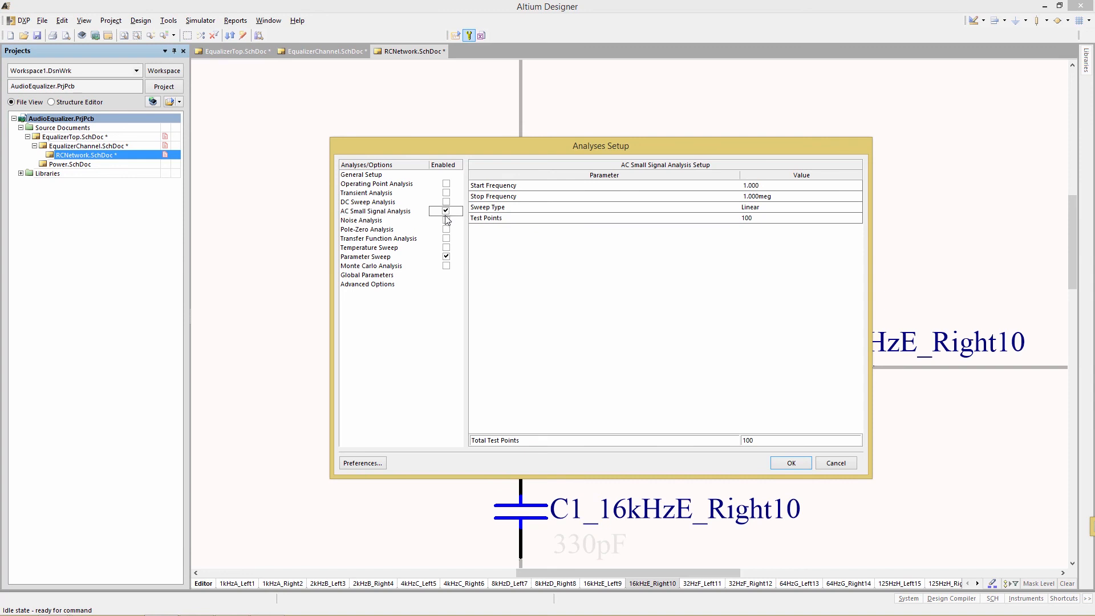
mouse_move(757, 199)
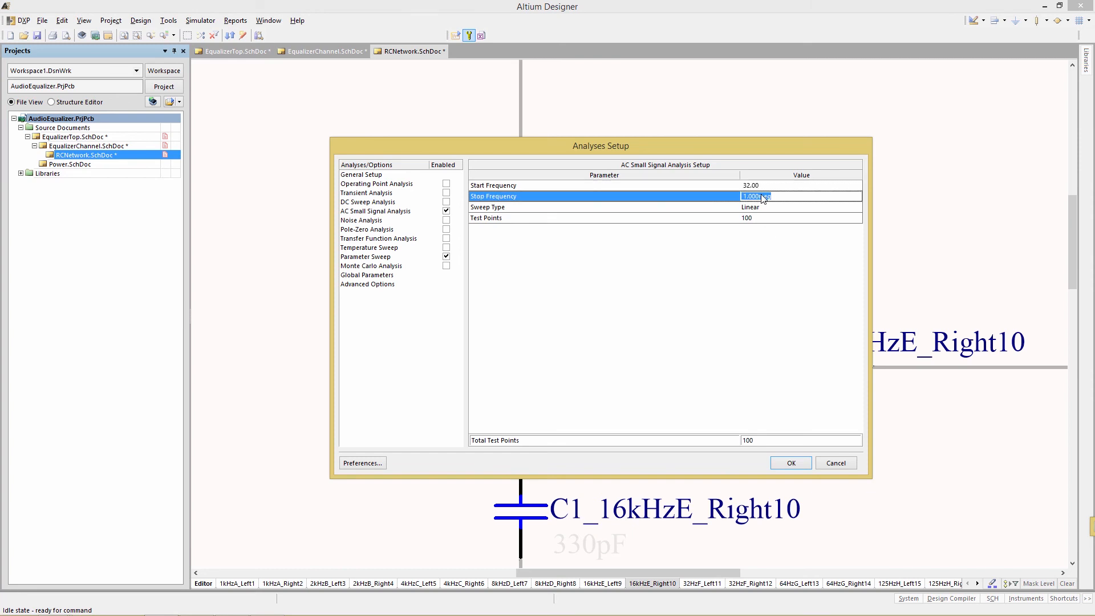
text(32k)
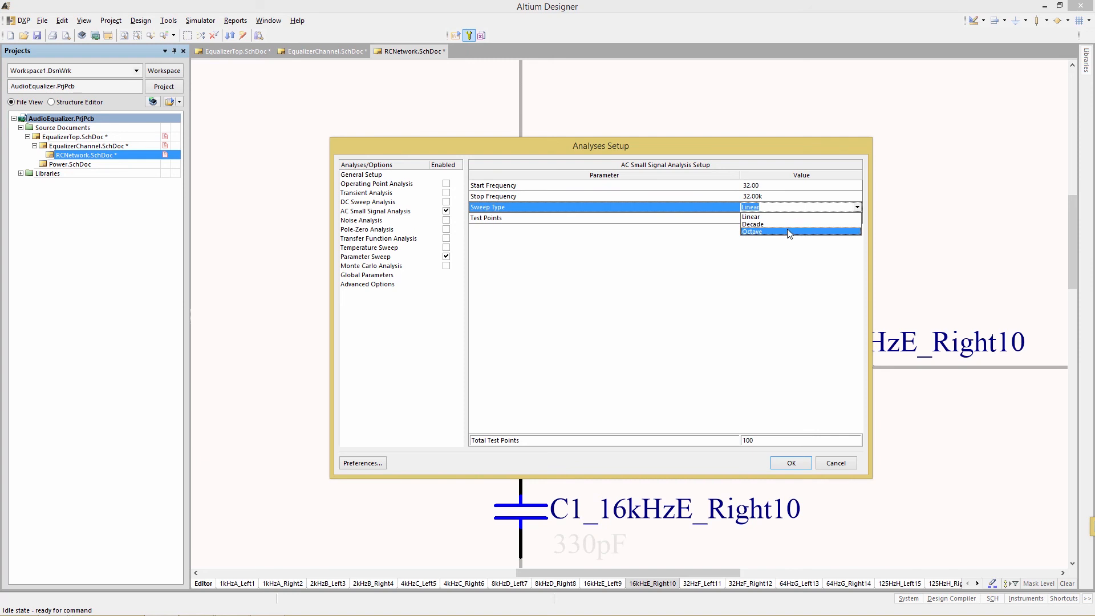
click(752, 231)
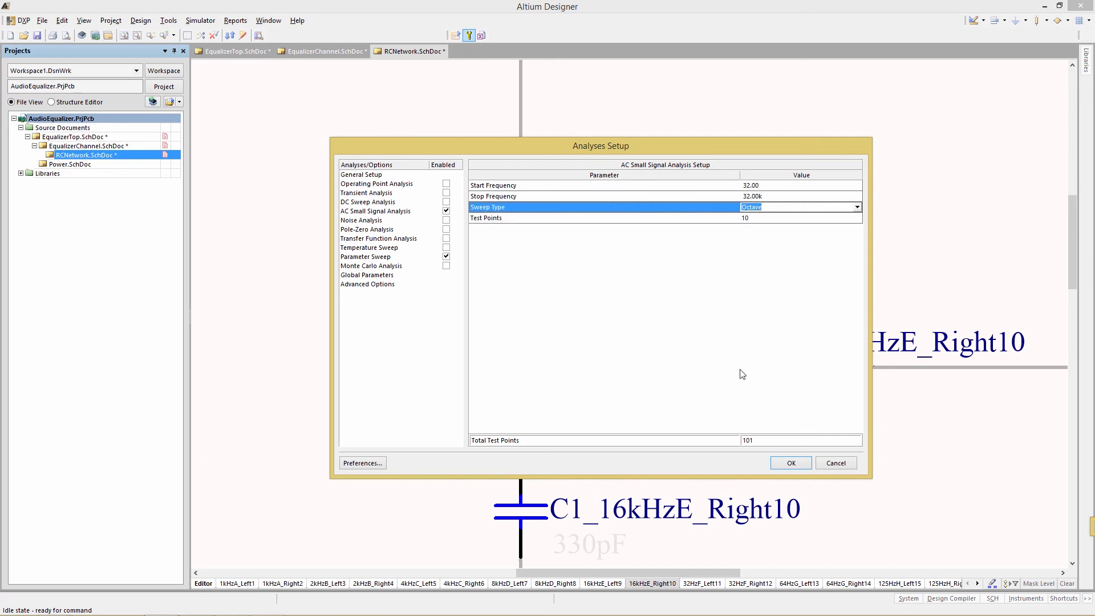
mouse_move(745, 391)
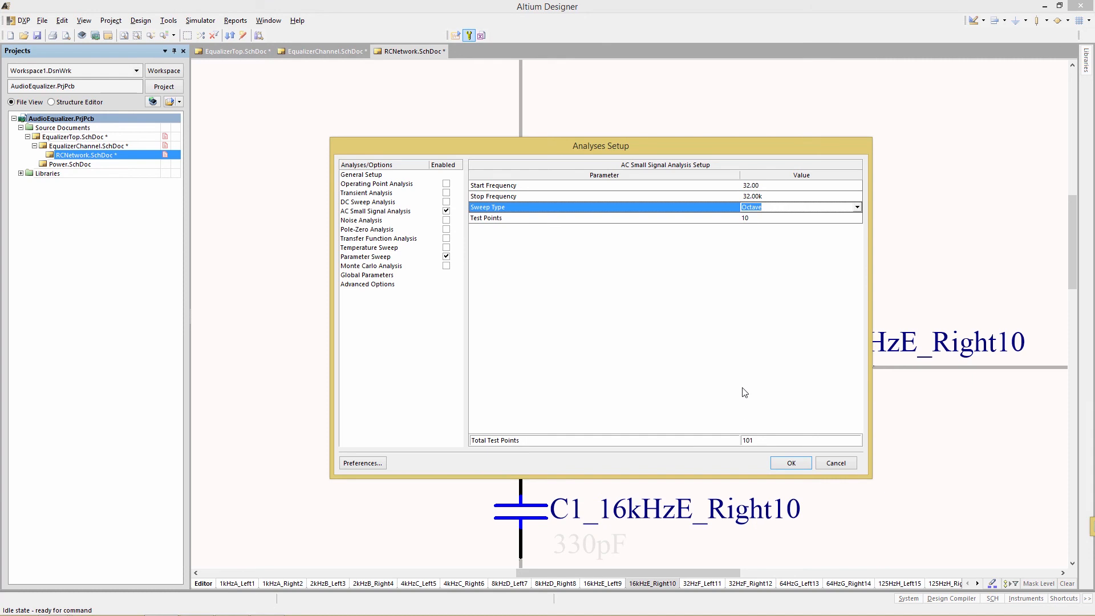
In General Setup, add LEFT_OUT to the active signals to collect
click(362, 173)
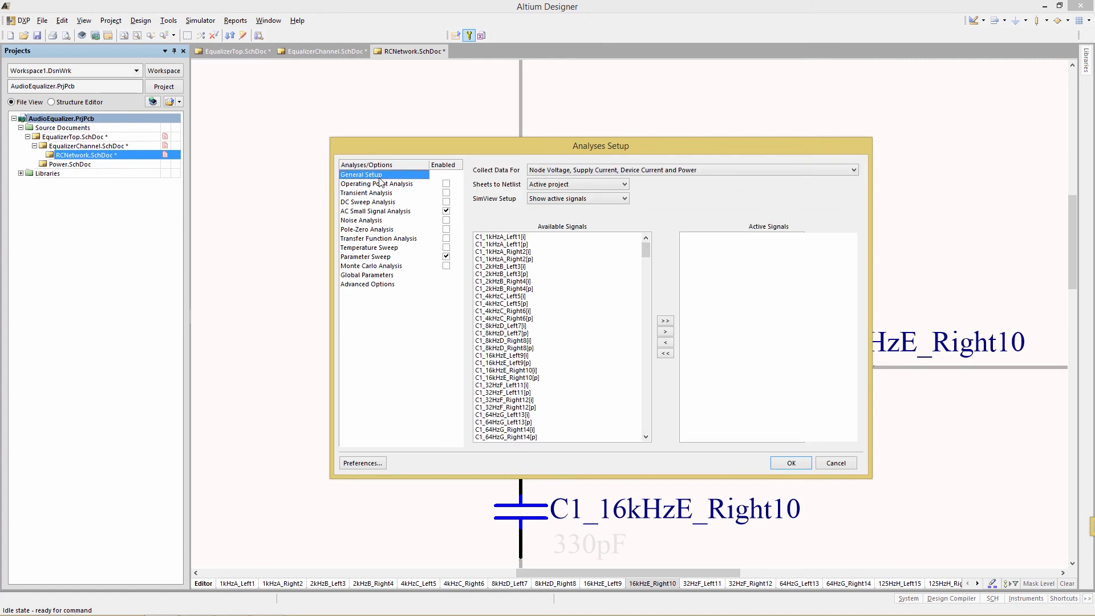
scroll(down, 3)
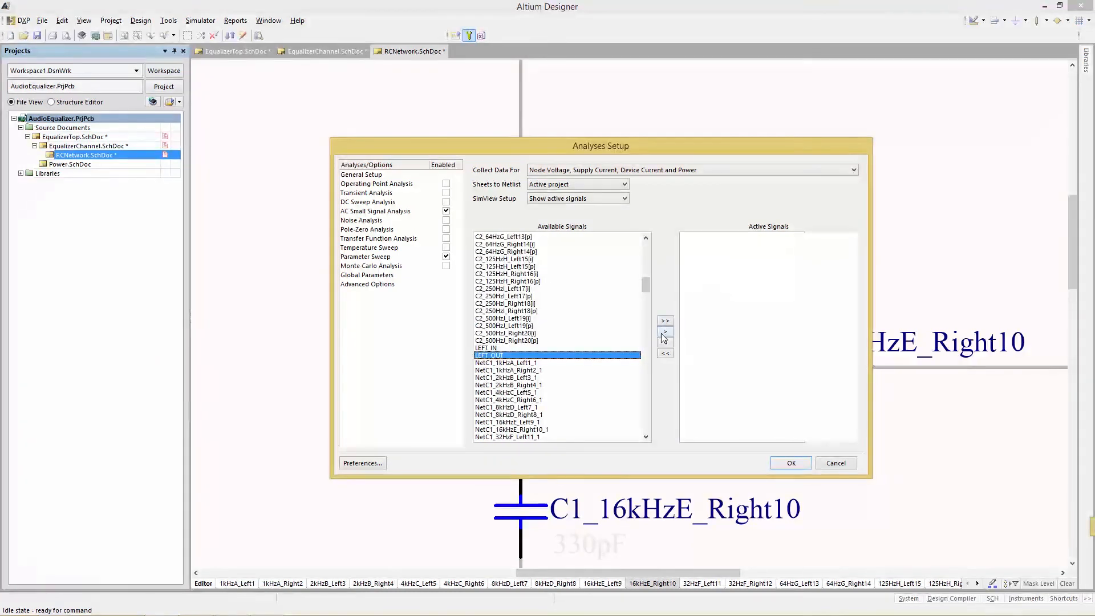
click(663, 320)
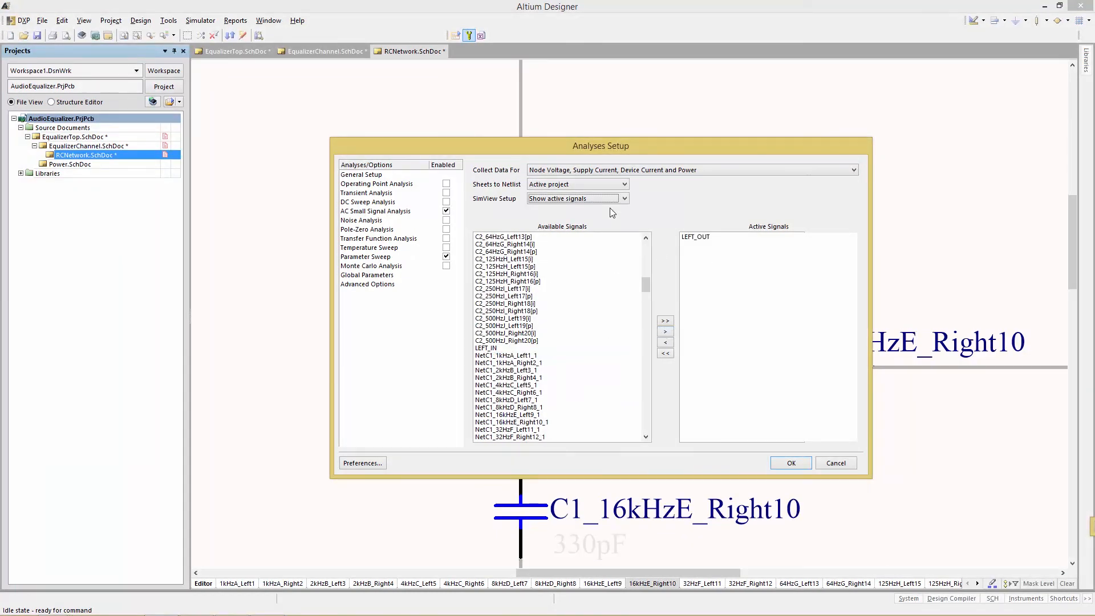
mouse_move(694, 313)
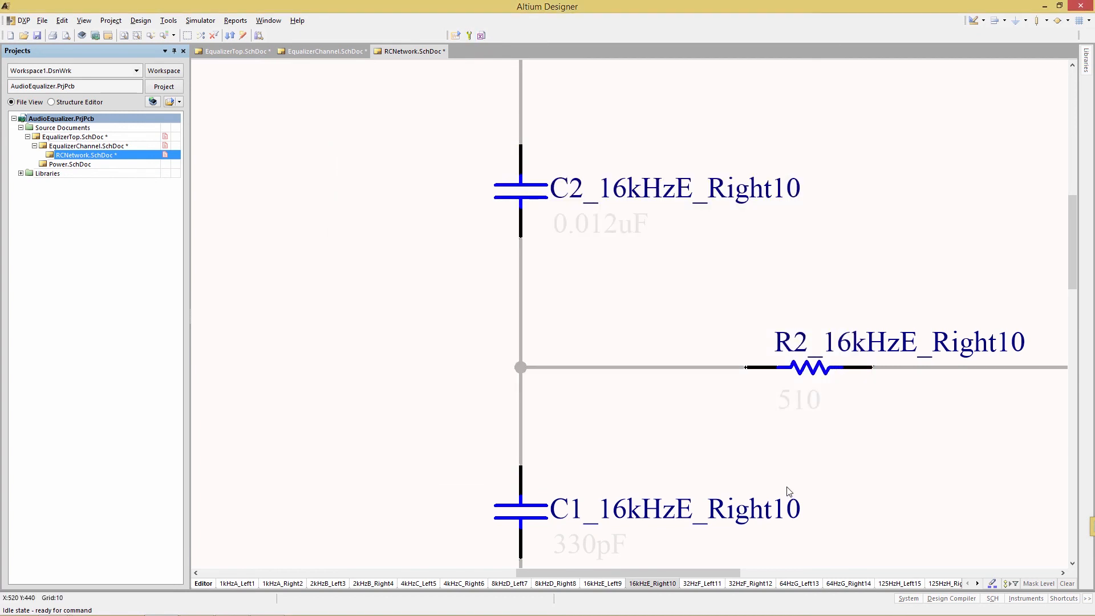
mouse_move(465, 46)
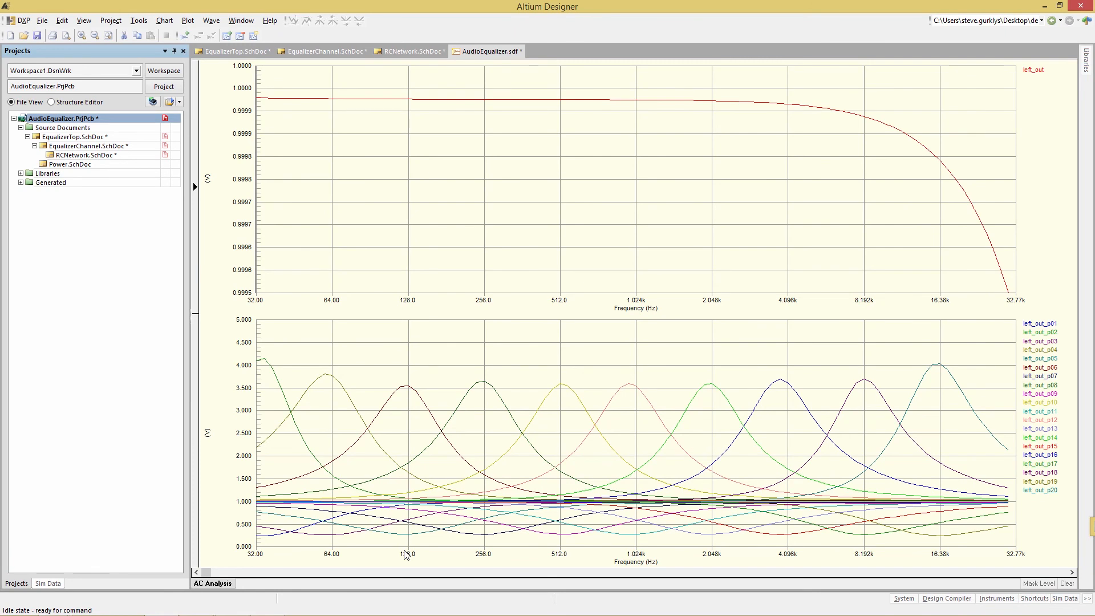
mouse_move(802, 401)
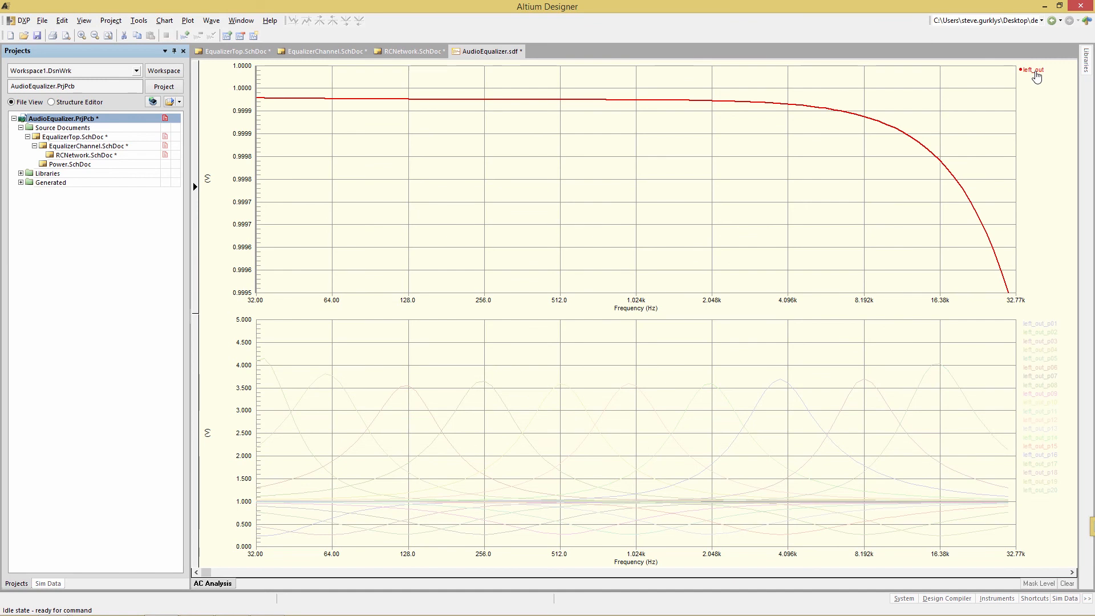
mouse_move(233, 317)
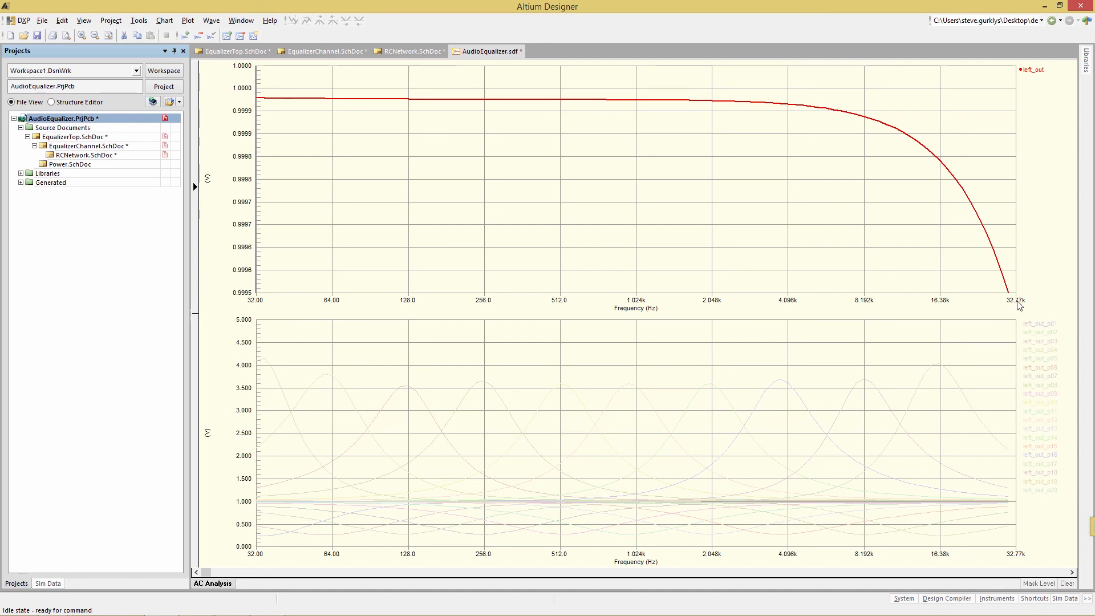
mouse_move(1037, 328)
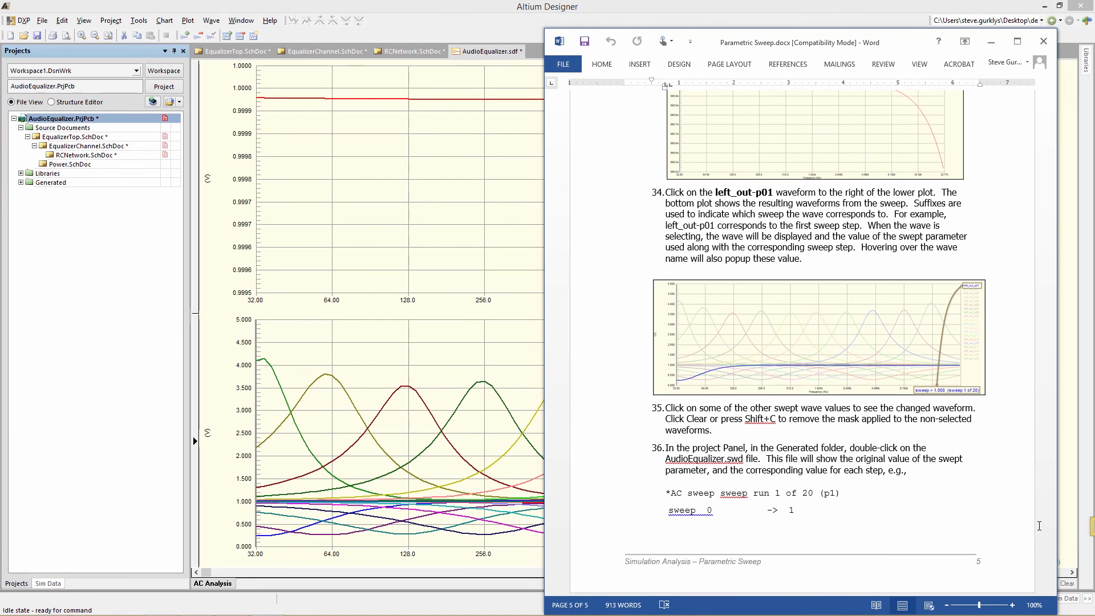
From Generated > Text Documents, open AudioEqualizer.swd and scroll its list of 20 sweep runs
click(1043, 41)
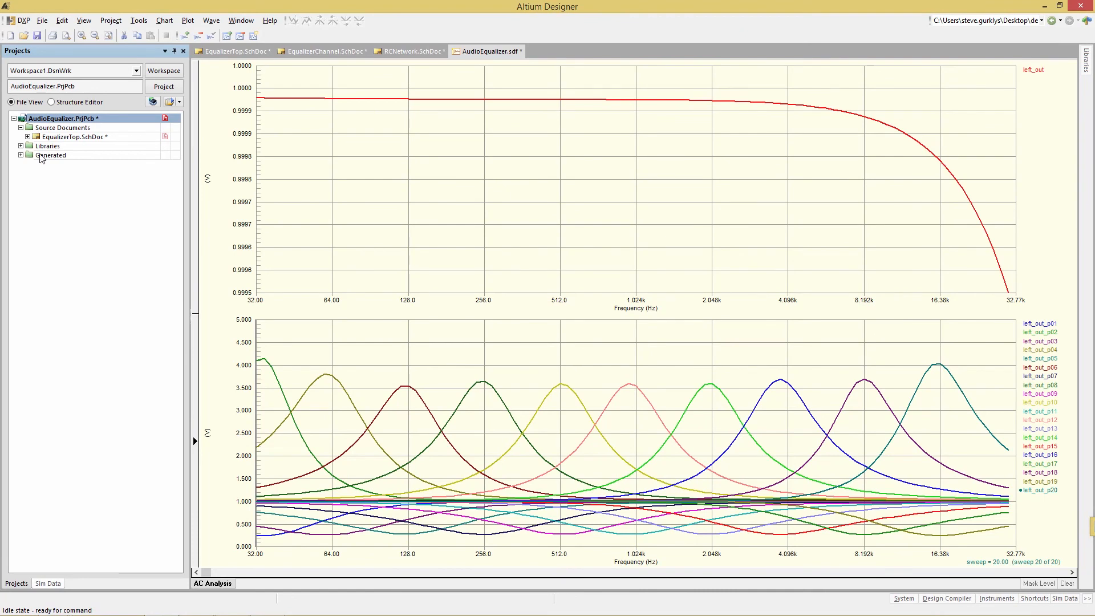
click(20, 154)
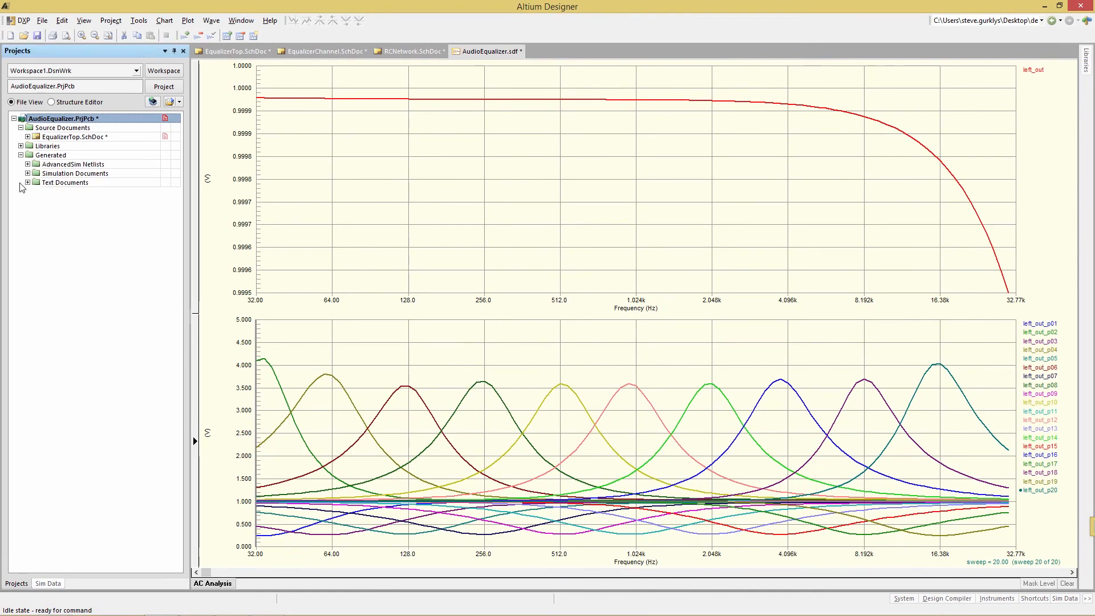
click(27, 183)
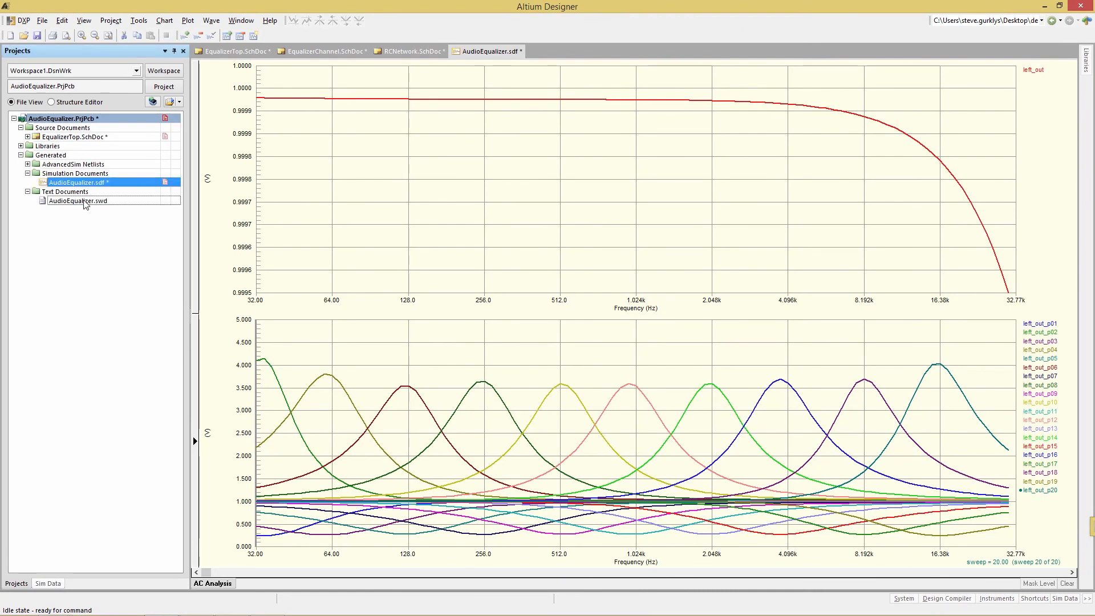
double_click(78, 200)
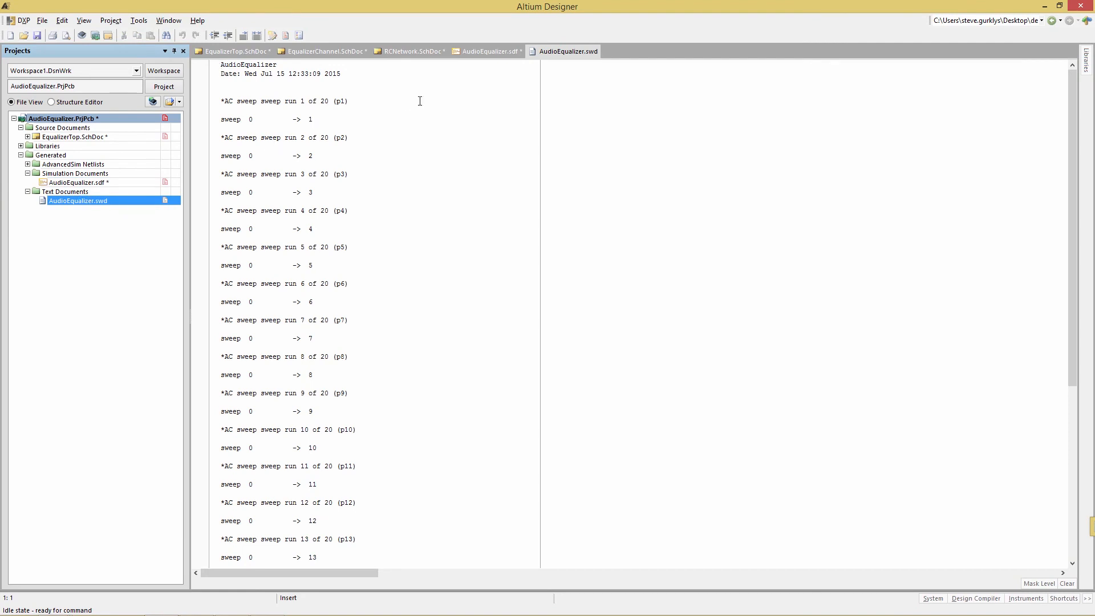
mouse_move(428, 139)
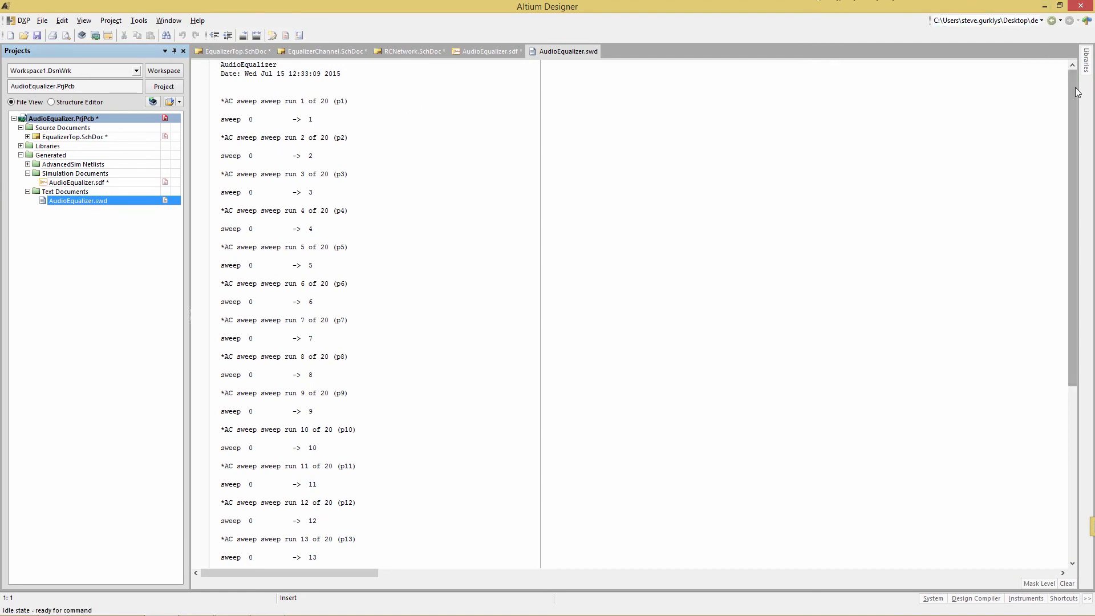
scroll(down, 3)
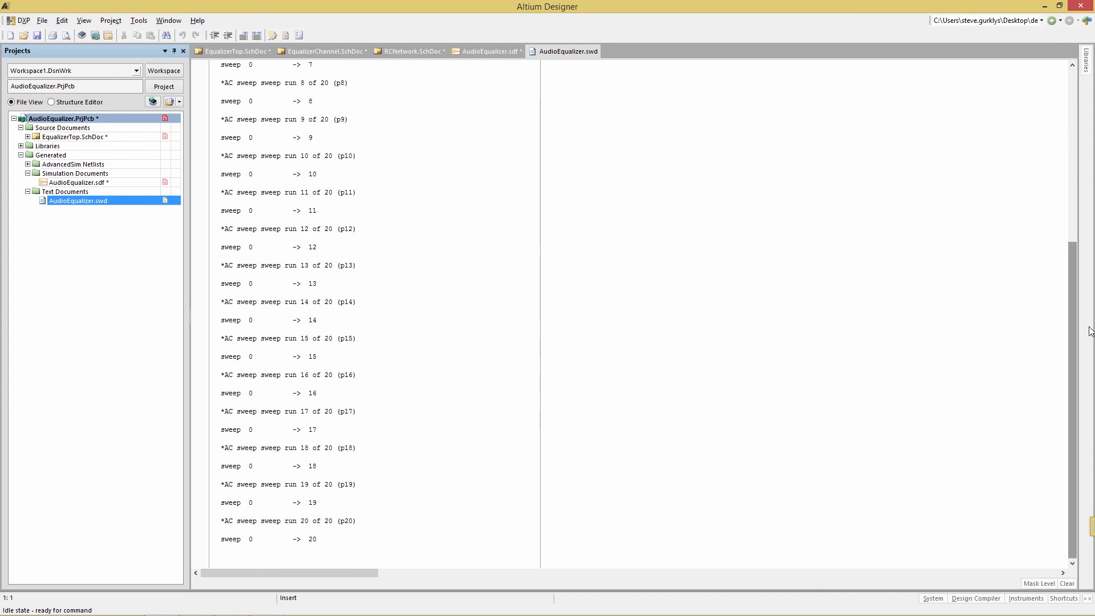